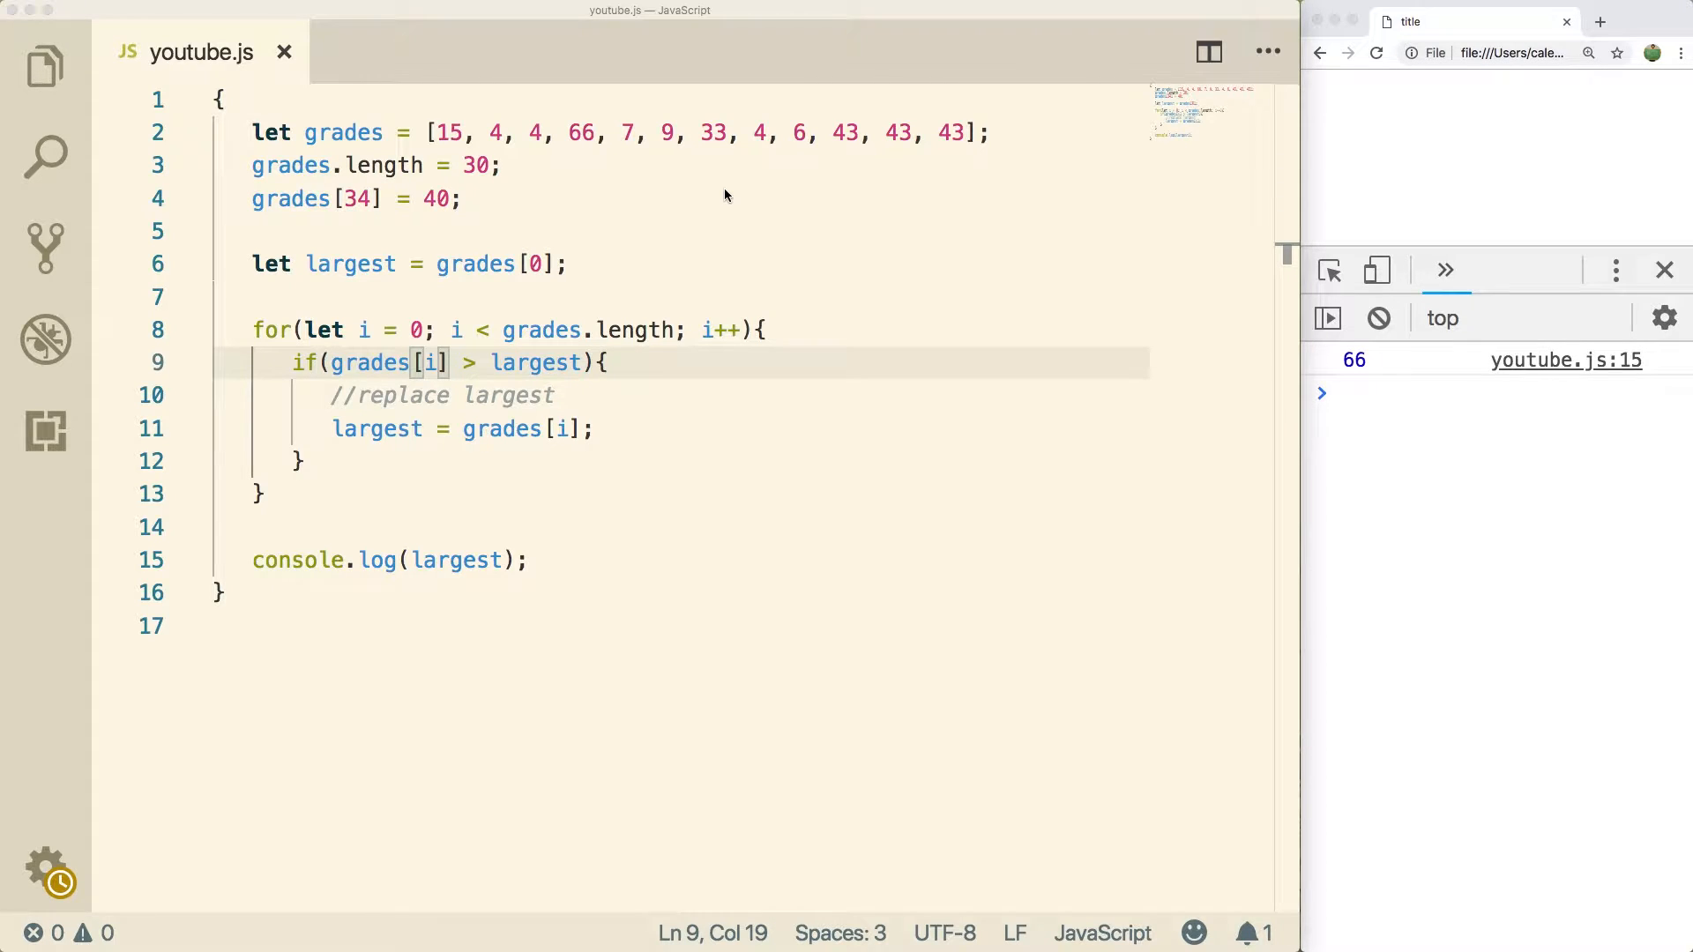
{"action": "mouse_move", "coordinate": [922, 187]}
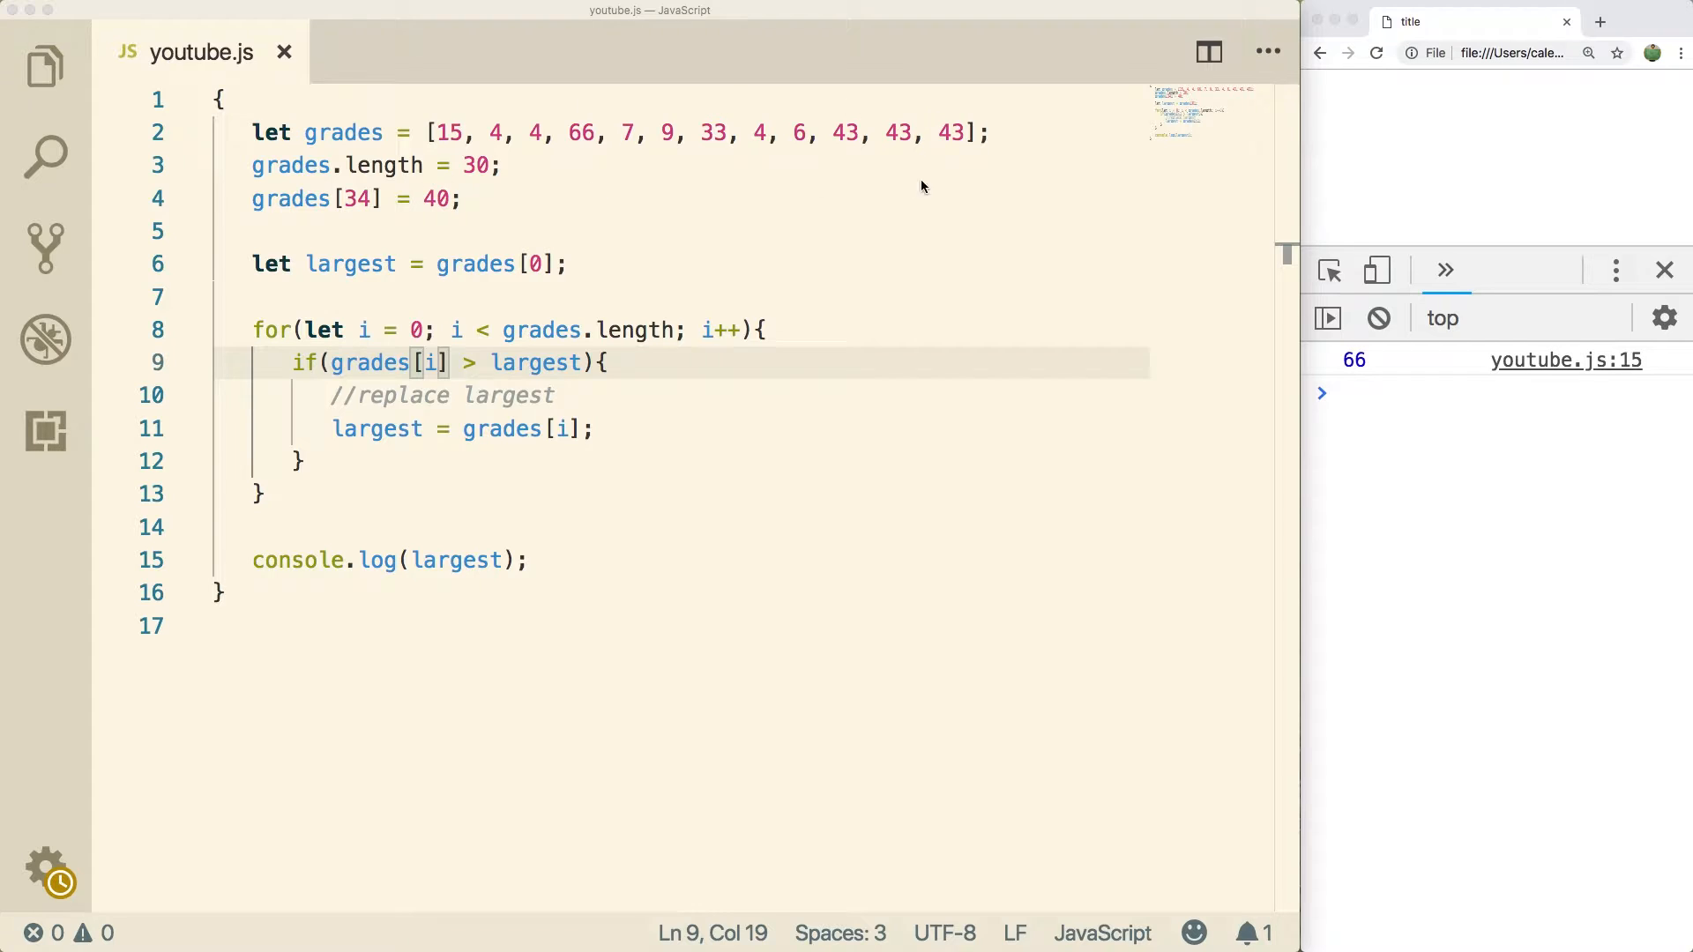
{"action": "mouse_move", "coordinate": [965, 249]}
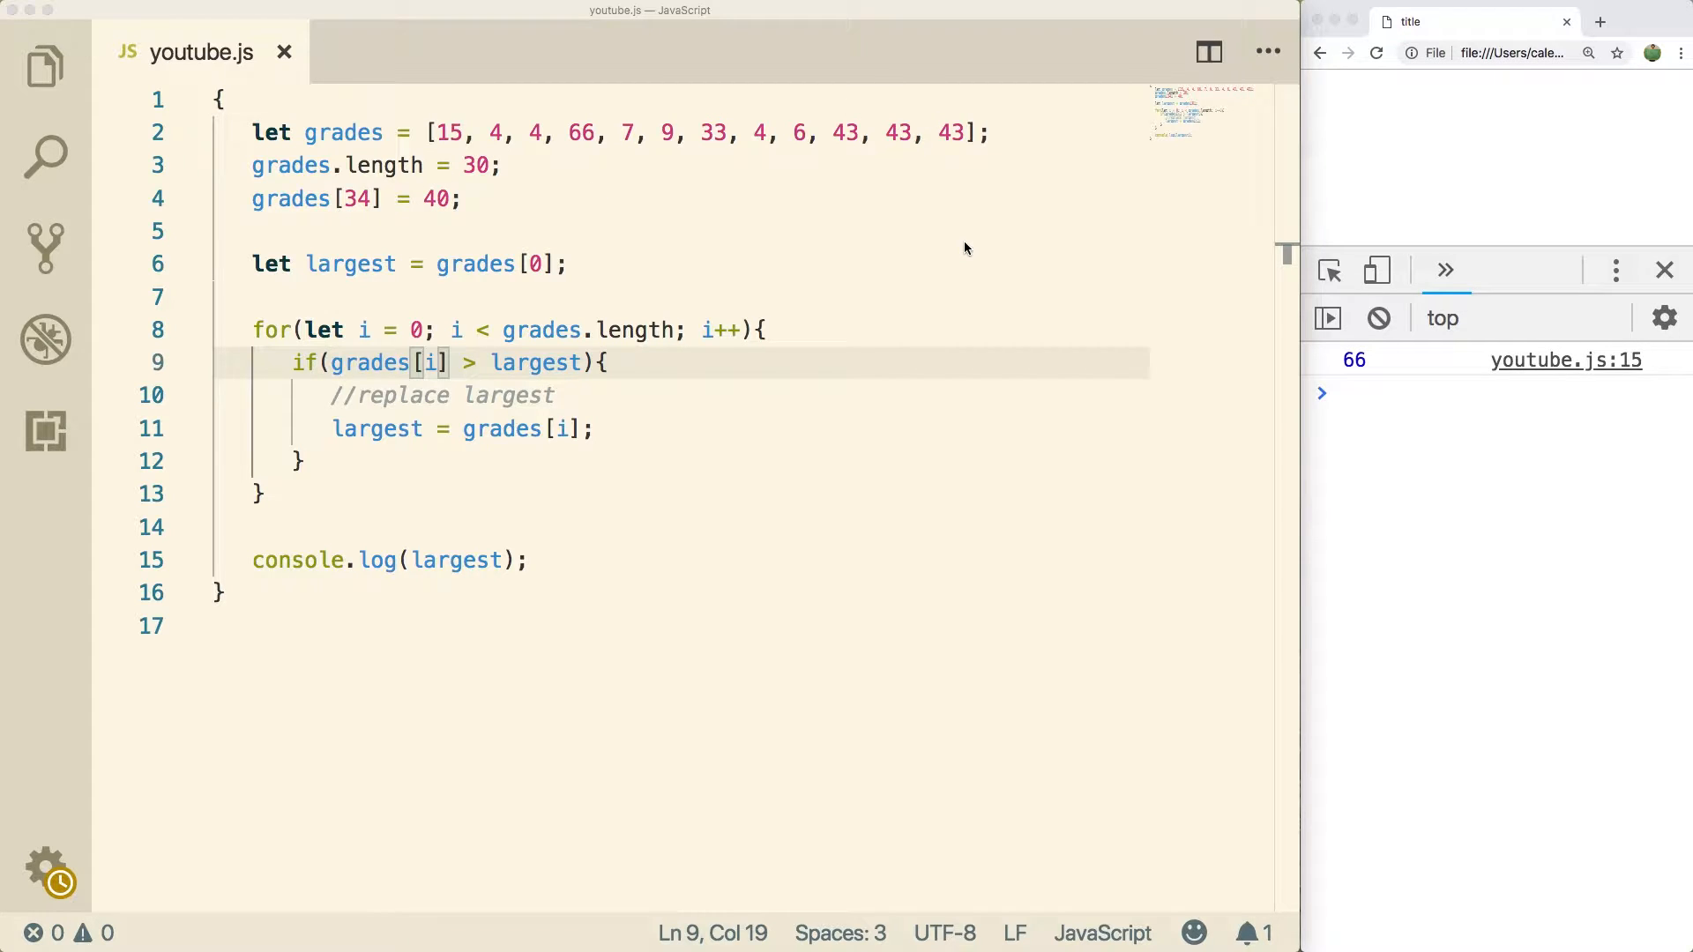
{"action": "mouse_move", "coordinate": [686, 194]}
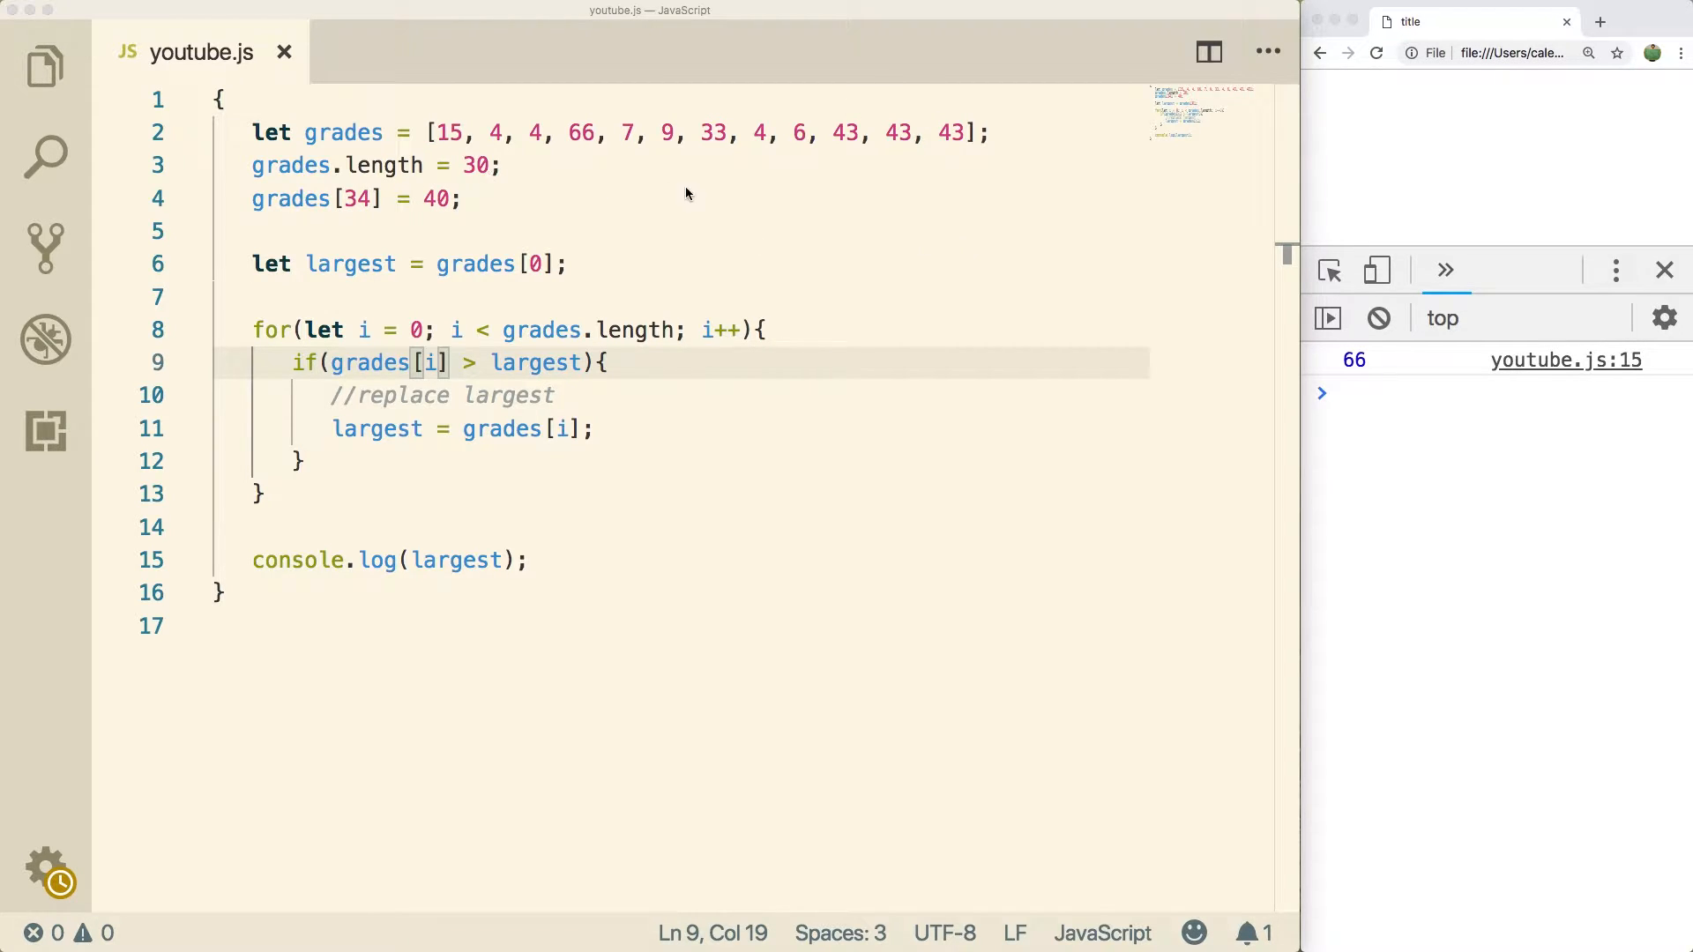
{"action": "mouse_move", "coordinate": [742, 193]}
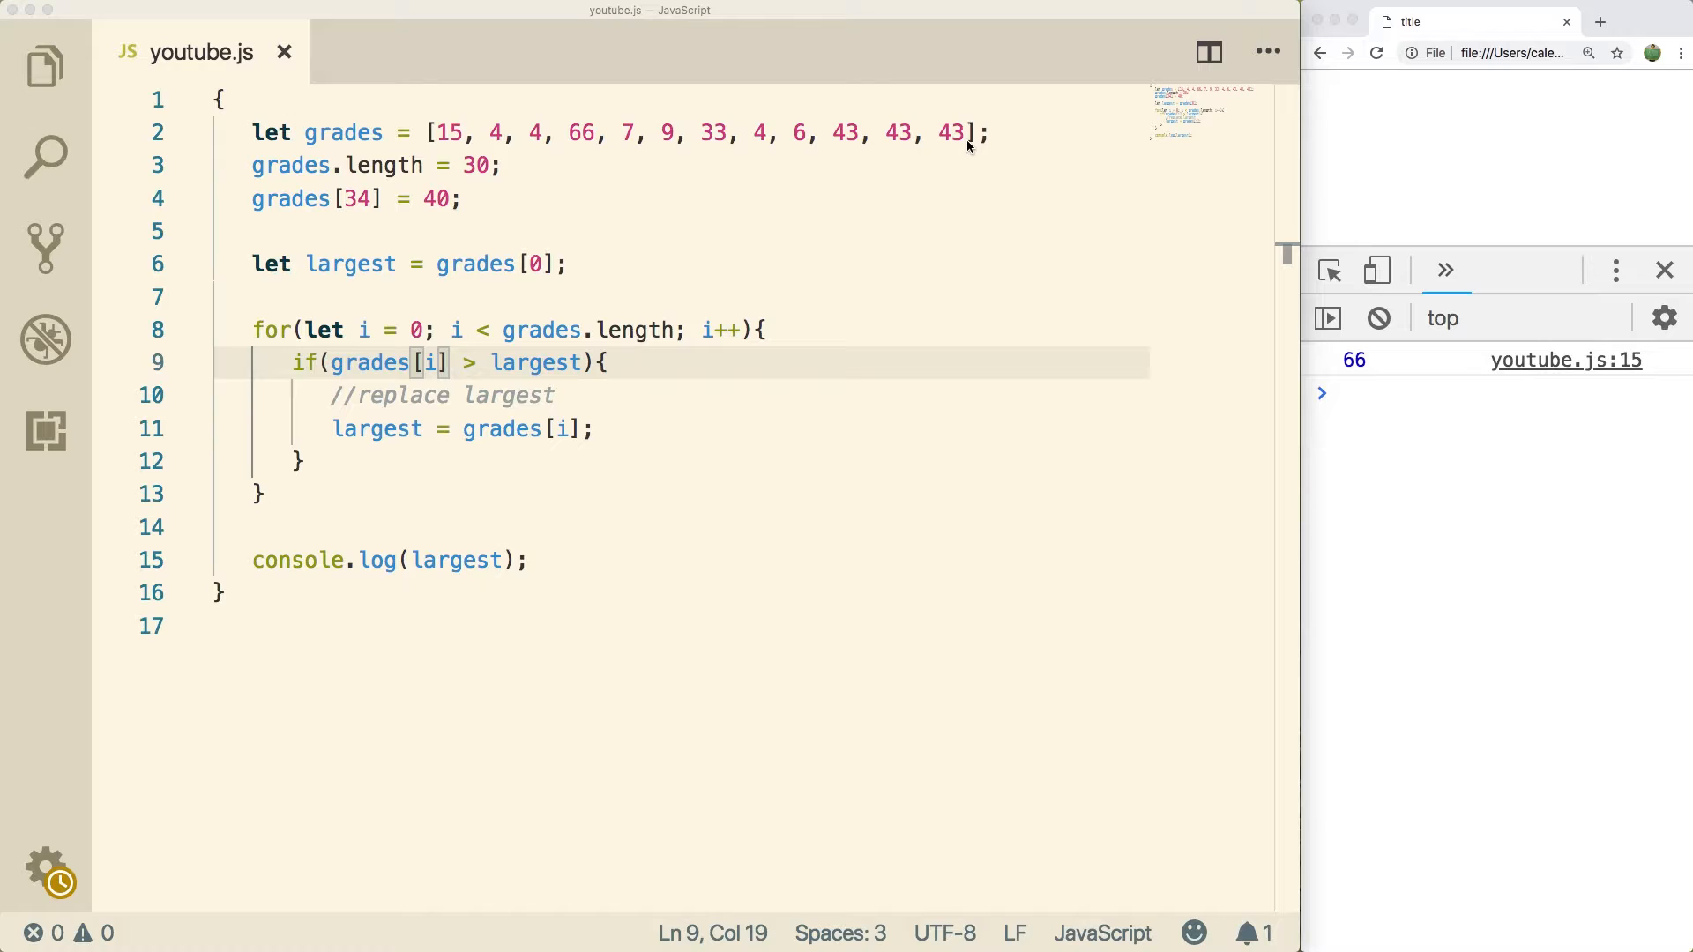
{"action": "mouse_move", "coordinate": [779, 191]}
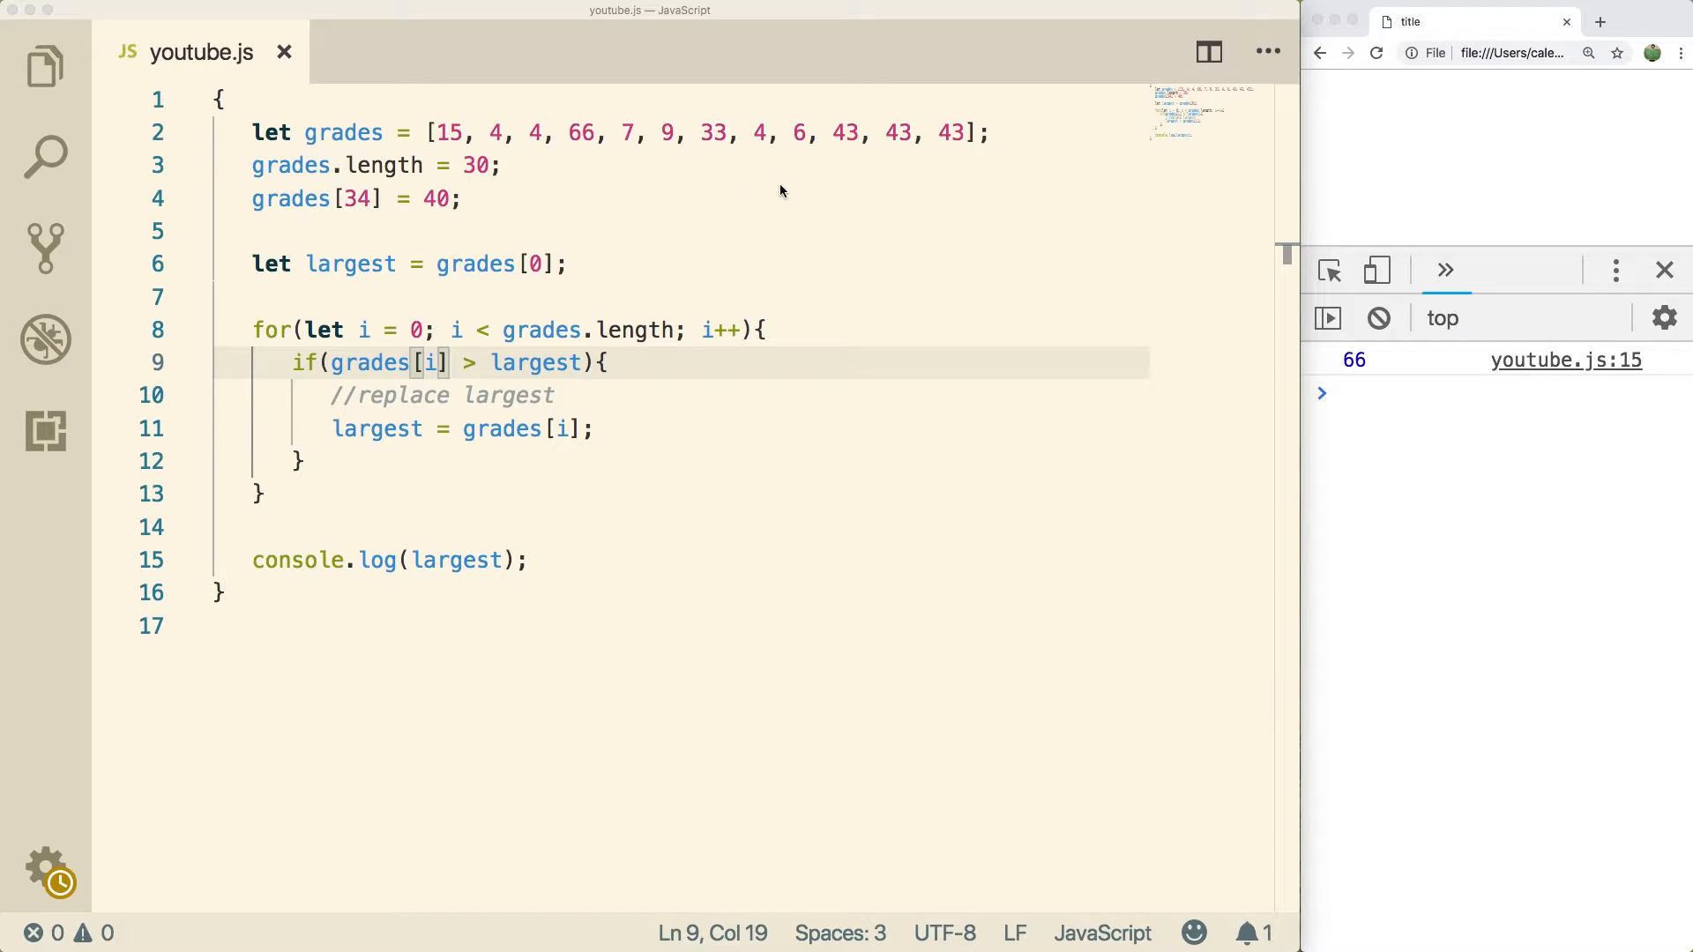
{"action": "mouse_move", "coordinate": [691, 195]}
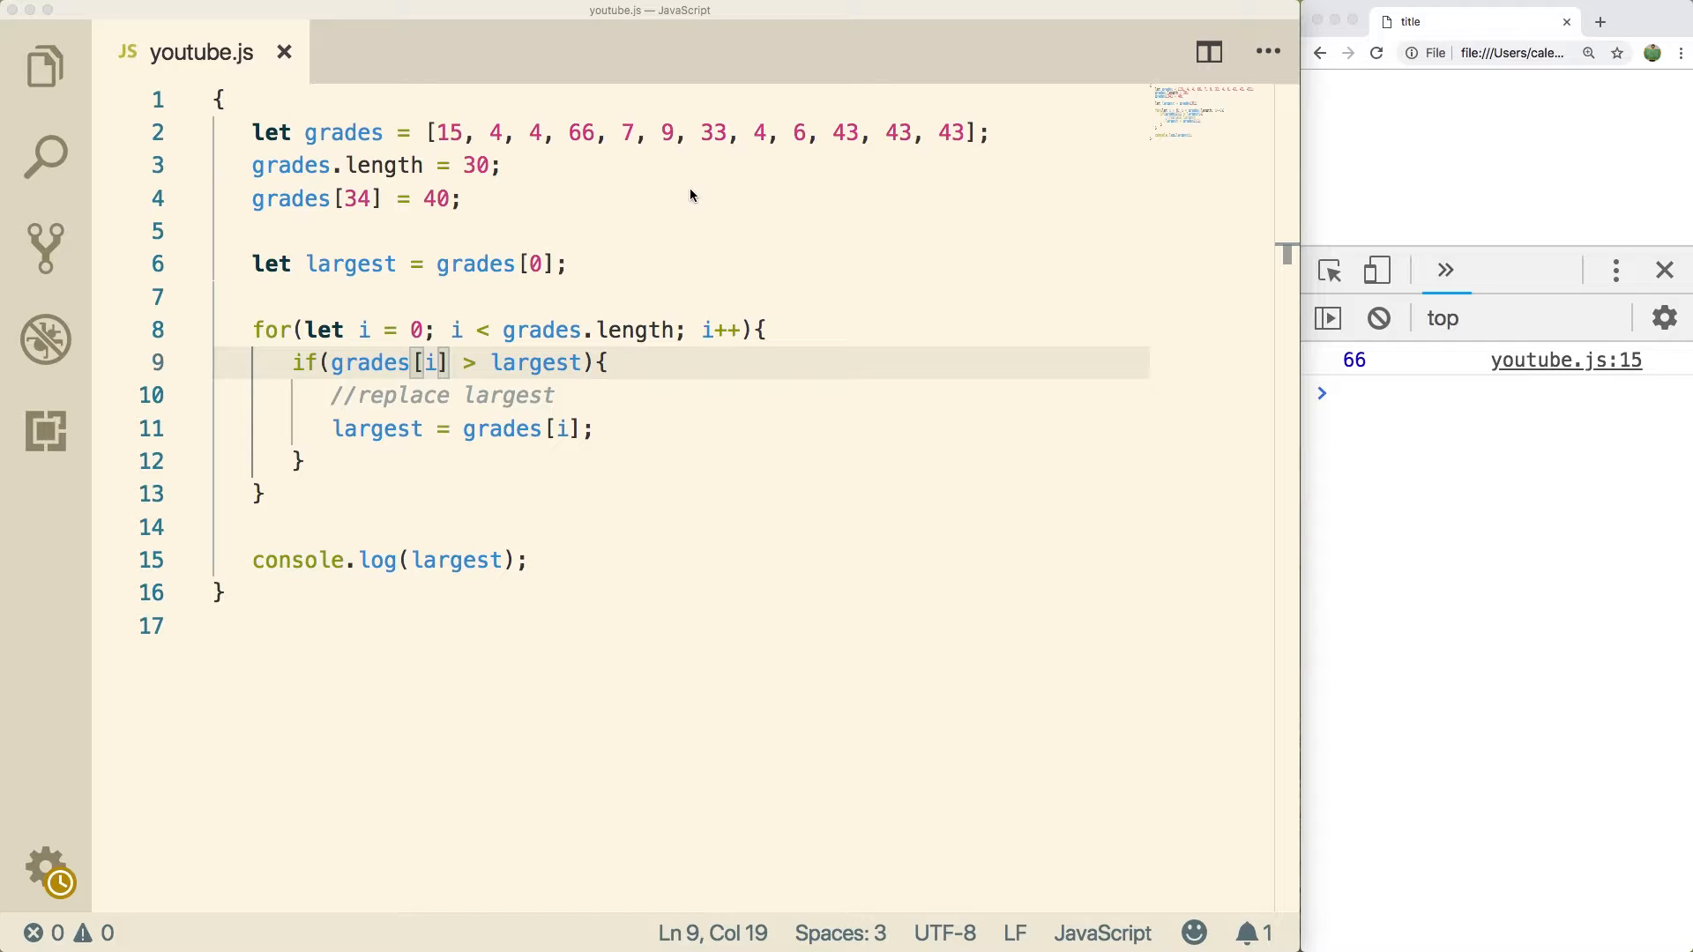
{"action": "mouse_move", "coordinate": [707, 218]}
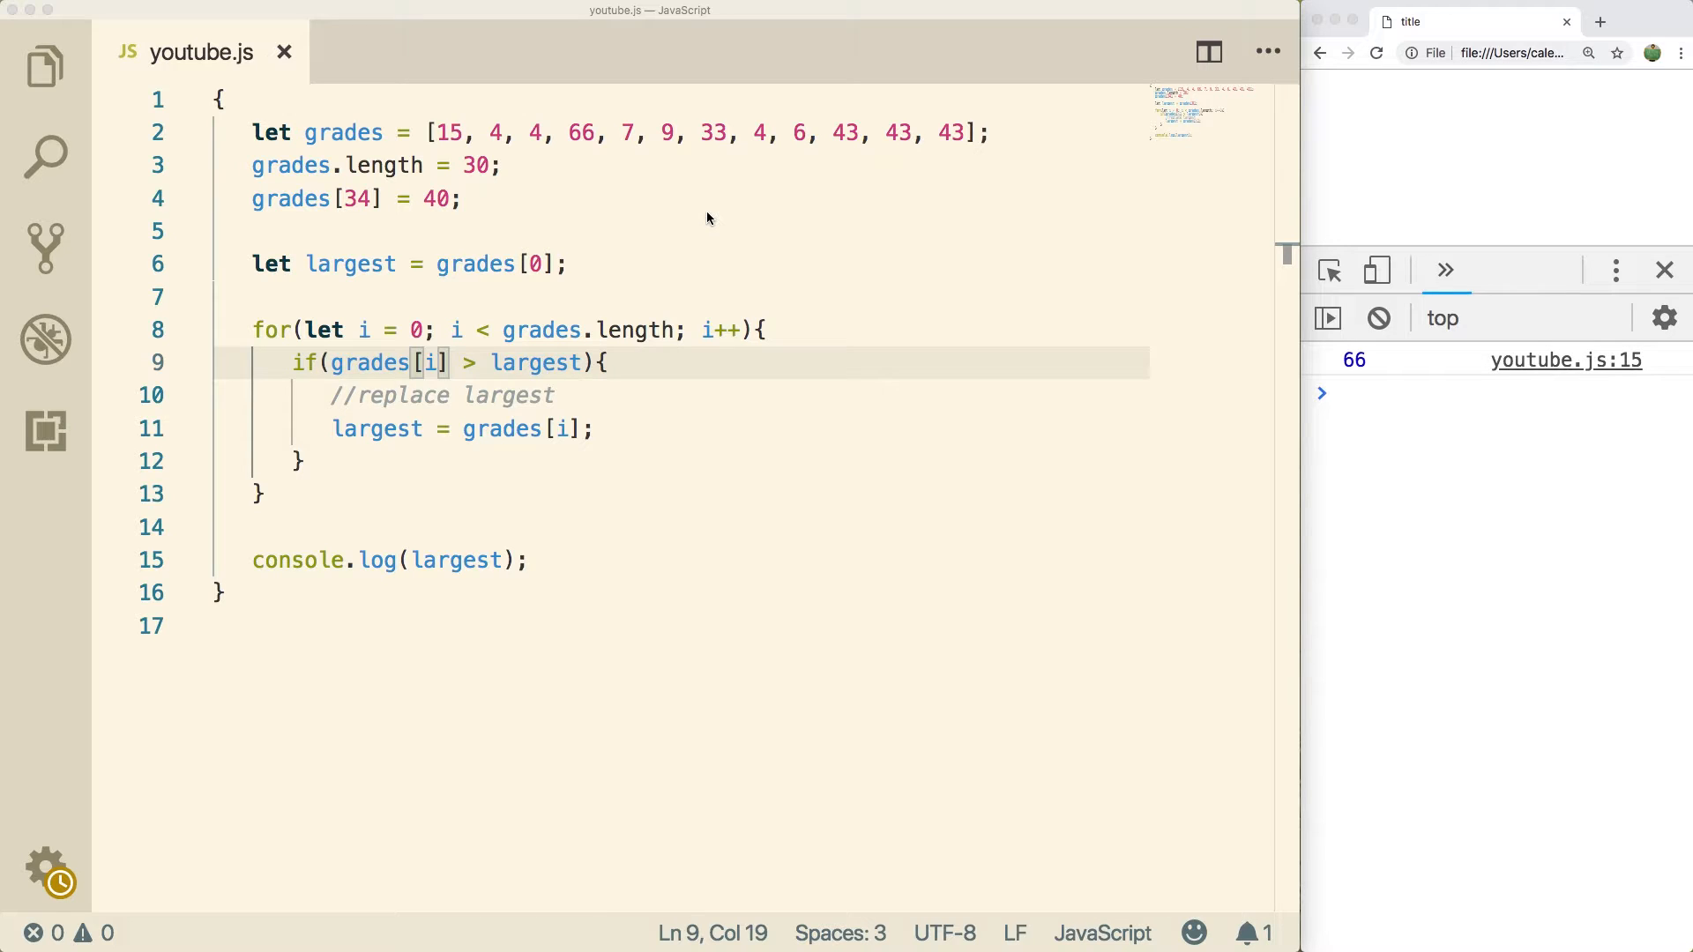
{"action": "mouse_move", "coordinate": [519, 320]}
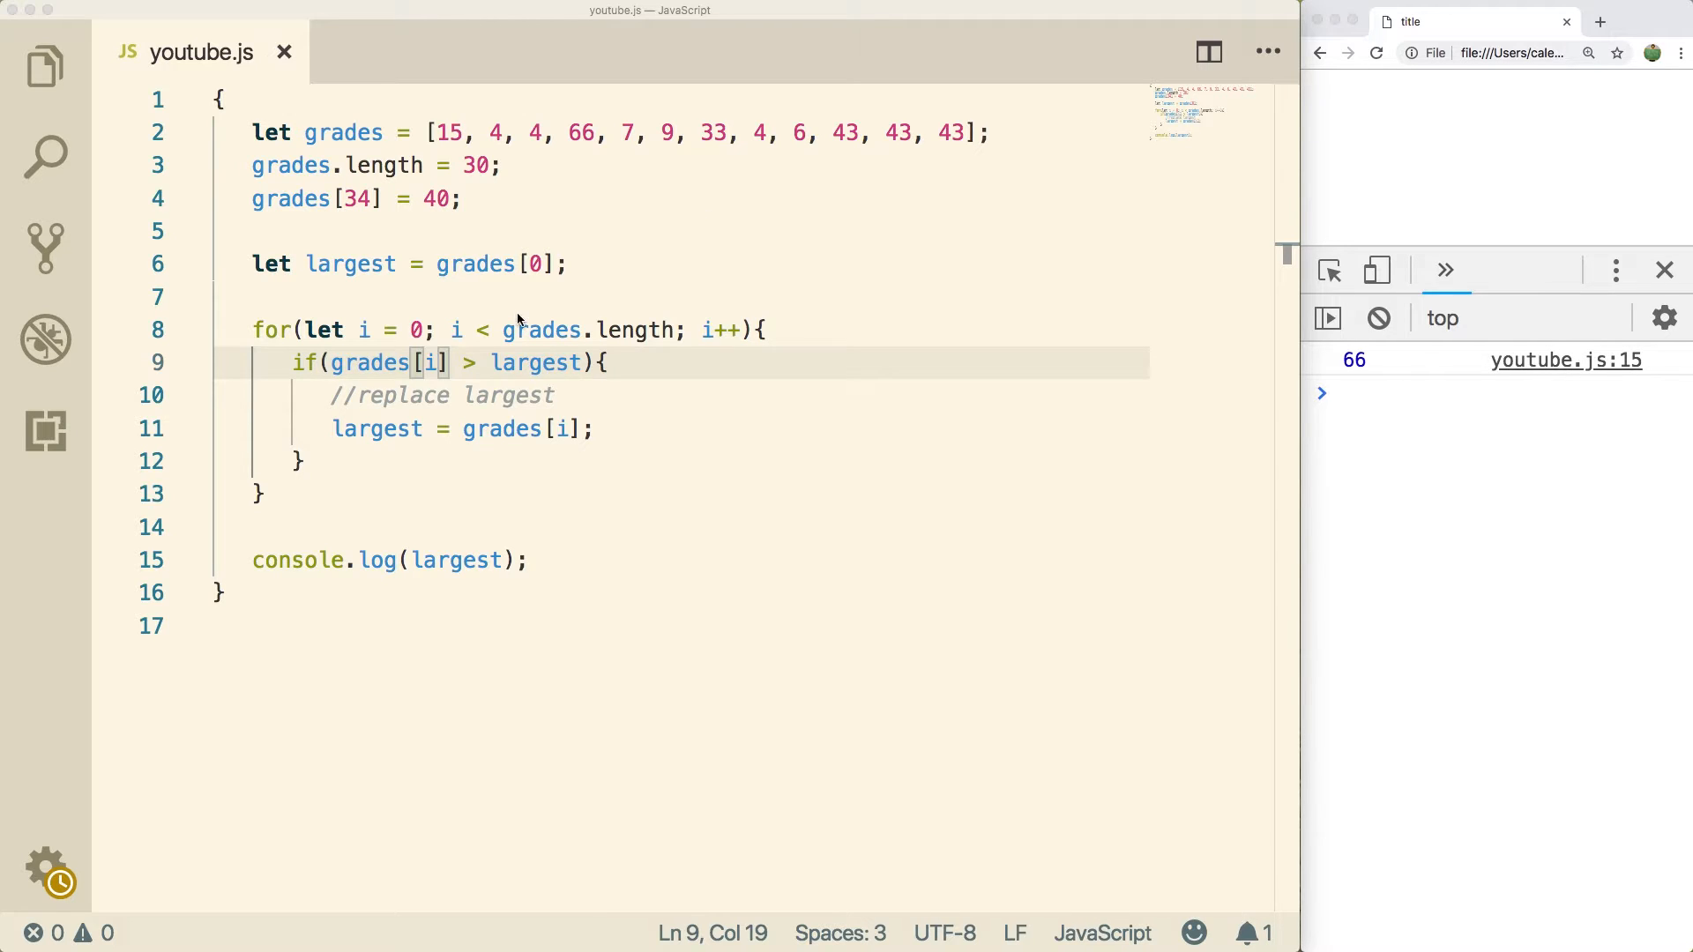
{"action": "mouse_move", "coordinate": [305, 354]}
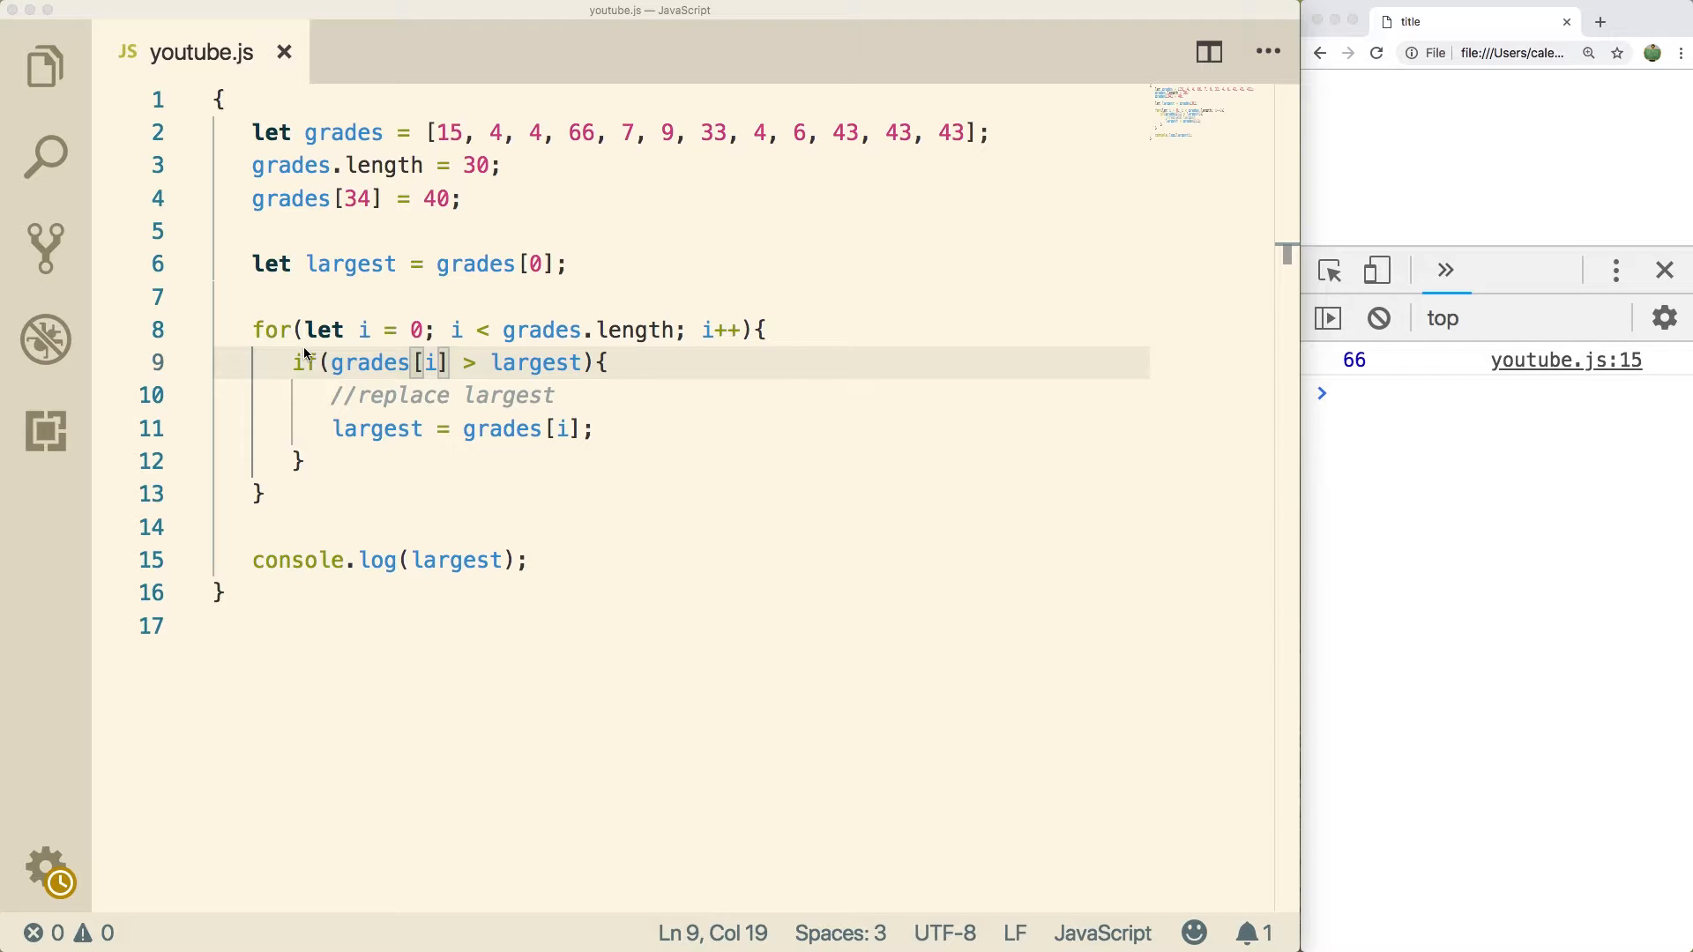
{"action": "mouse_move", "coordinate": [478, 344]}
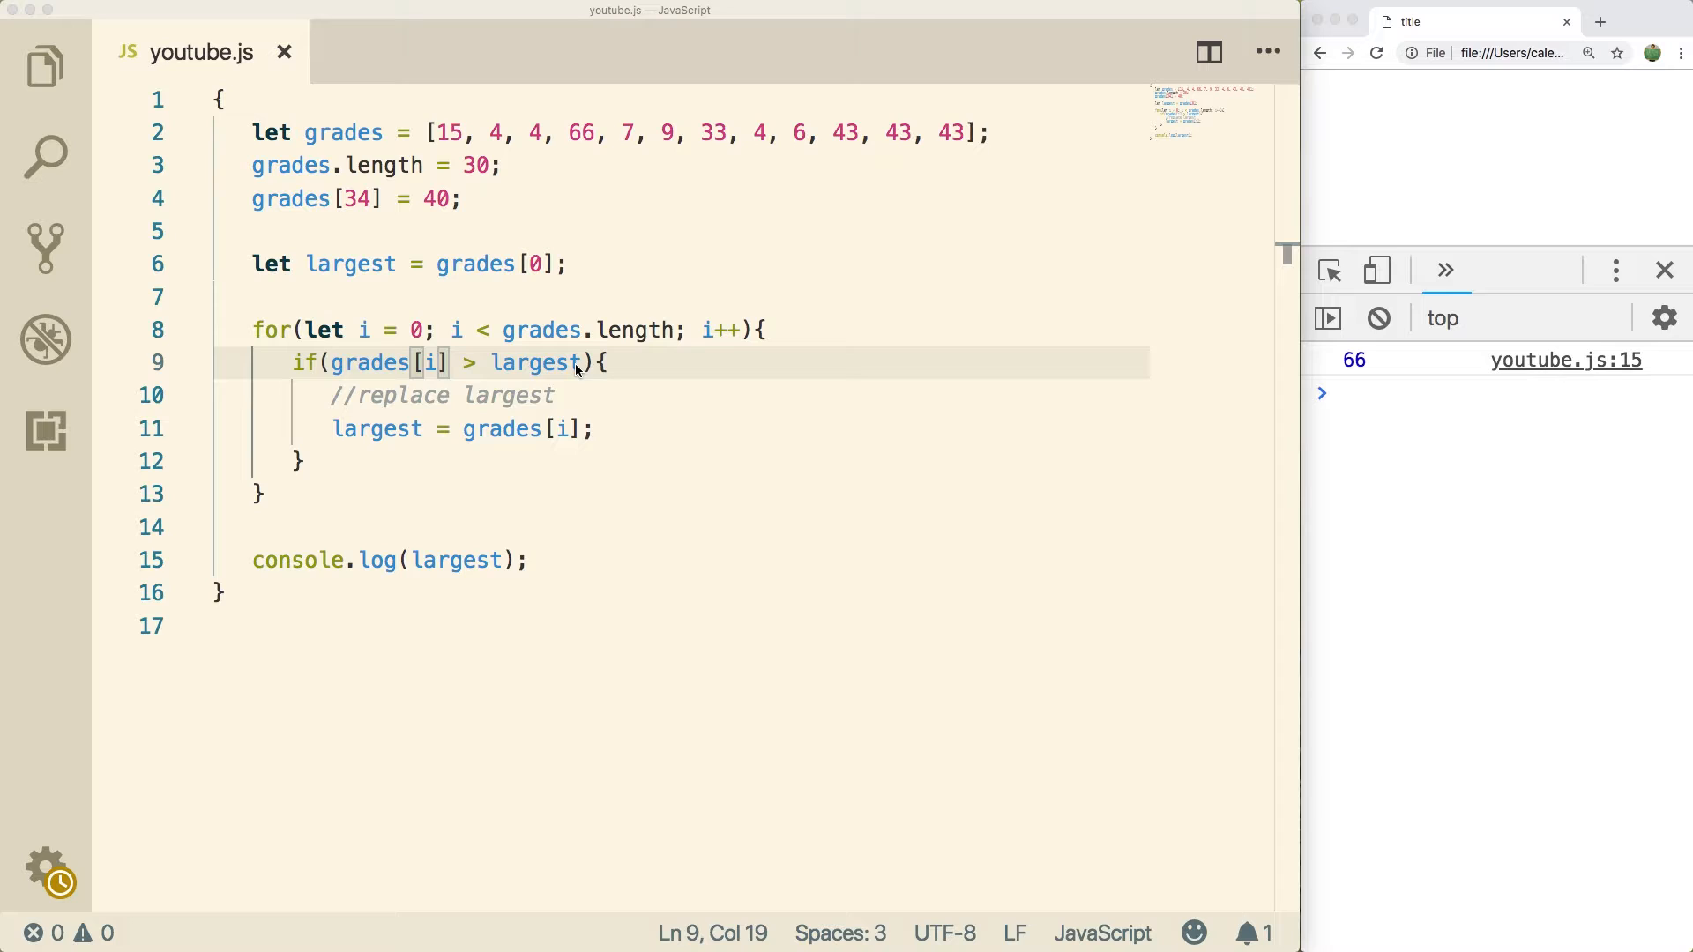
Delete the largest-value comparison, assignment and console.log, leaving an empty if() in the loop.
{"action": "double_click", "coordinate": [534, 363]}
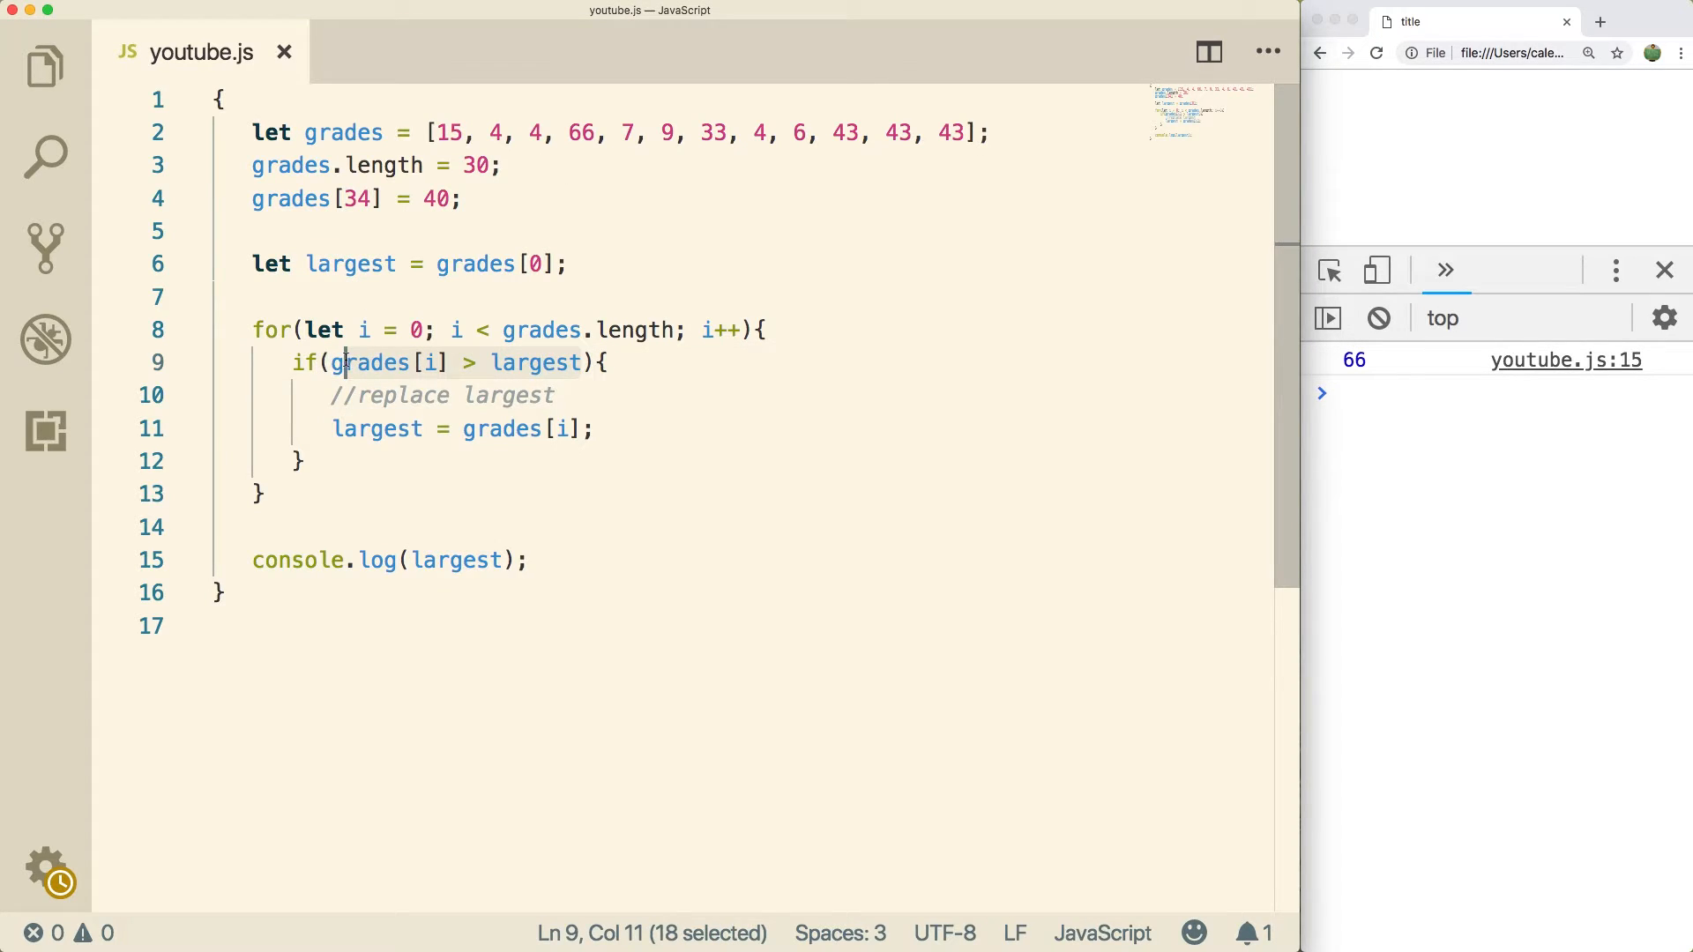
{"action": "key", "text": "Backspace"}
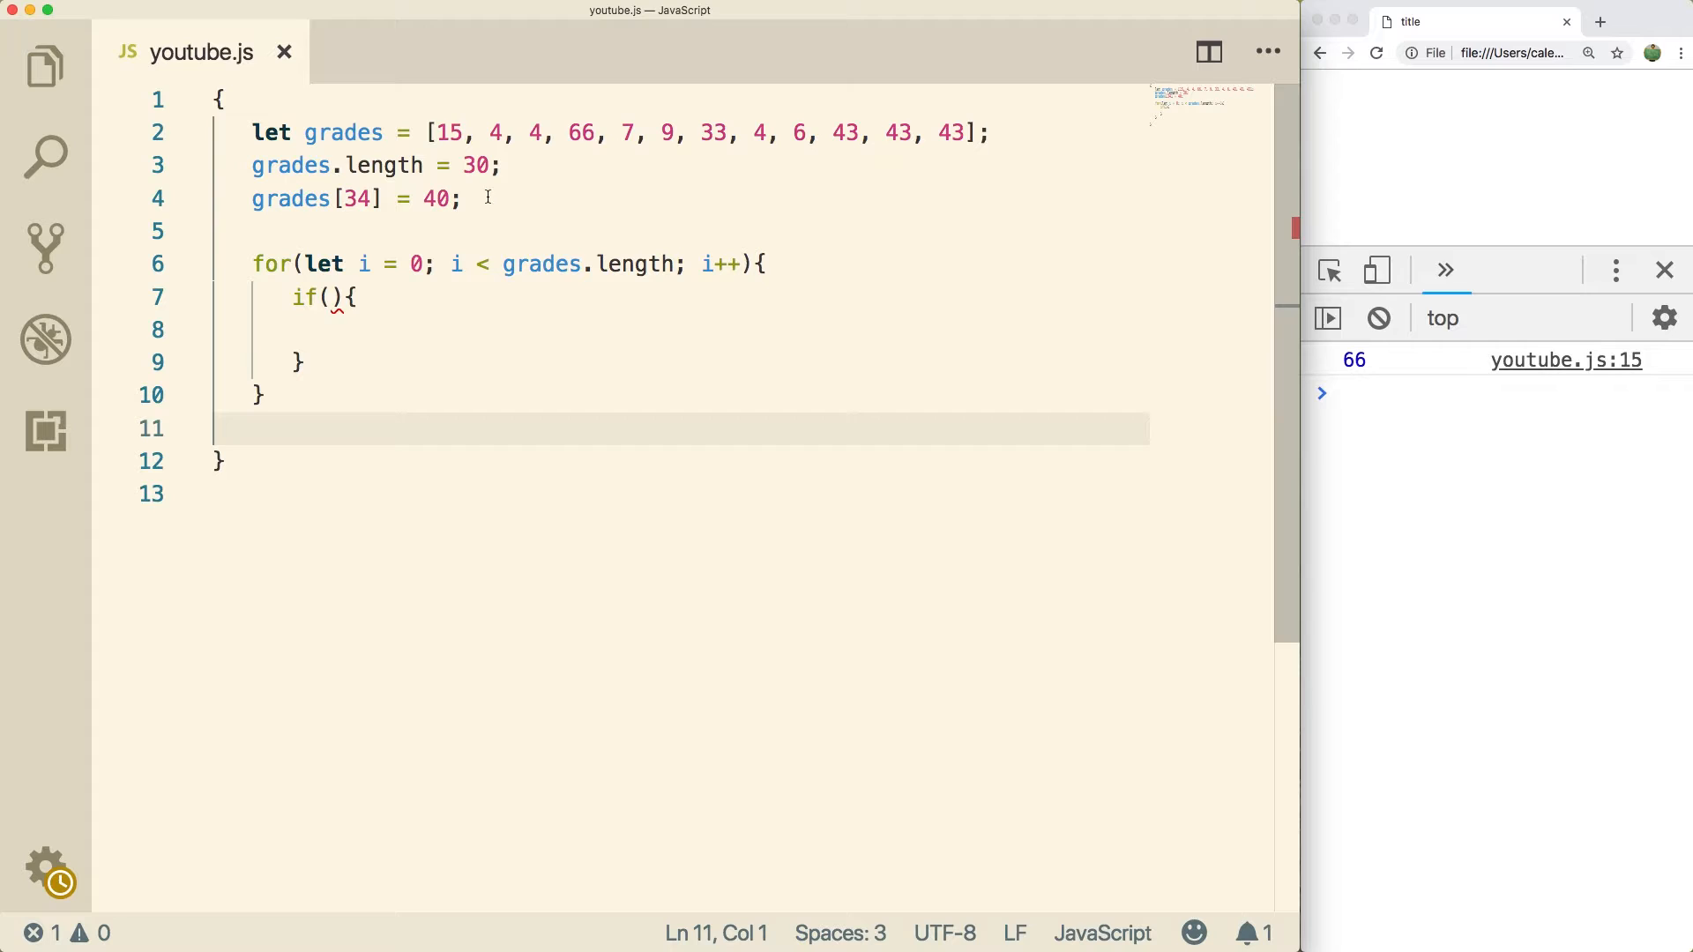
{"action": "mouse_move", "coordinate": [676, 287]}
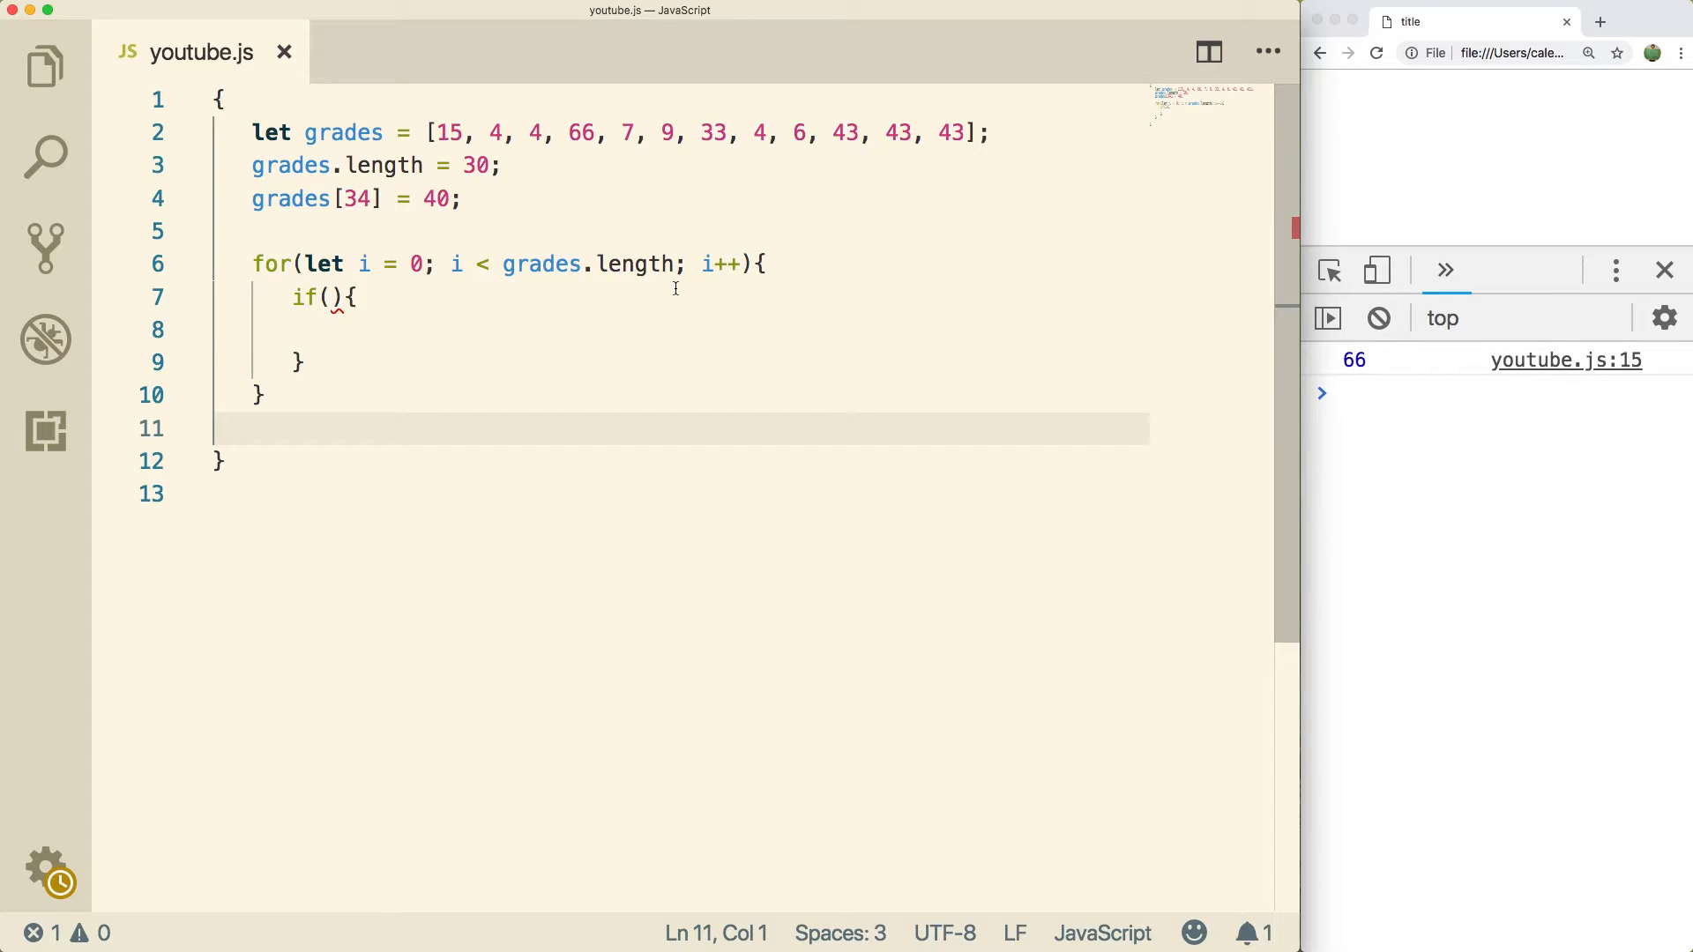
{"action": "mouse_move", "coordinate": [498, 227]}
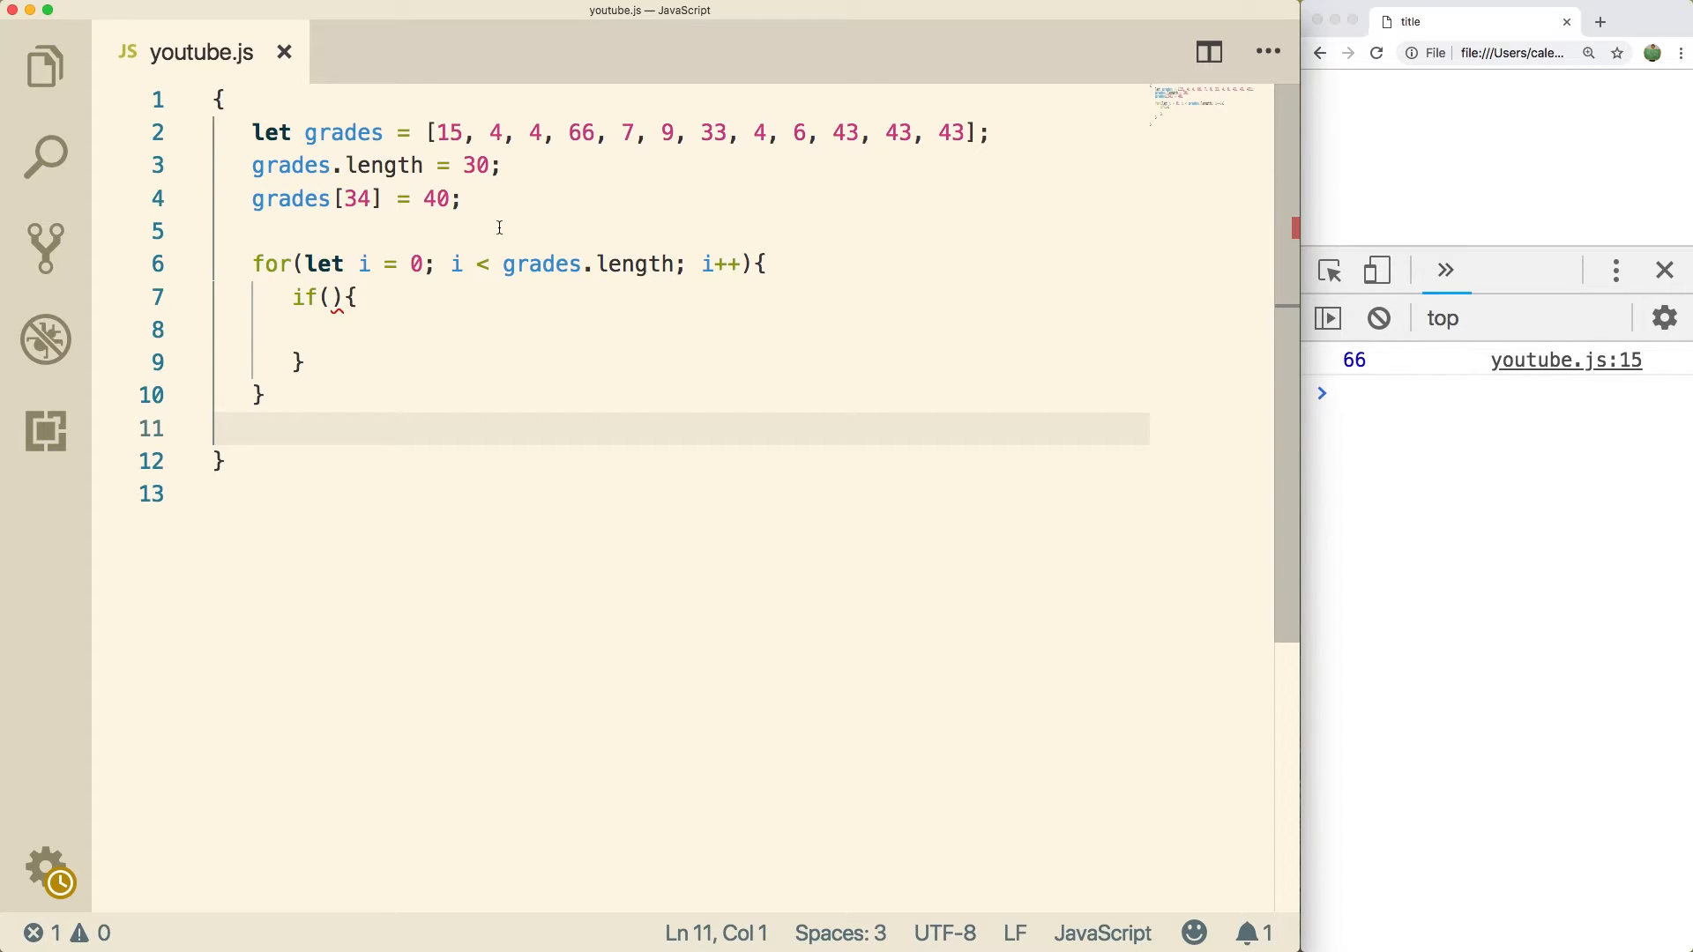
{"action": "left_click", "coordinate": [502, 231]}
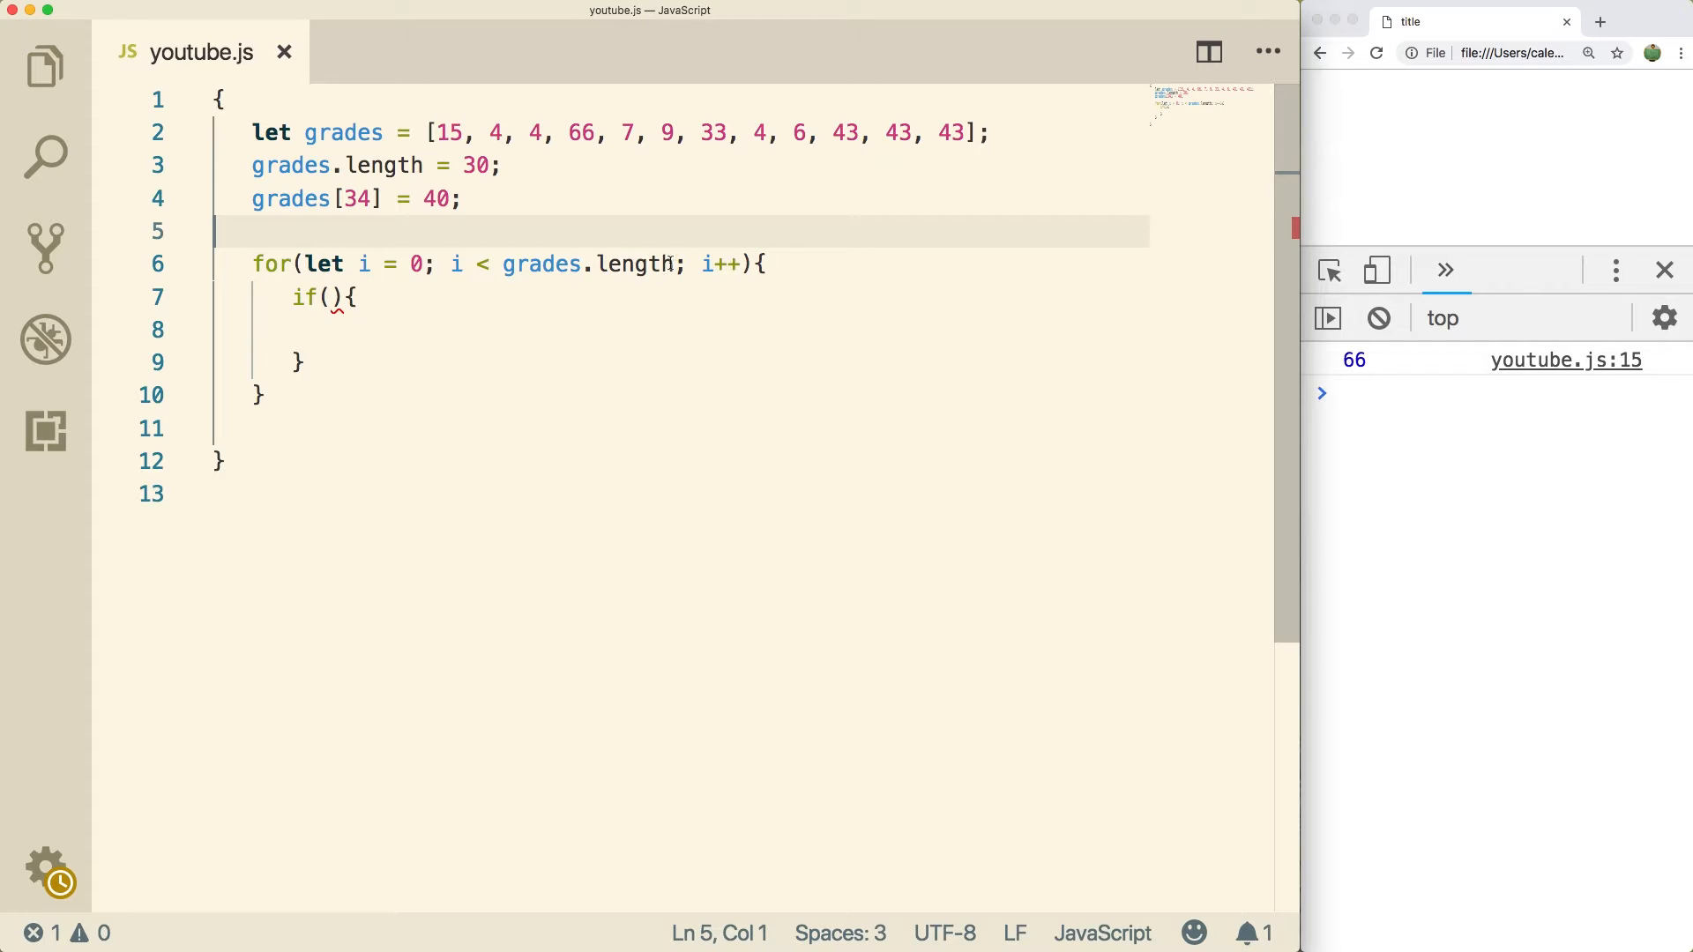
Fill the if condition with grades[i] !== undefined and a //legit value comment, adding a blank line before the loop.
{"action": "left_click", "coordinate": [330, 296]}
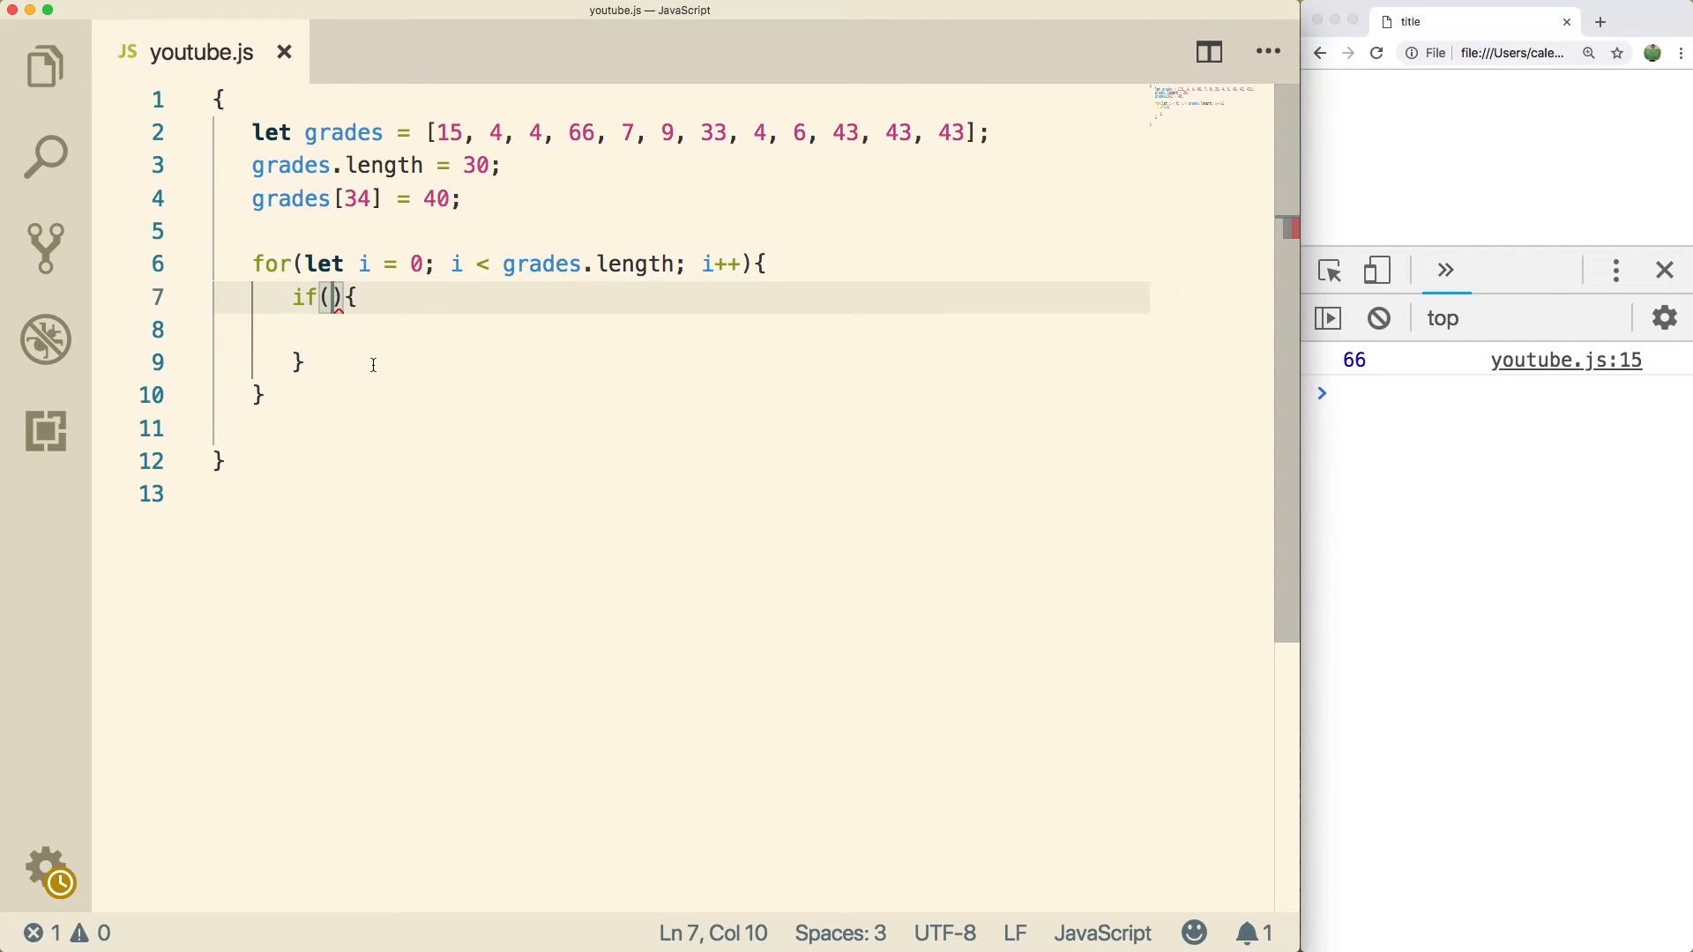
{"action": "type", "text": "grades["}
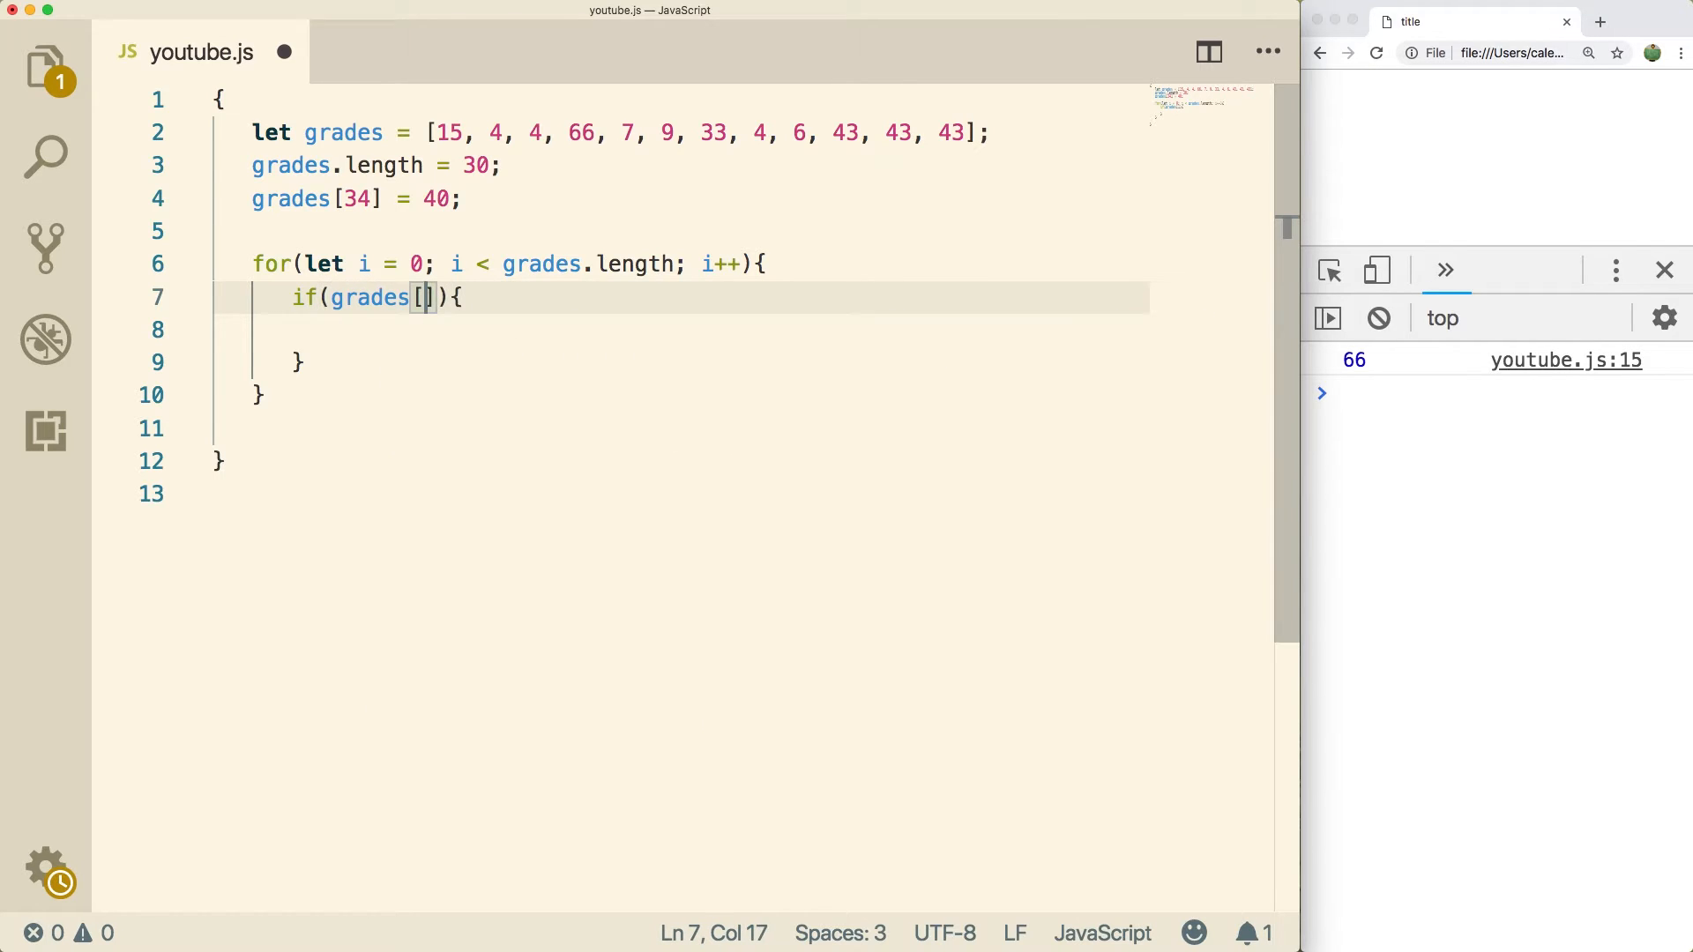
{"action": "type", "text": "i !=="}
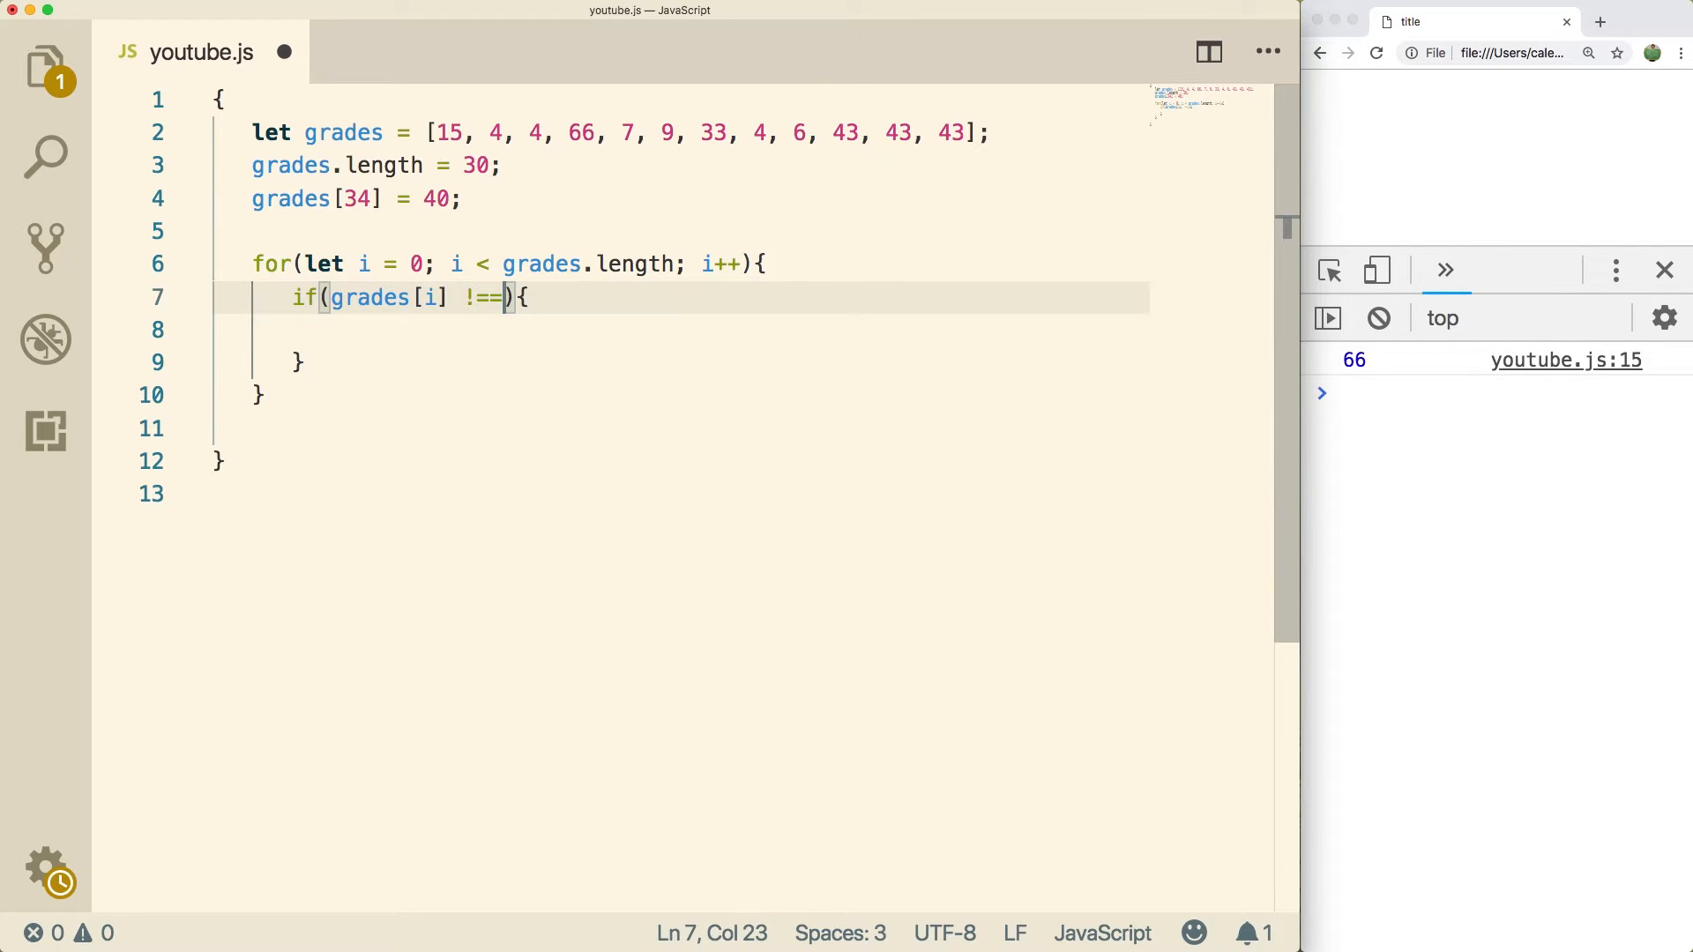
{"action": "type", "text": "undefined"}
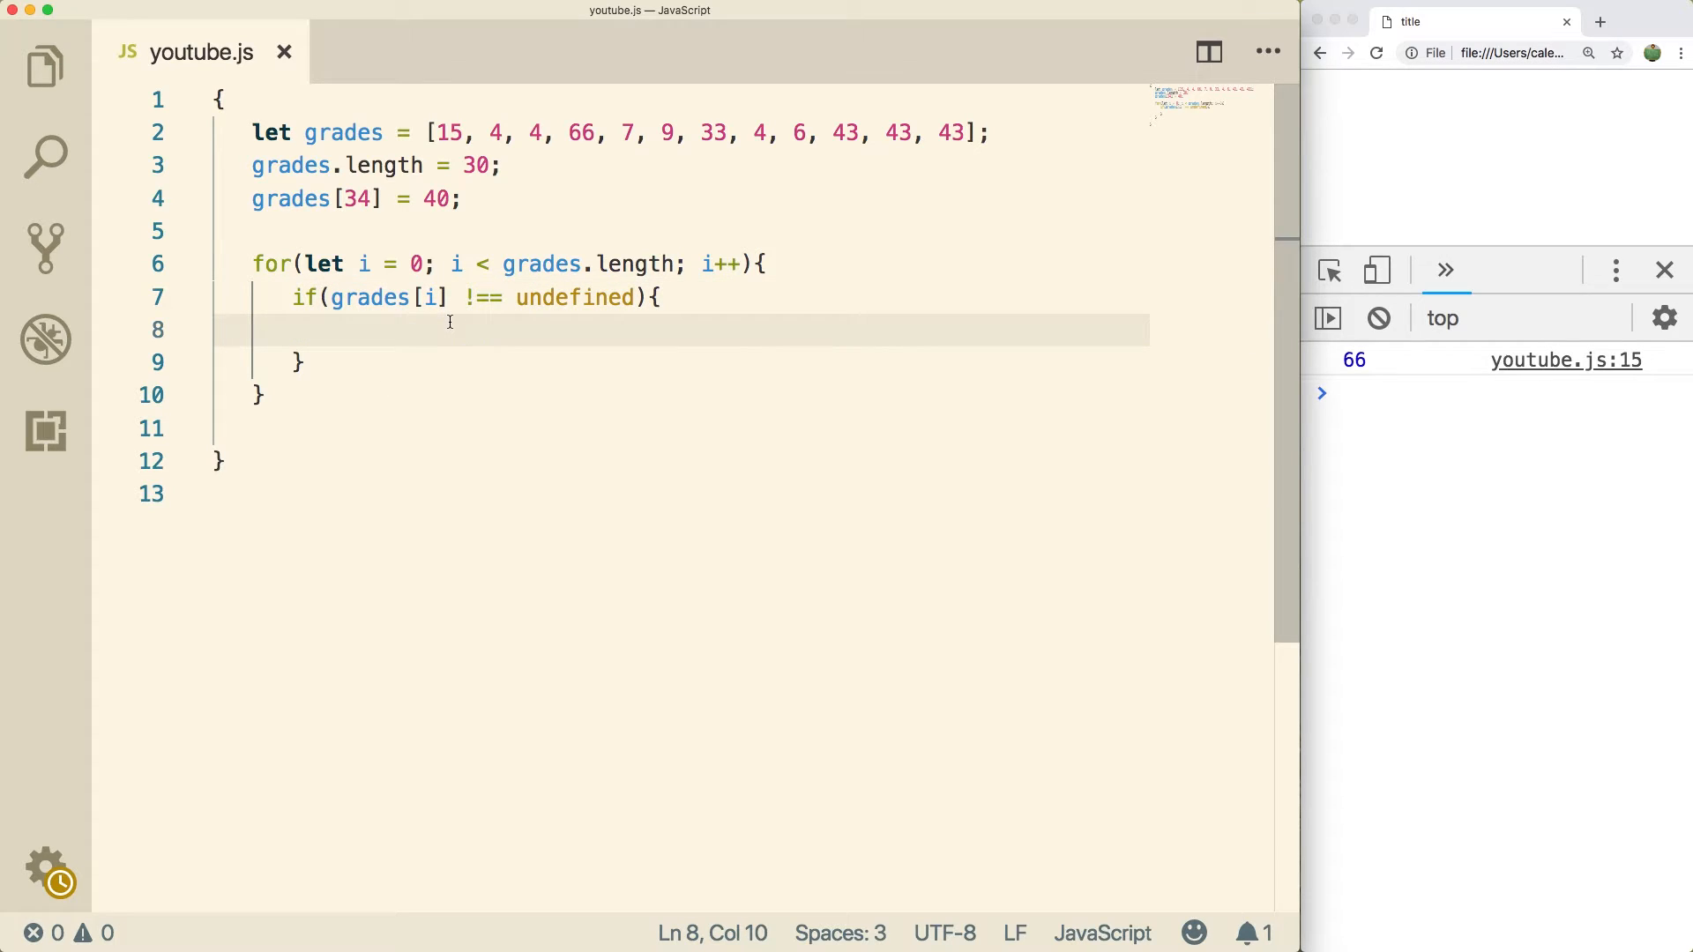
{"action": "type", "text": "//legit val"}
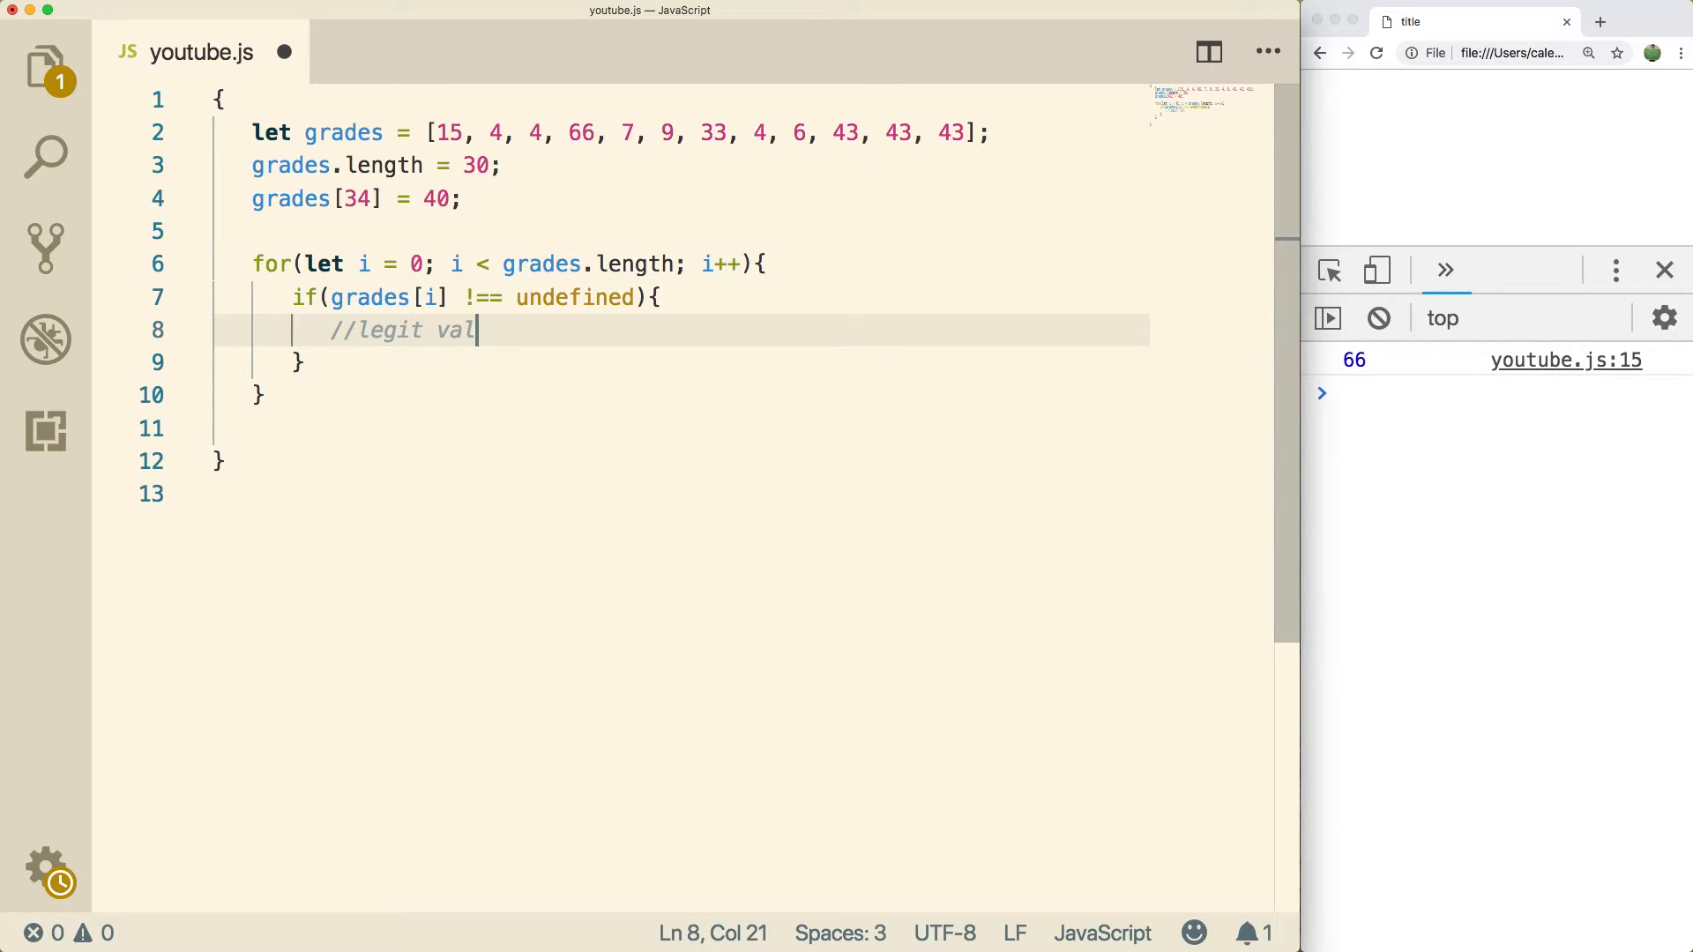
{"action": "type", "text": "ue"}
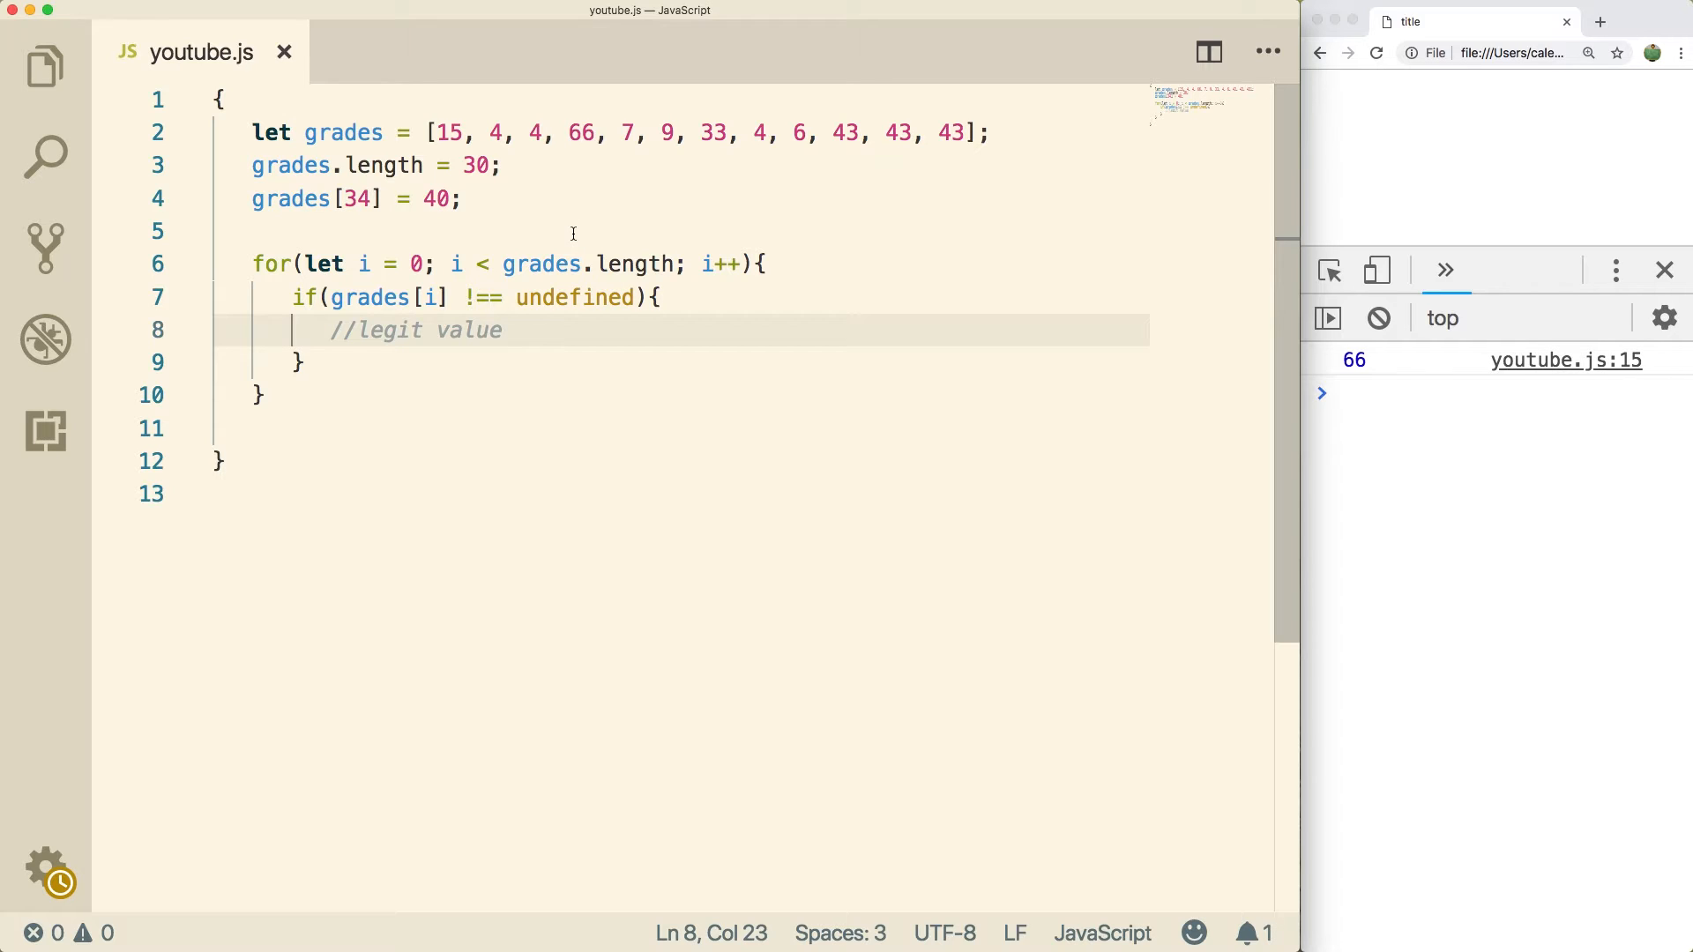
{"action": "double_click", "coordinate": [635, 265]}
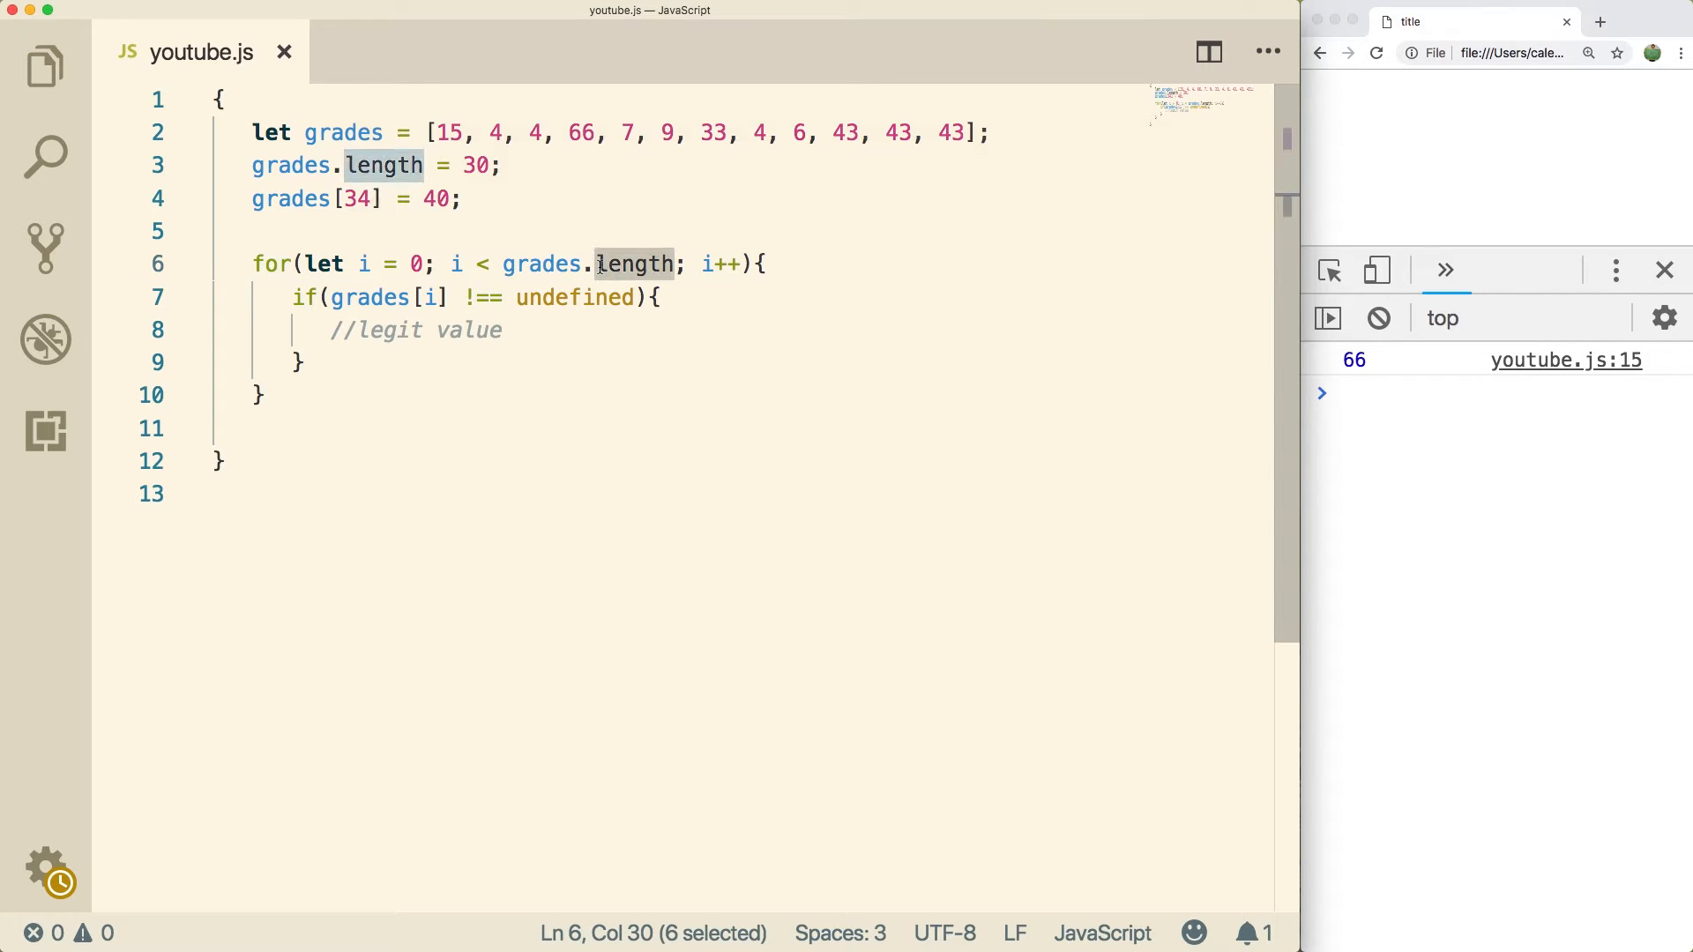
{"action": "key", "text": "enter"}
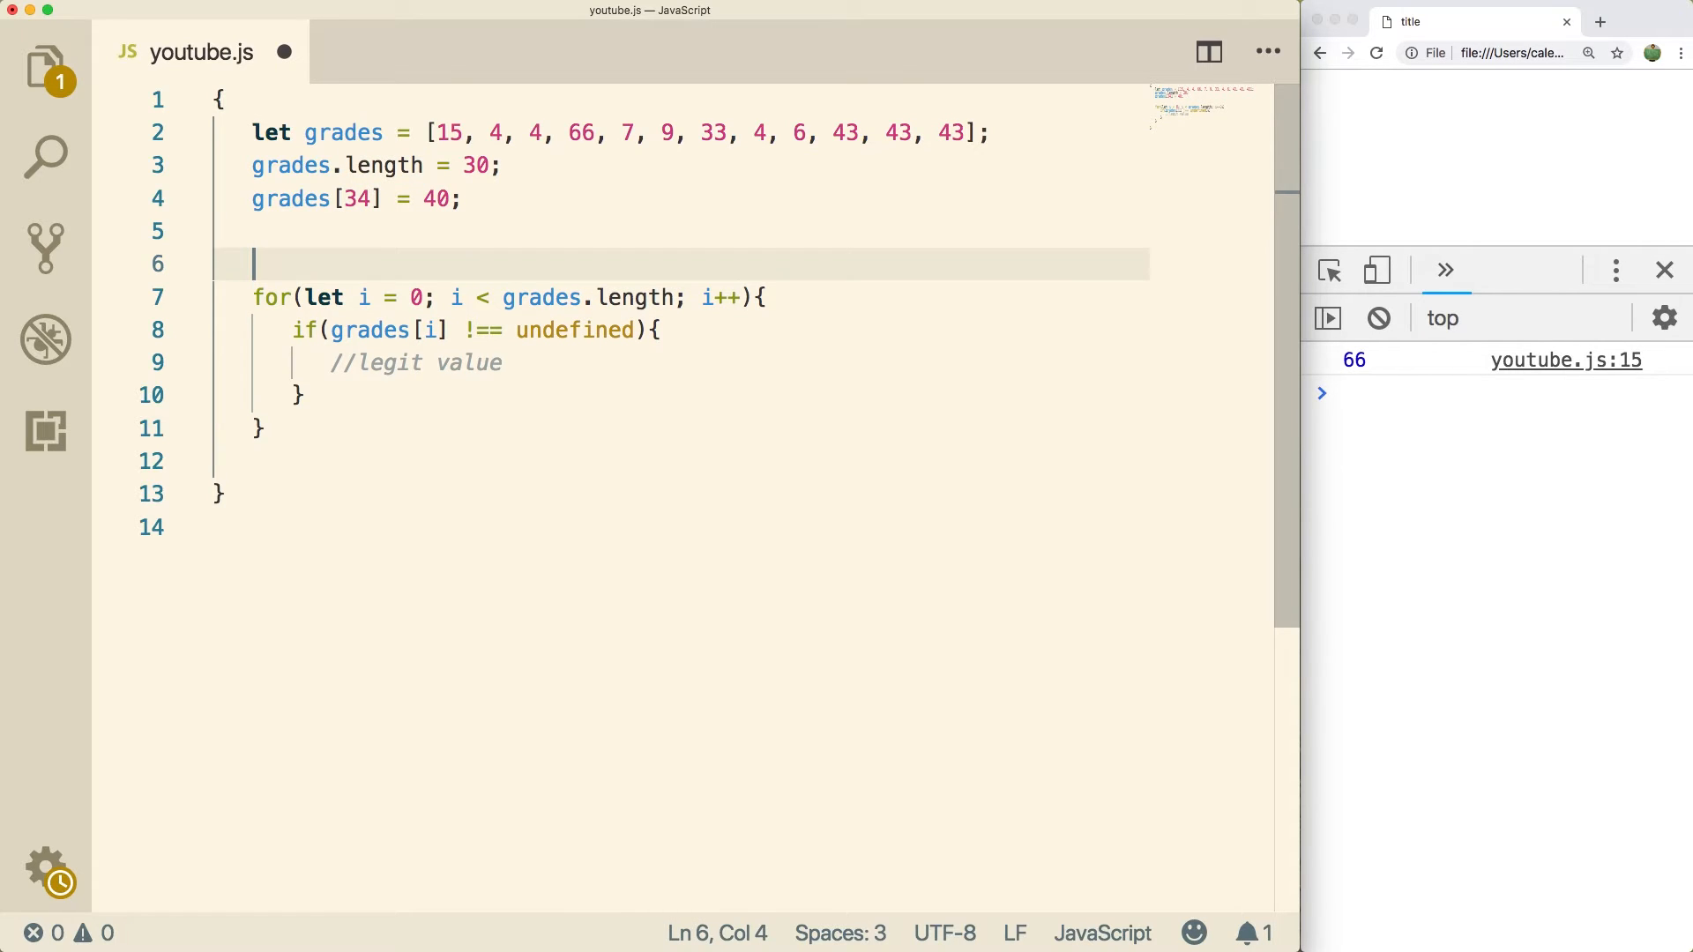
Declare let count = 0 and increment count++ inside the if block.
{"action": "type", "text": "let"}
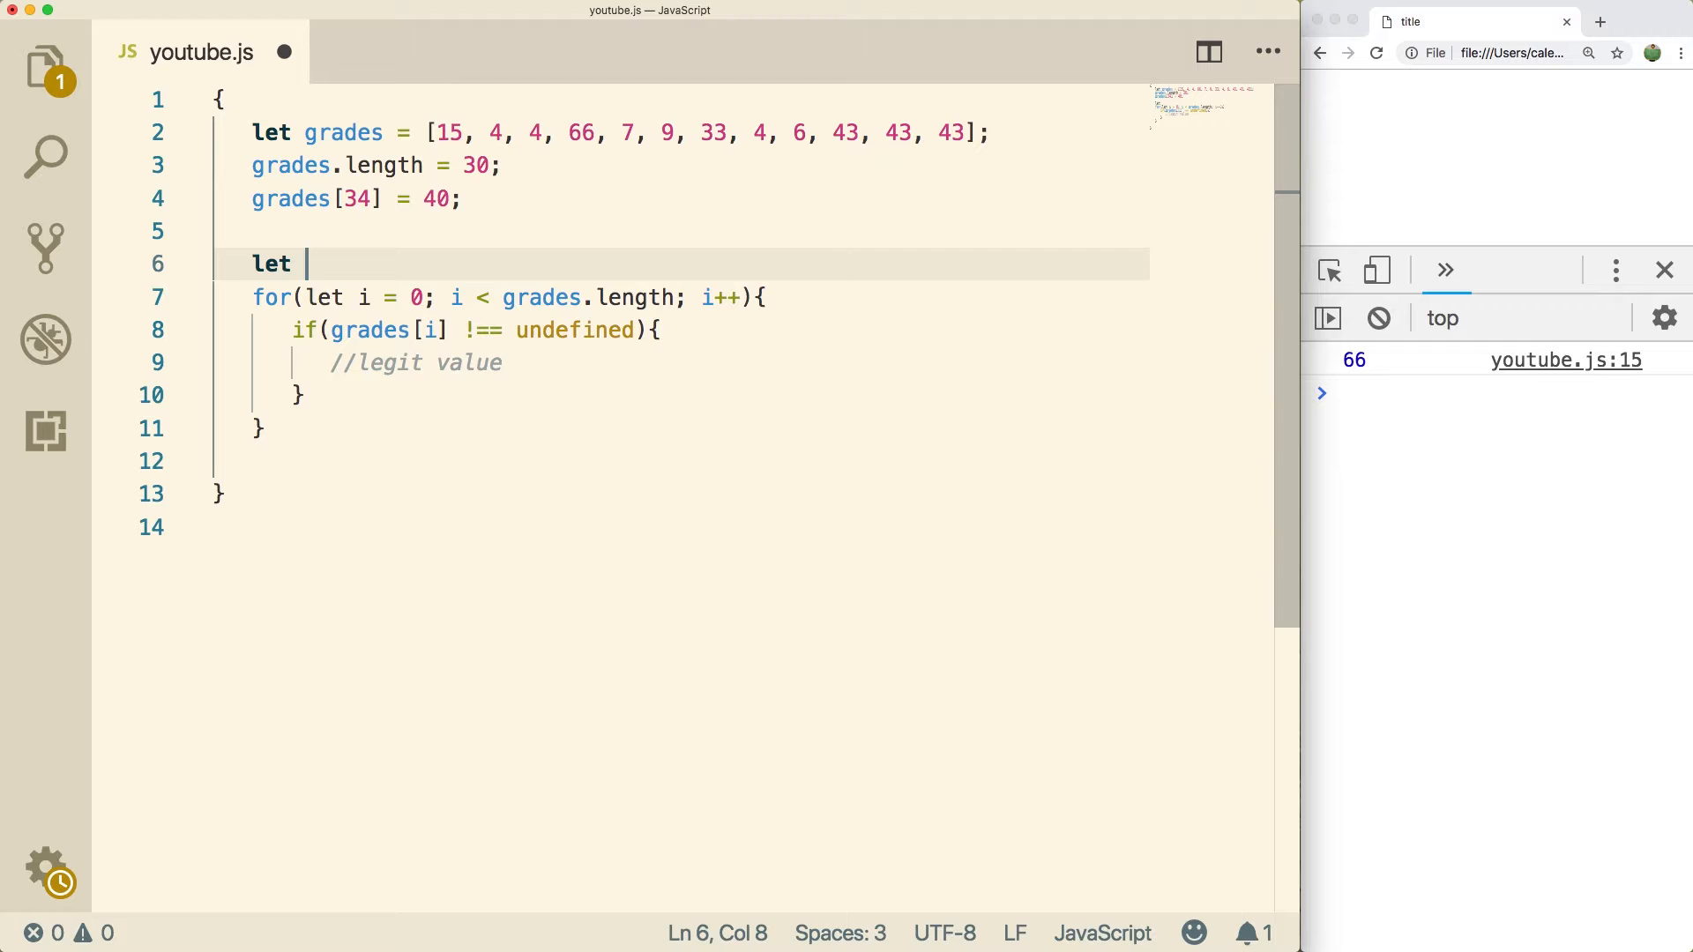
{"action": "type", "text": "count = 0;"}
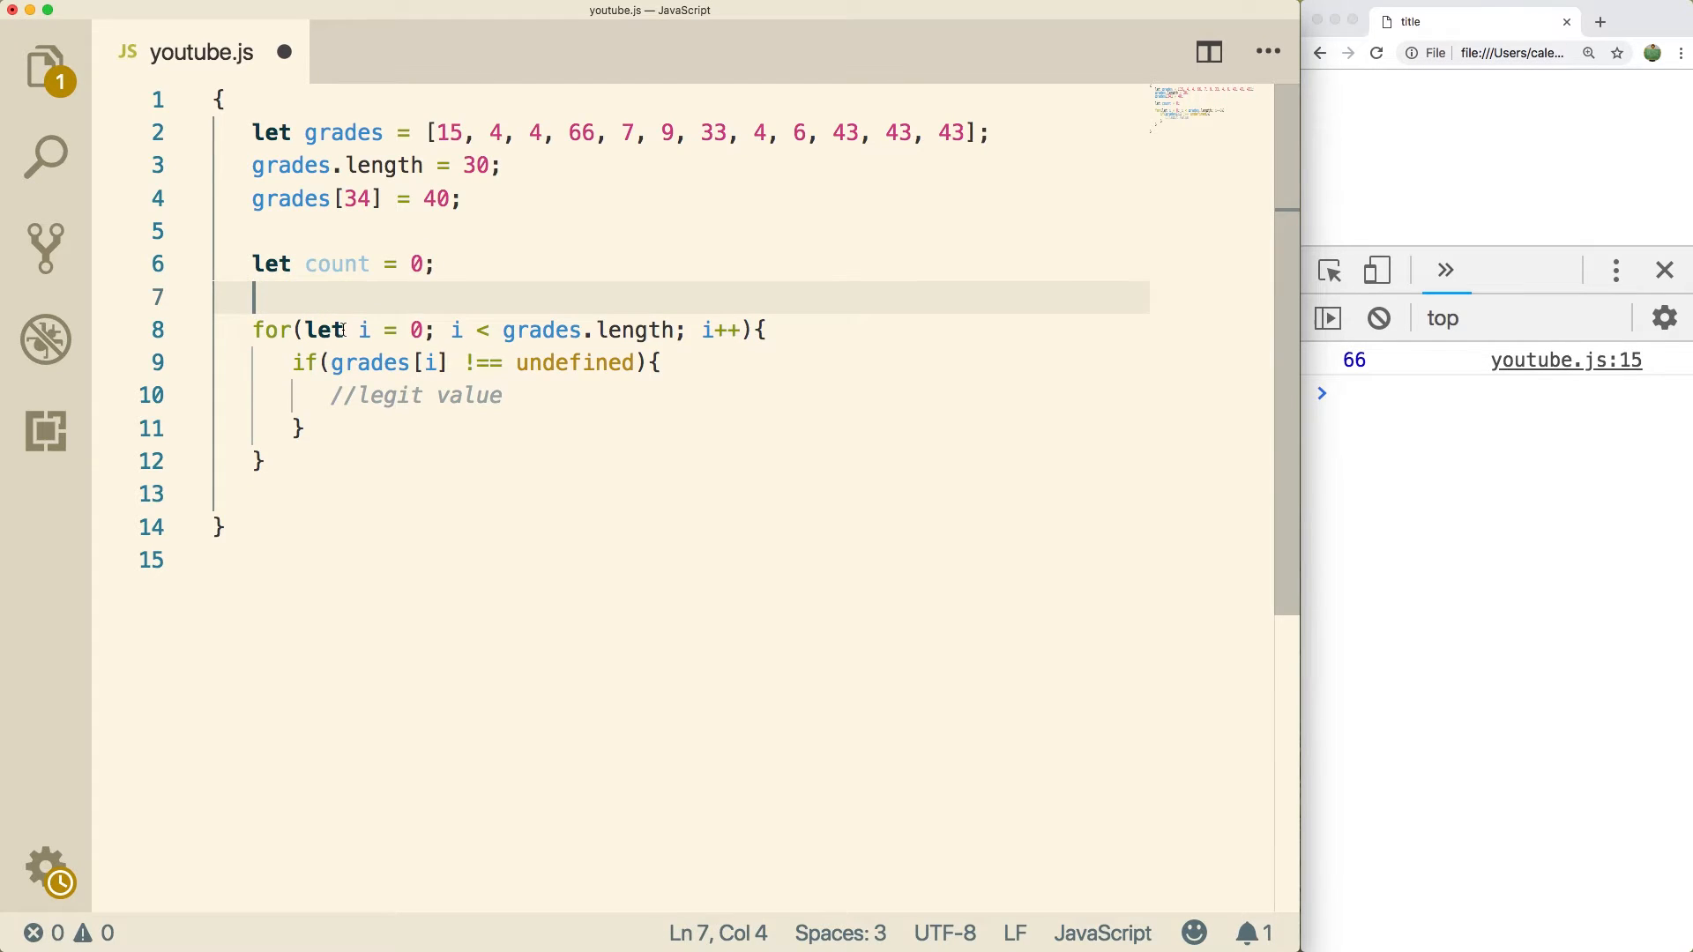
{"action": "double_click", "coordinate": [469, 395]}
{"action": "type", "text": "count"}
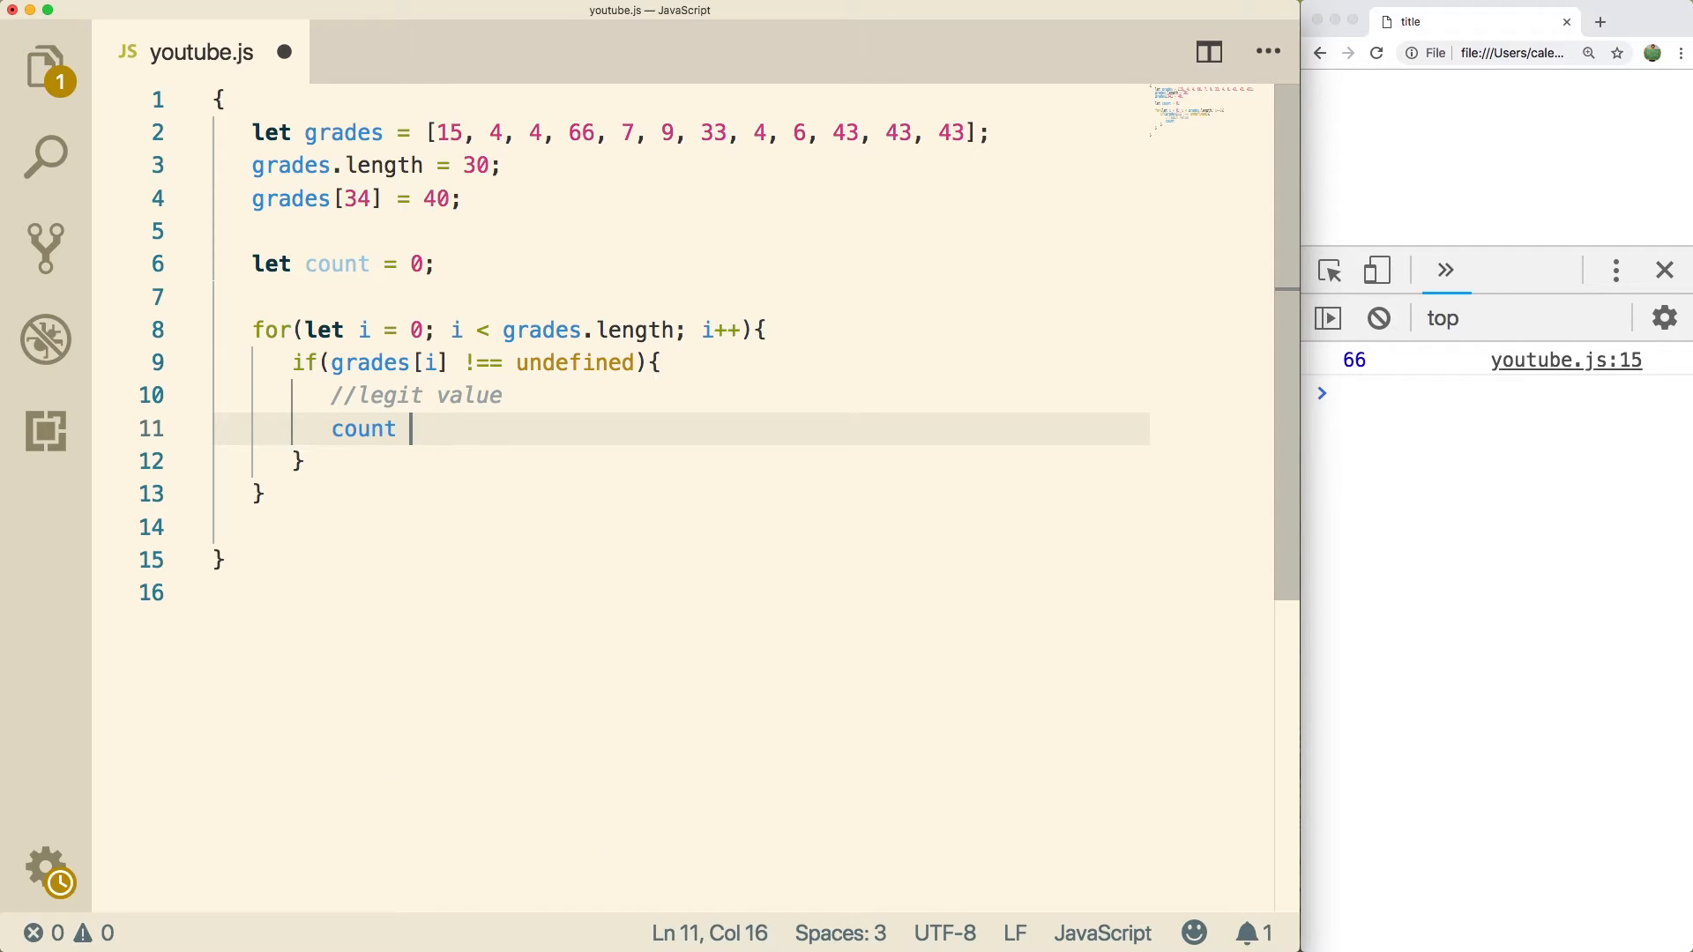
{"action": "type", "text": "++;"}
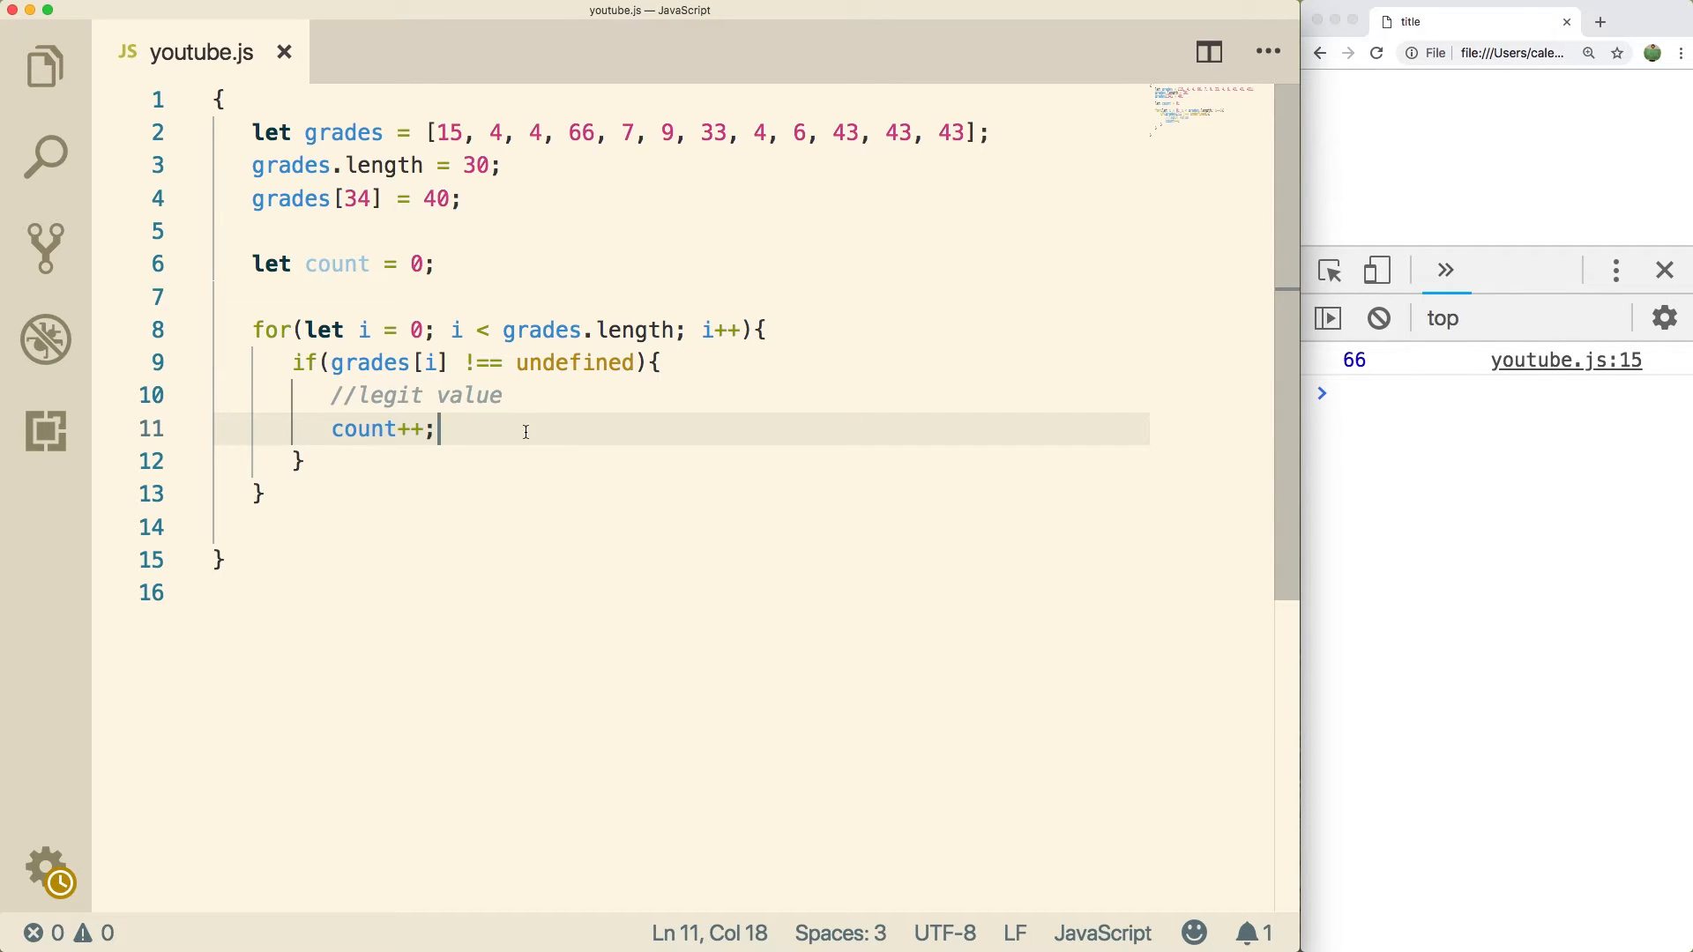
{"action": "left_click", "coordinate": [970, 132]}
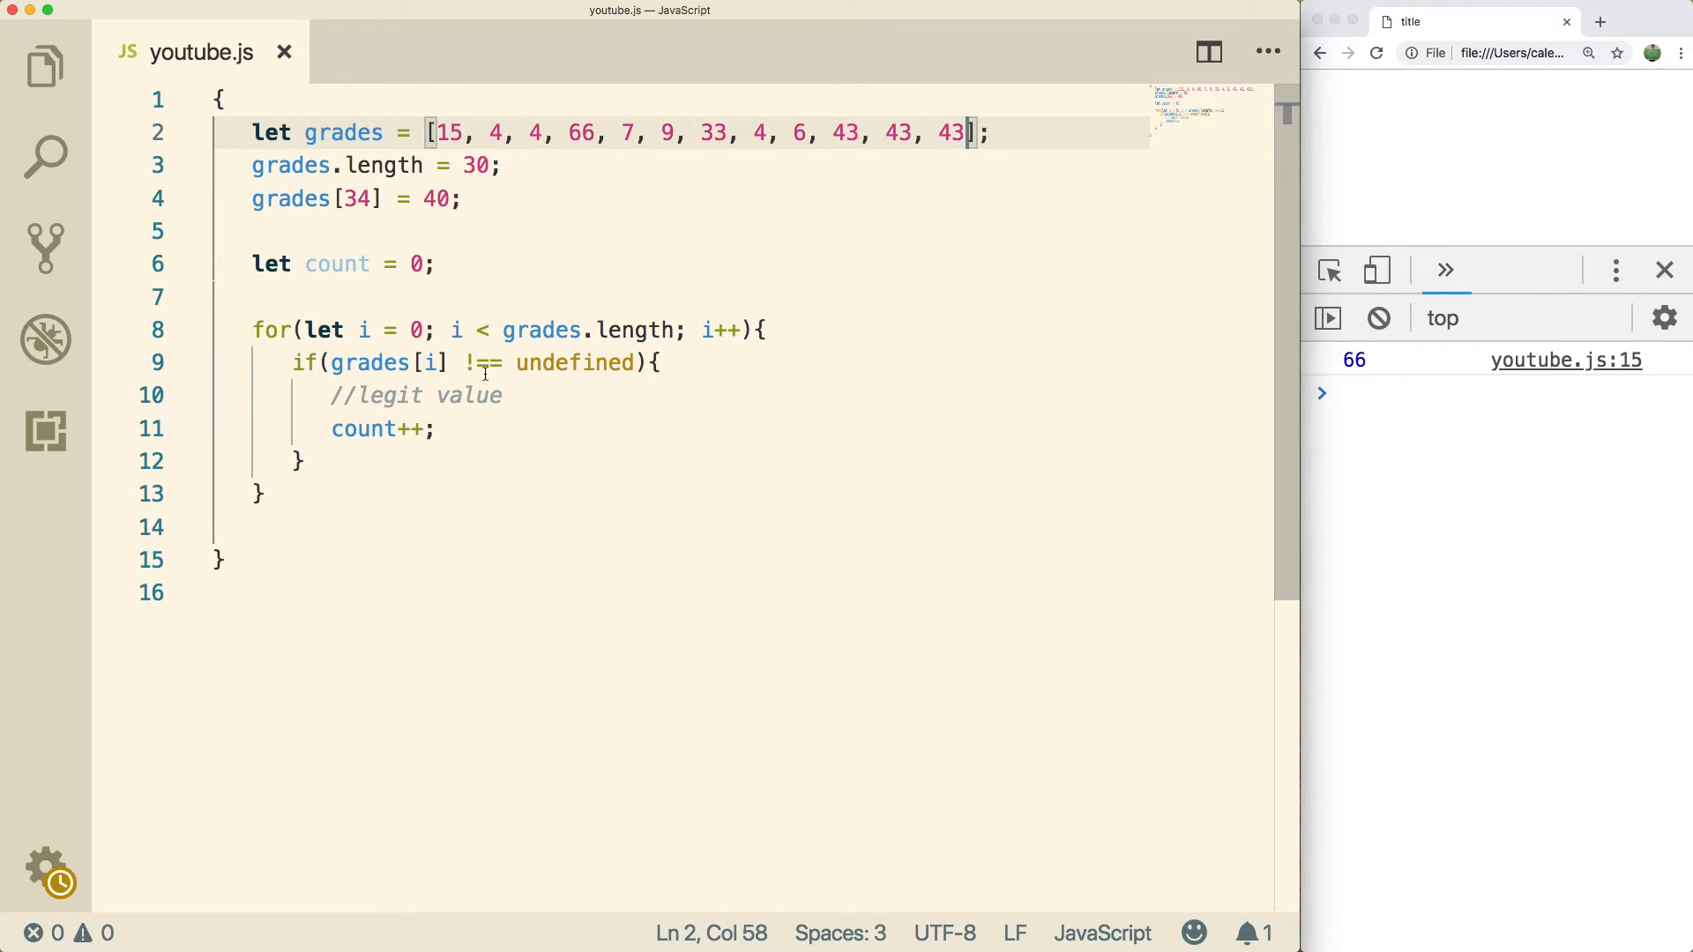
Declare total = 0, add total += grades[i] in the if block, and start a console.log after the loop.
{"action": "left_click", "coordinate": [435, 265]}
{"action": "type", "text": "let "}
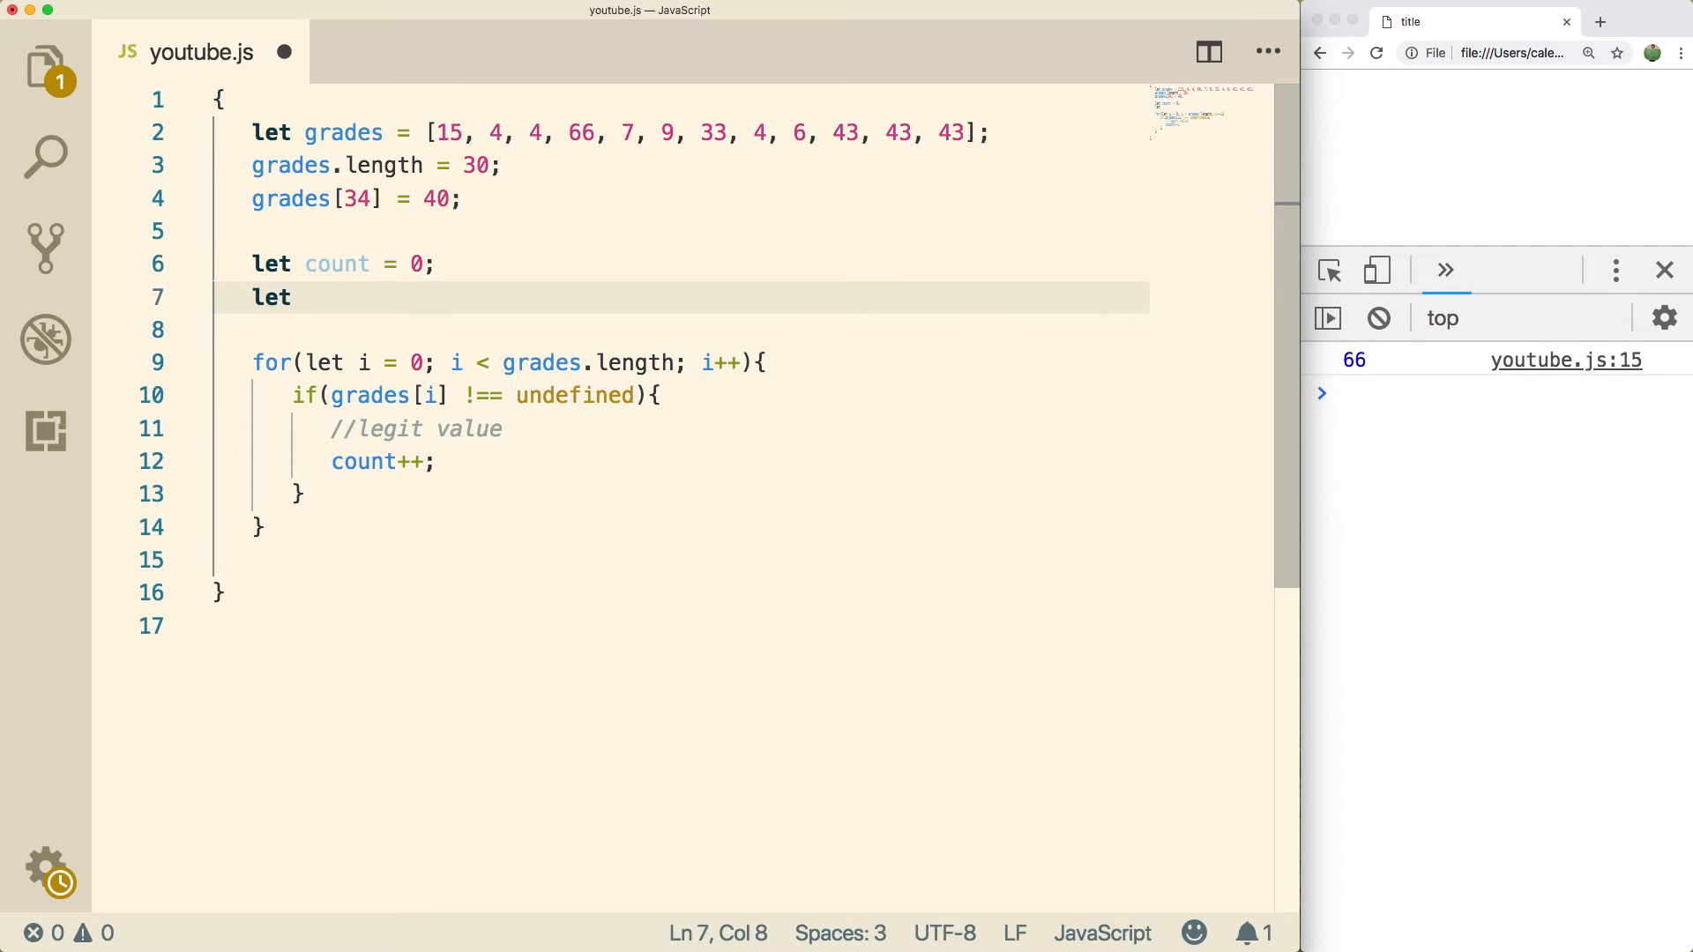
{"action": "type", "text": "total = 0;"}
{"action": "type", "text": "total +="}
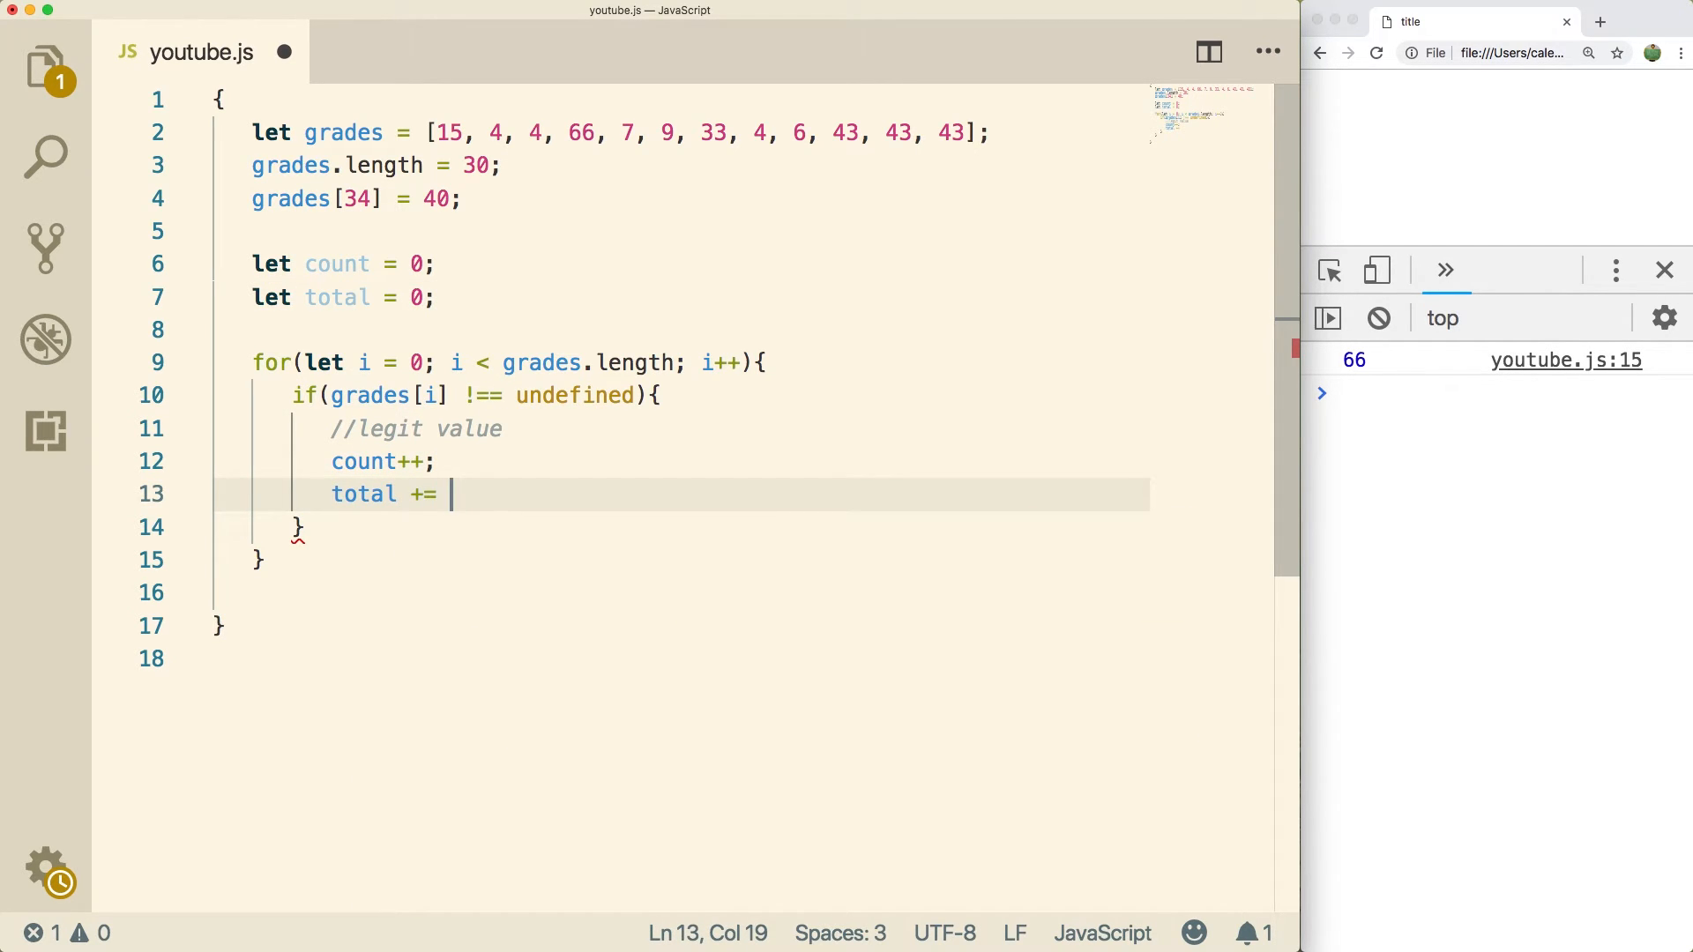
{"action": "type", "text": "grades[i];"}
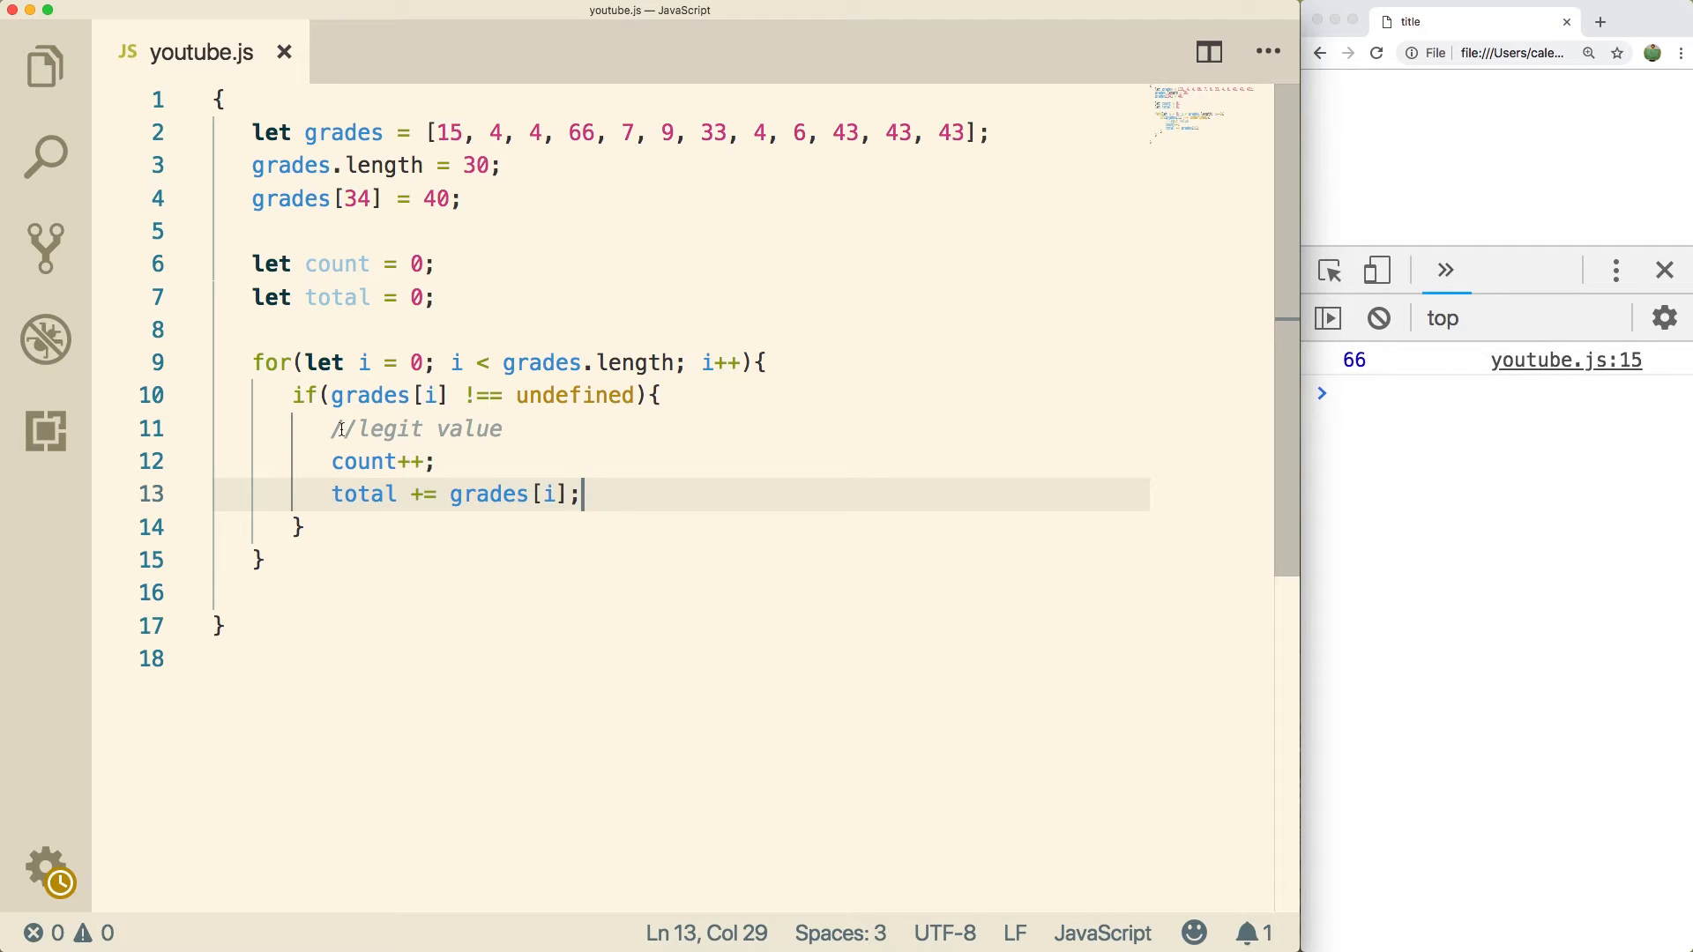
{"action": "type", "text": "console.log();"}
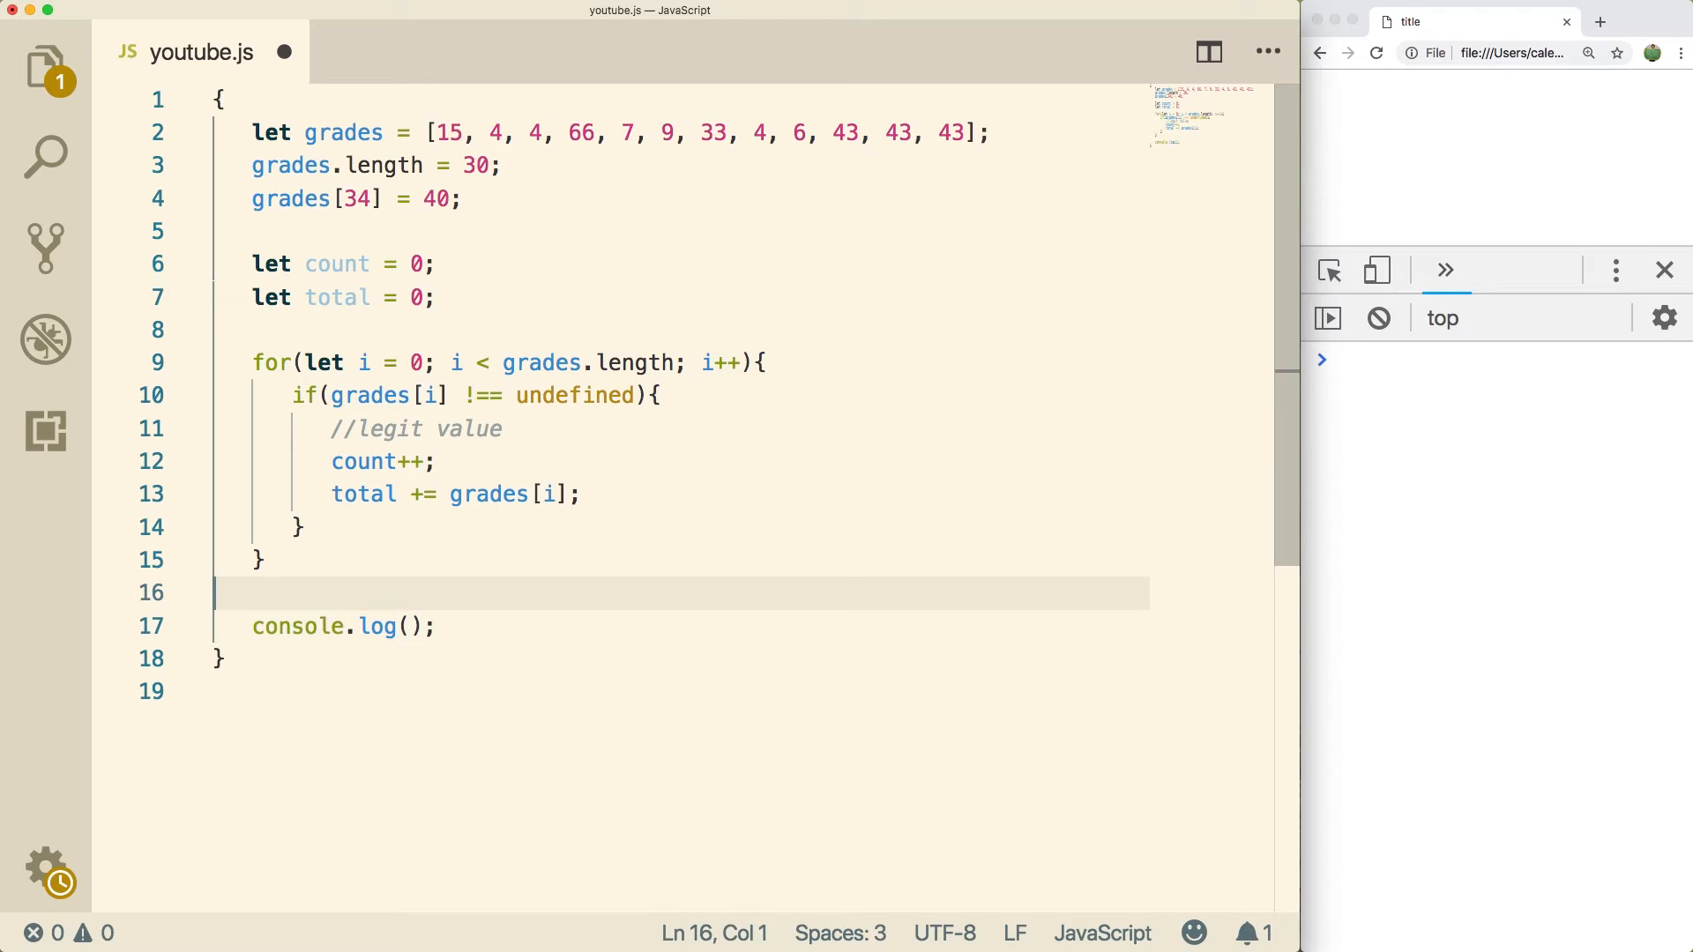
Add let avg = total / count; and log avg, giving about 24.38 in the console.
{"action": "key", "text": "Enter"}
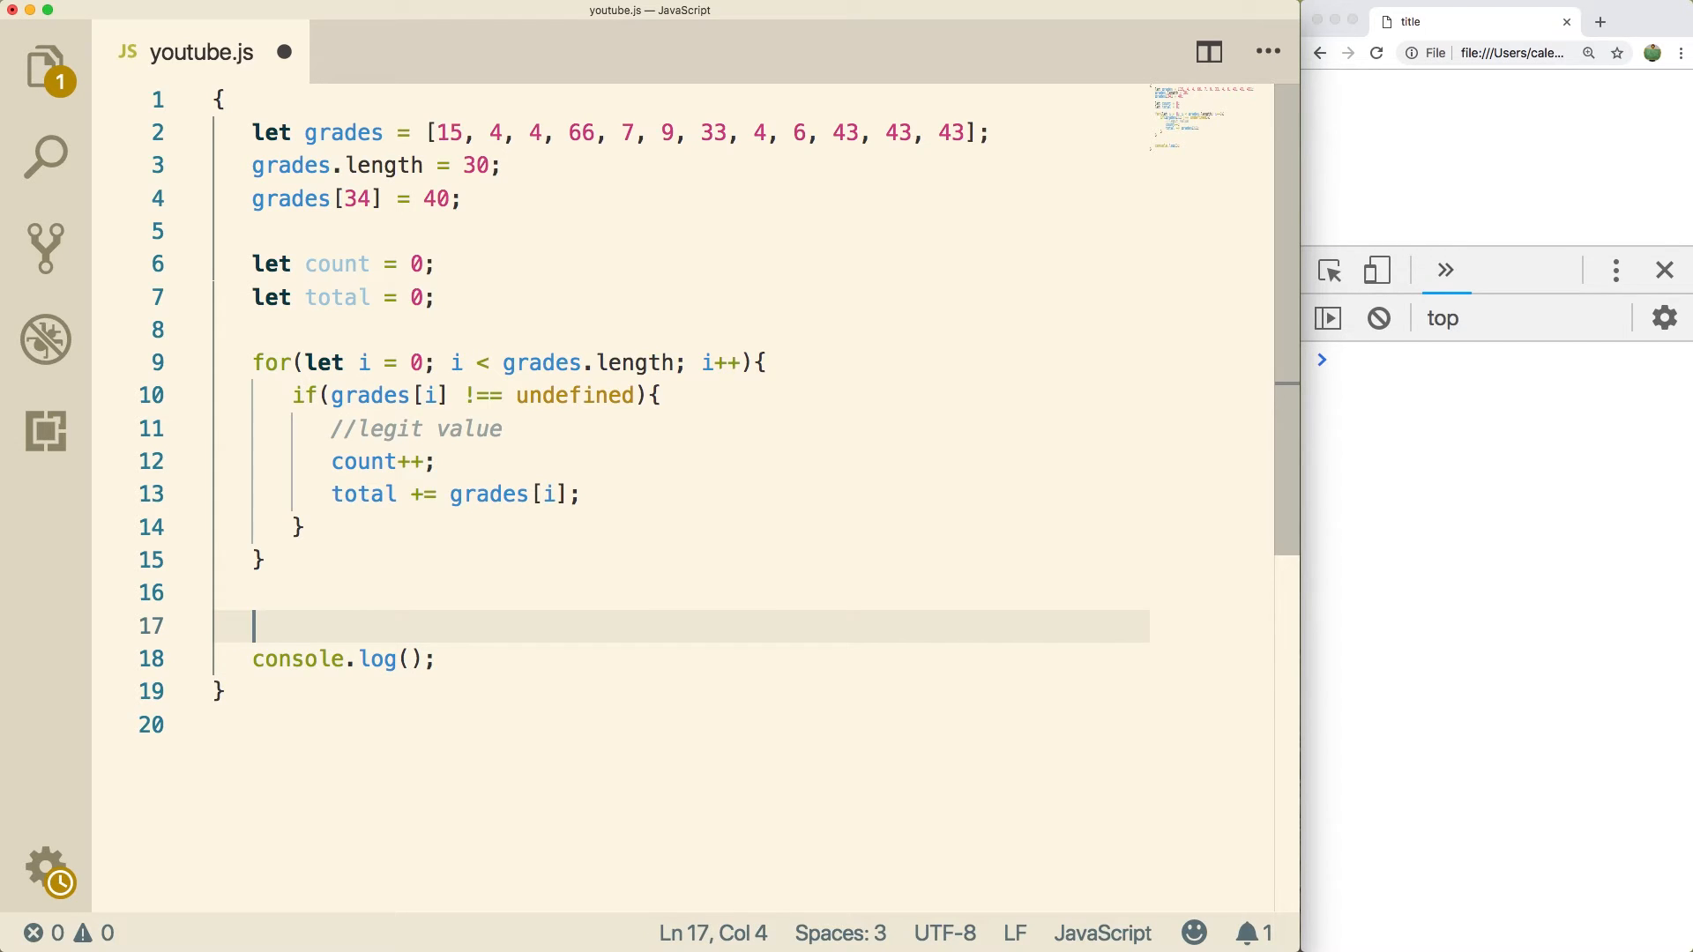
{"action": "type", "text": "let avg ="}
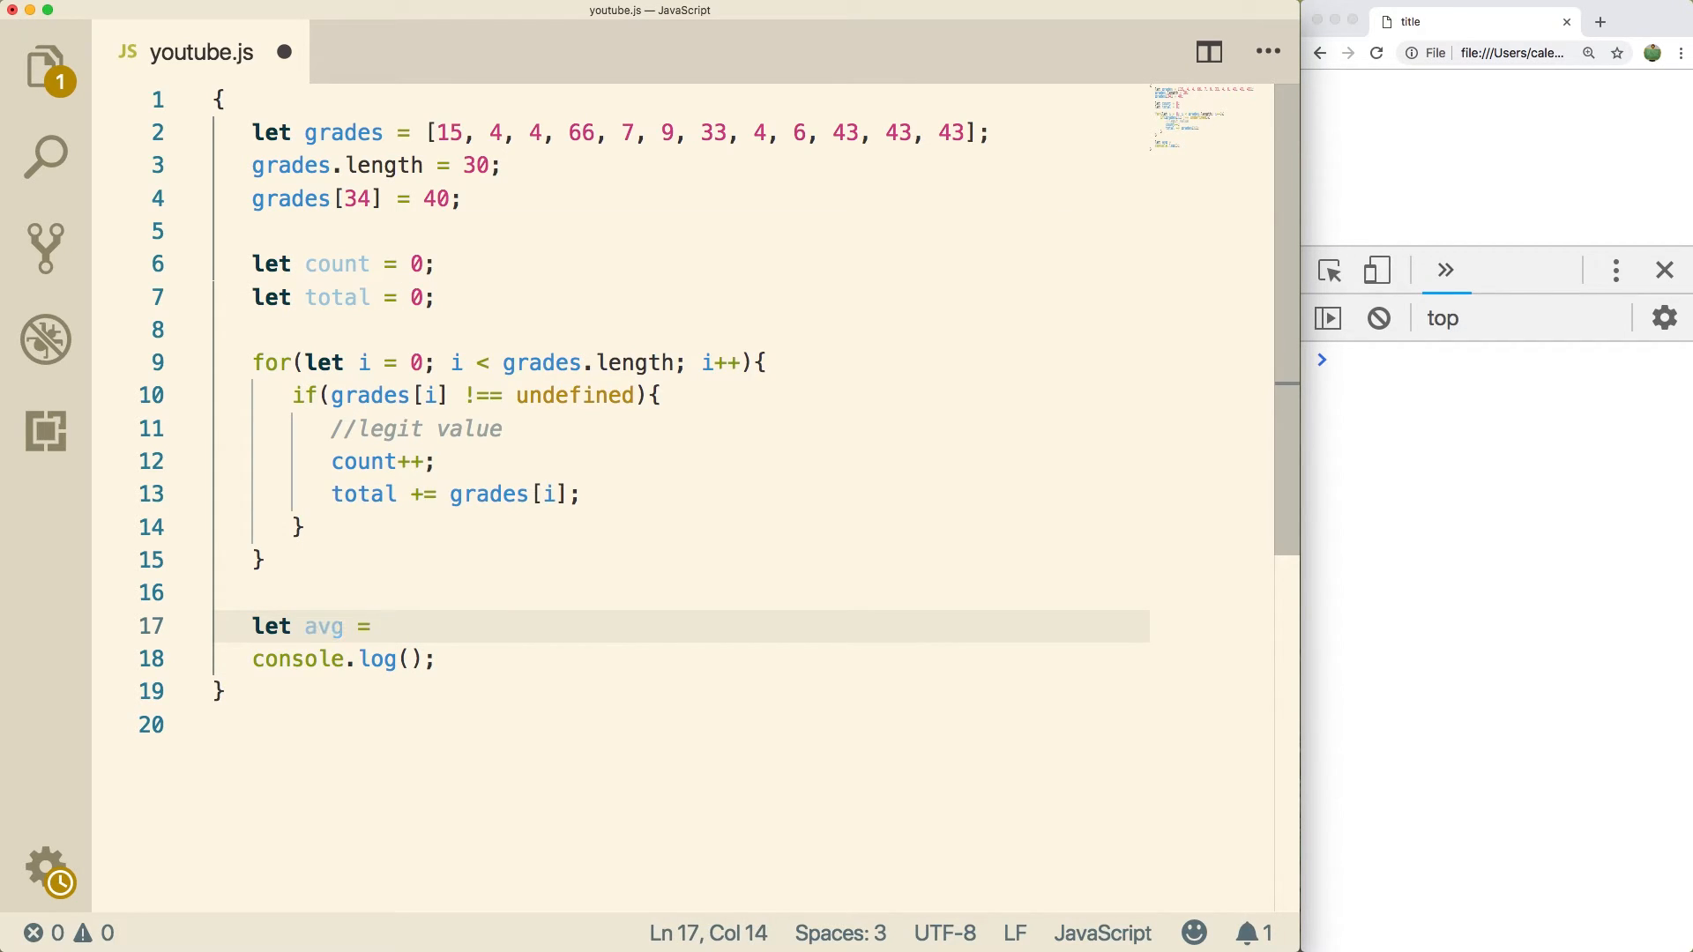
{"action": "type", "text": "total / count;"}
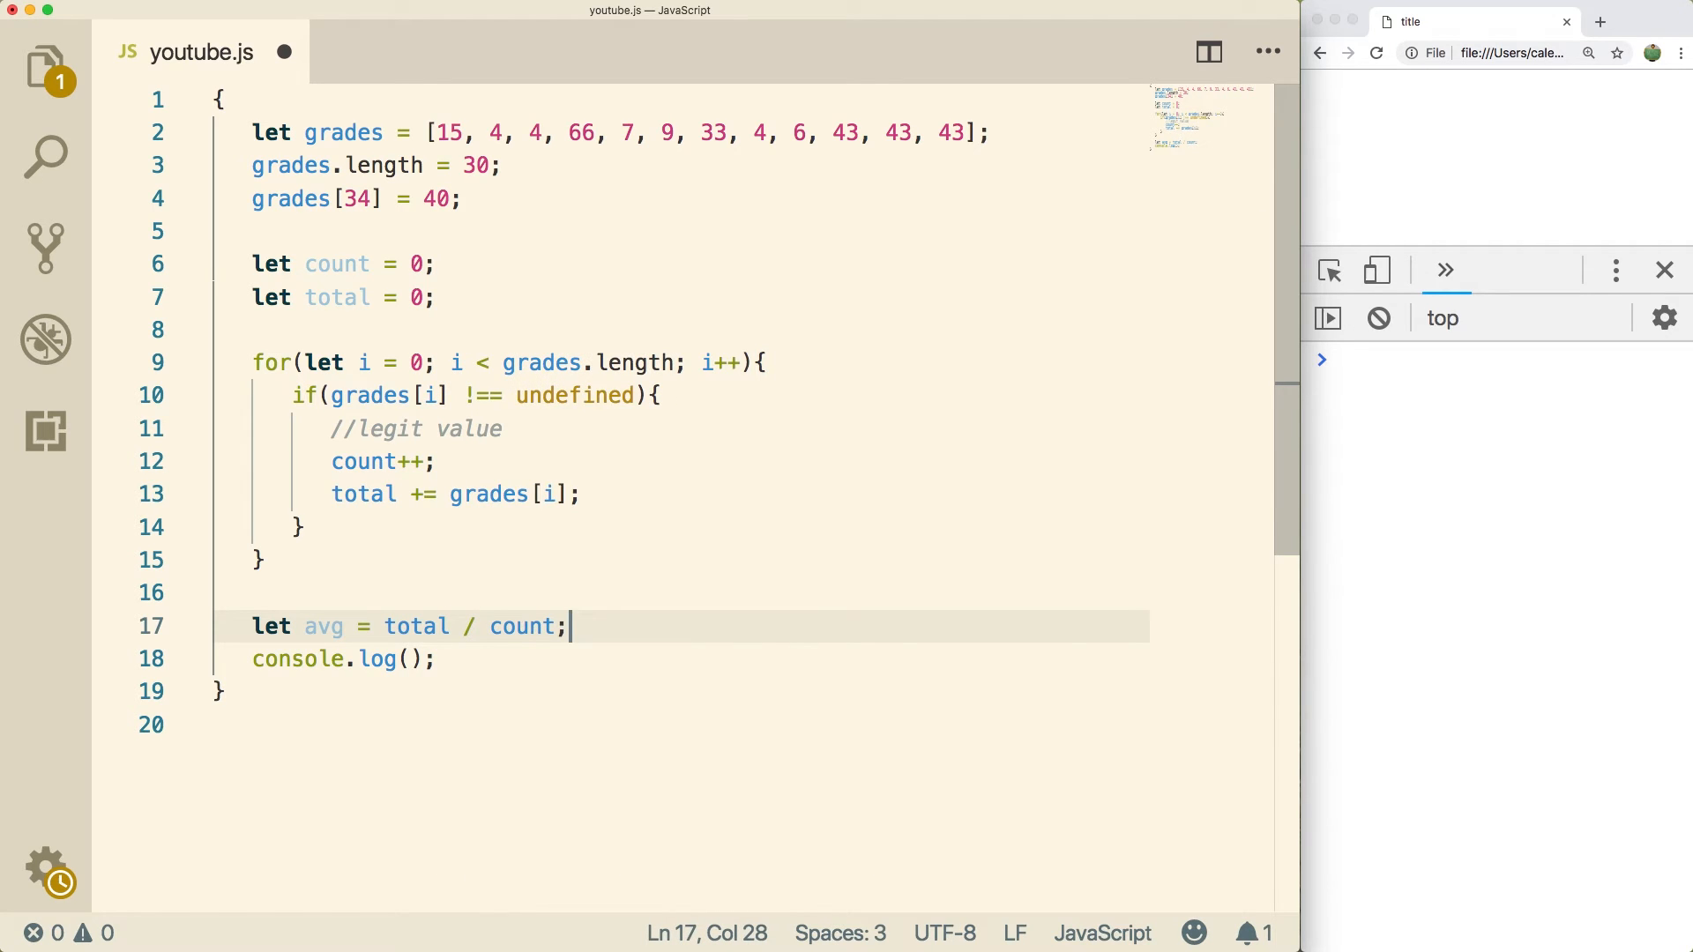
{"action": "left_click", "coordinate": [407, 660]}
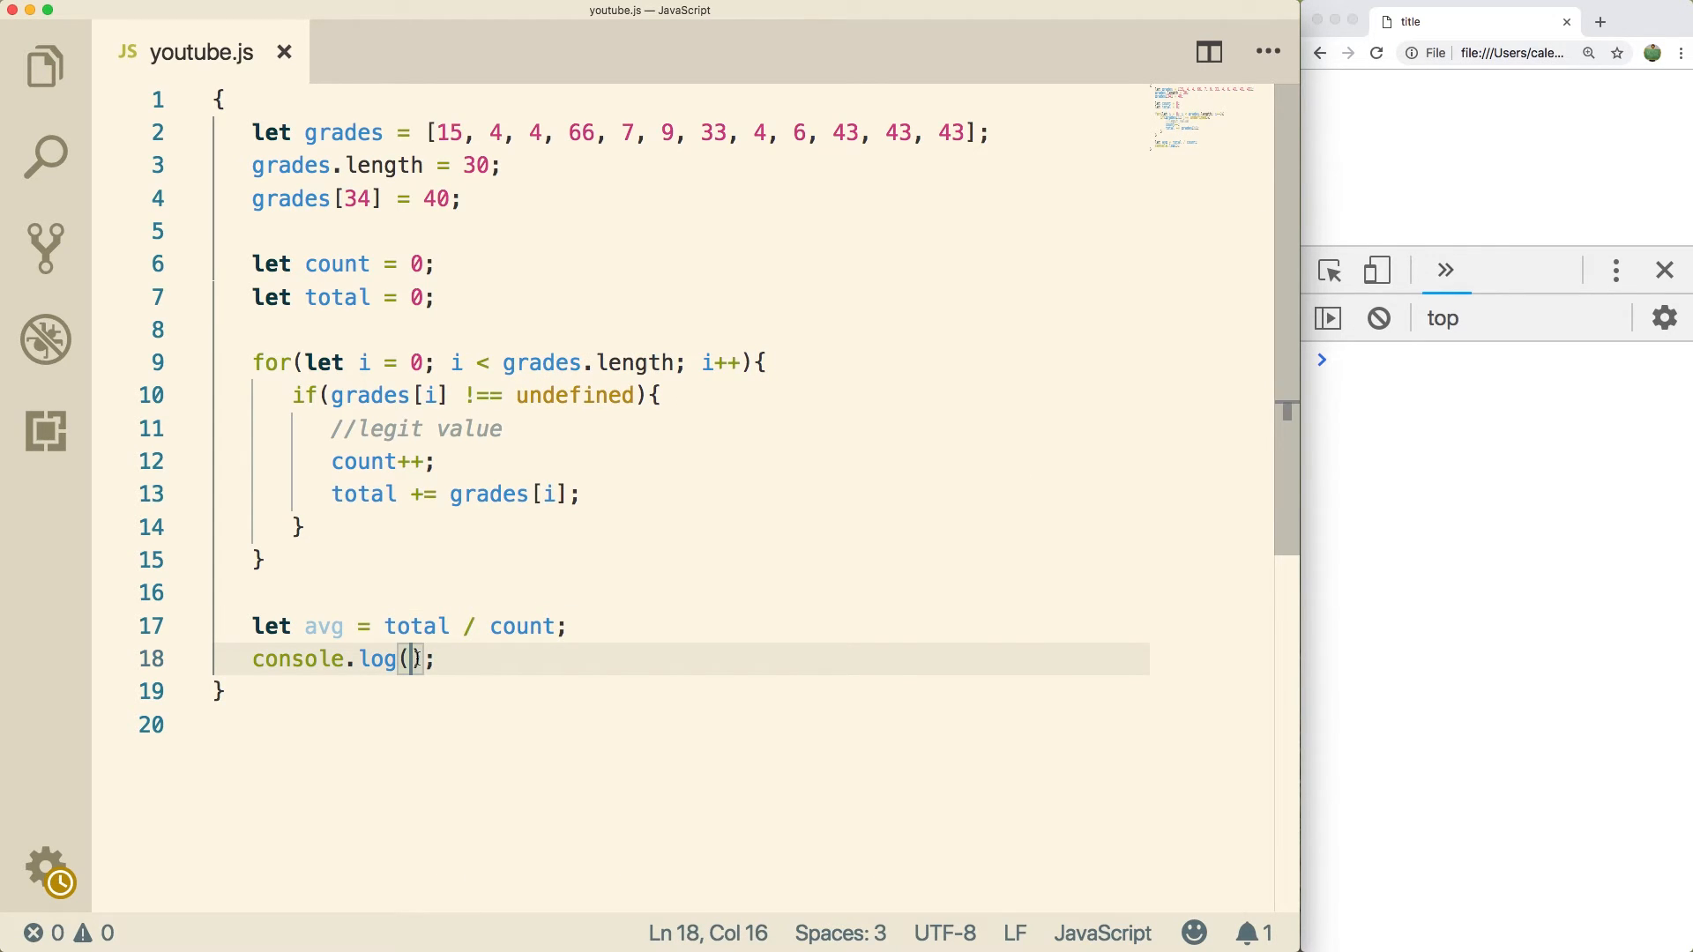
{"action": "type", "text": "avg"}
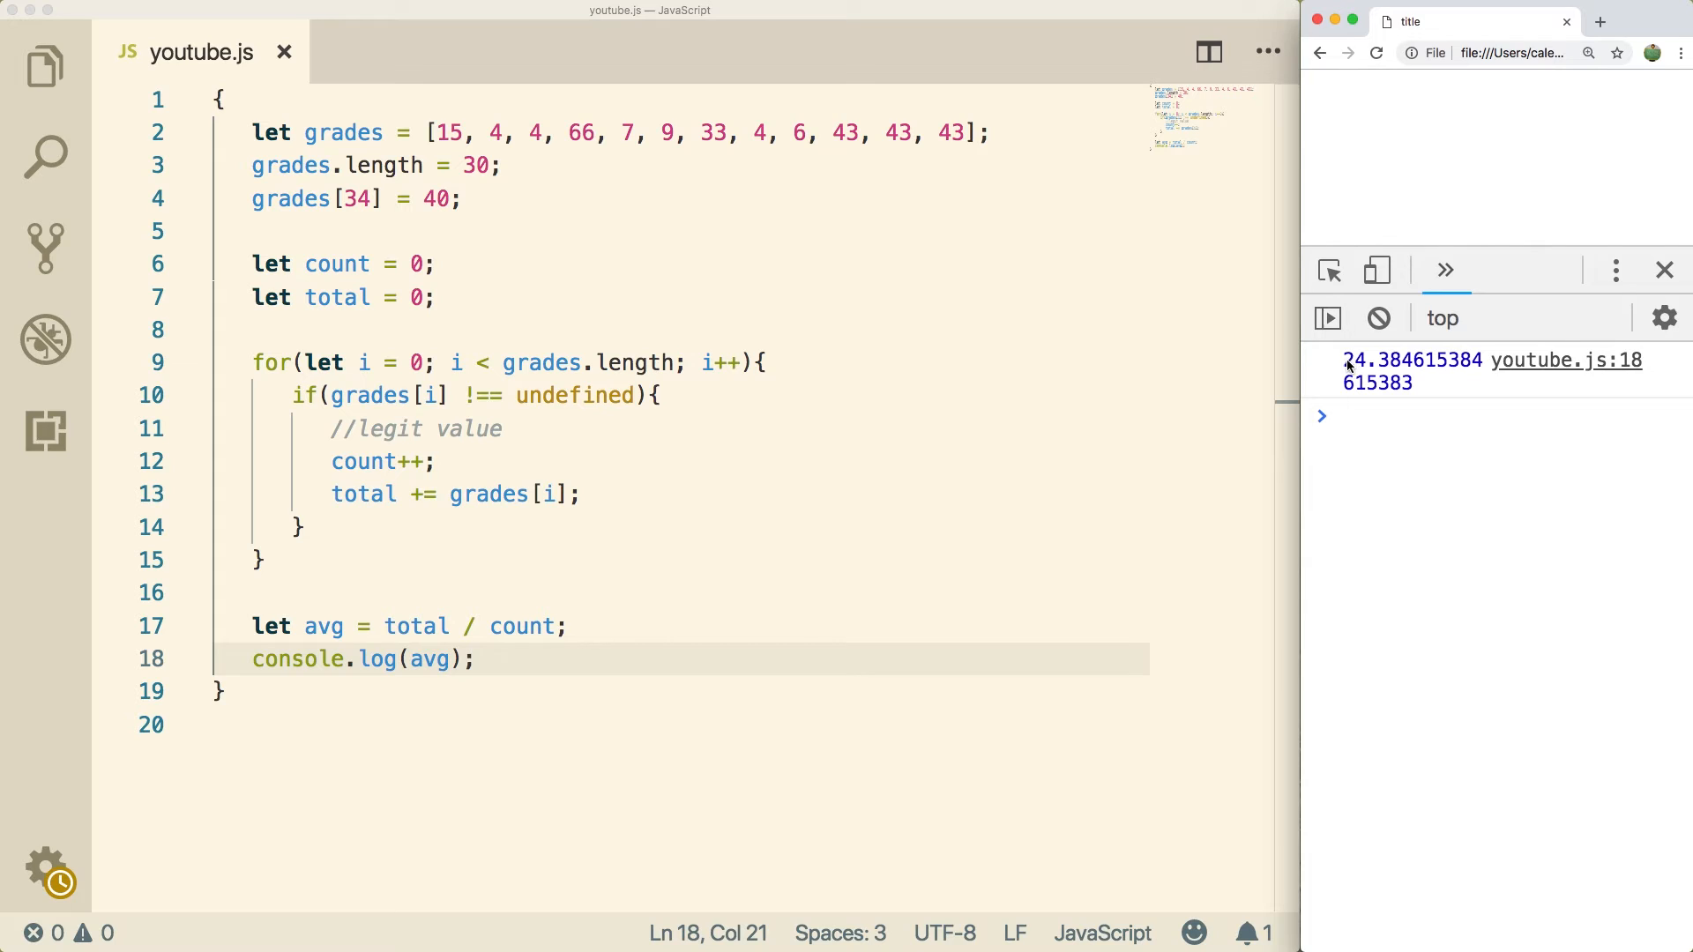
{"action": "mouse_move", "coordinate": [1363, 386]}
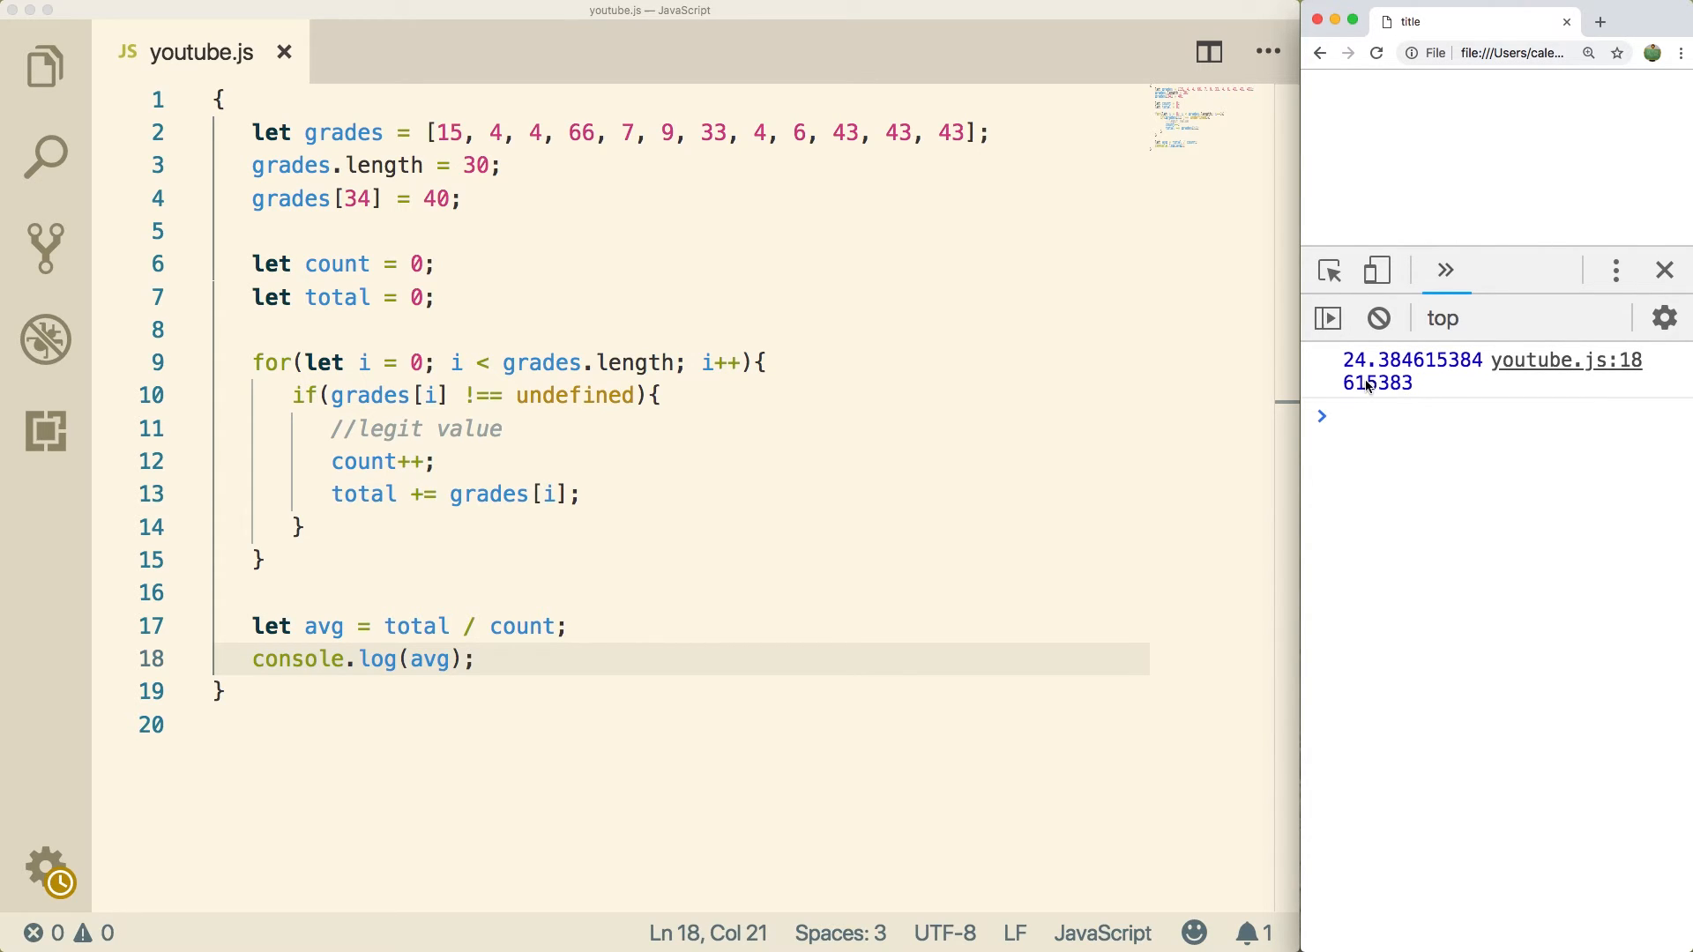
{"action": "mouse_move", "coordinate": [536, 494]}
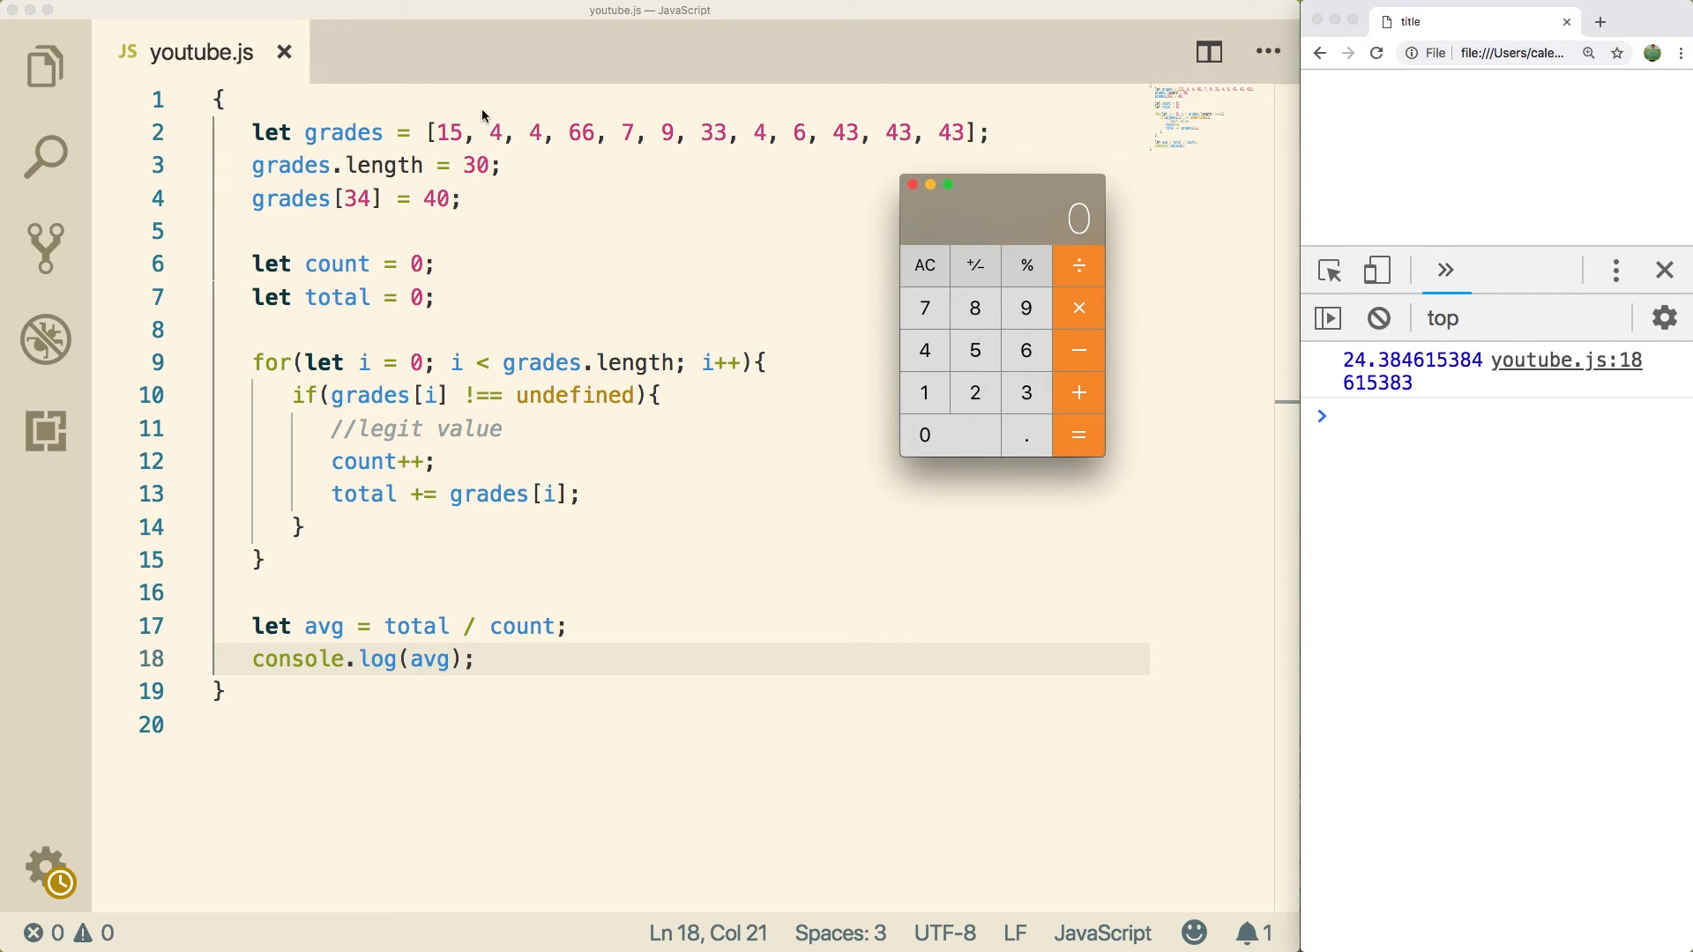
{"action": "mouse_move", "coordinate": [425, 210]}
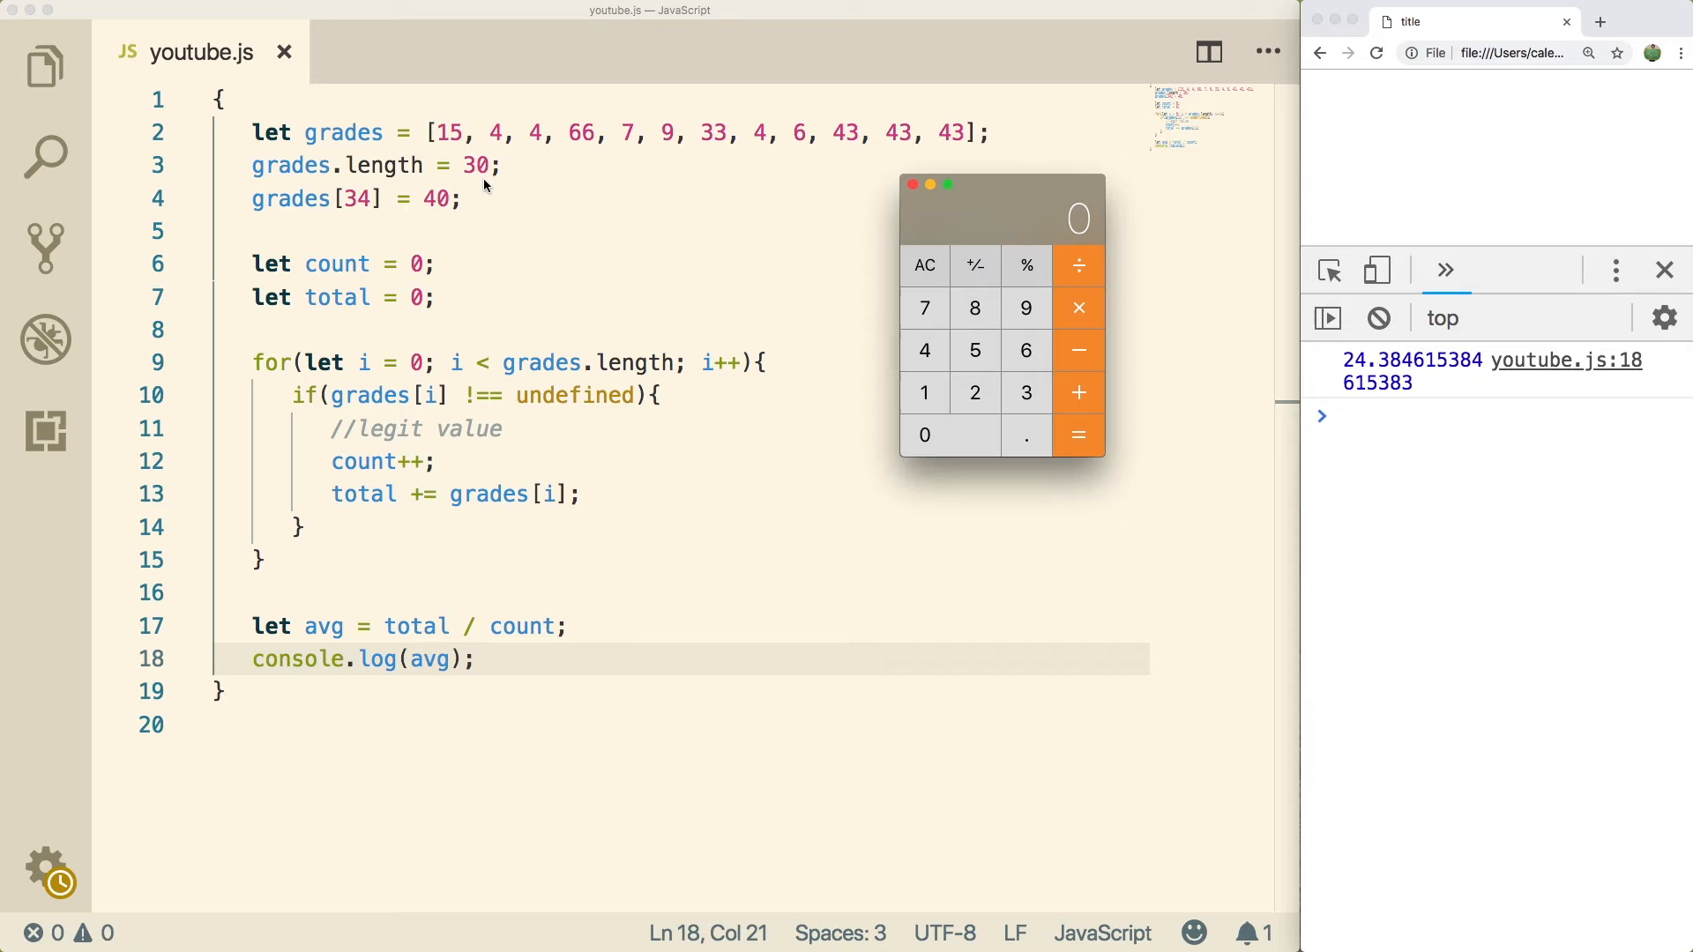
{"action": "mouse_move", "coordinate": [954, 162]}
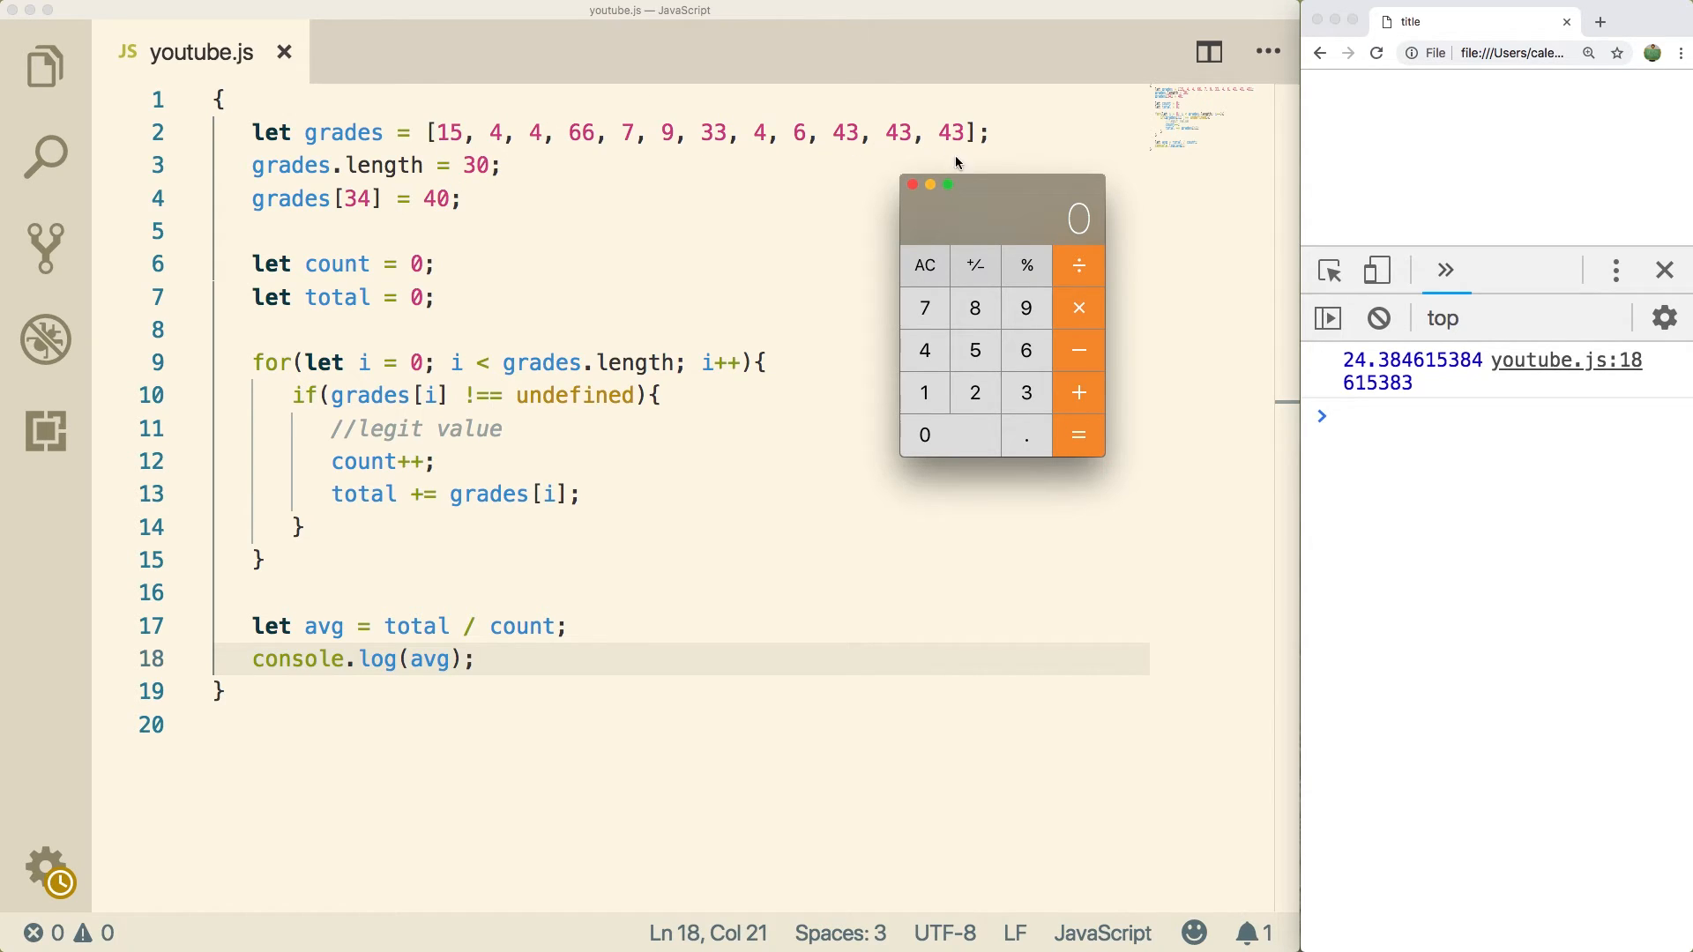
Enter 317 divided by the count in Calculator to verify 24.384615384615385.
{"action": "left_click", "coordinate": [924, 349]}
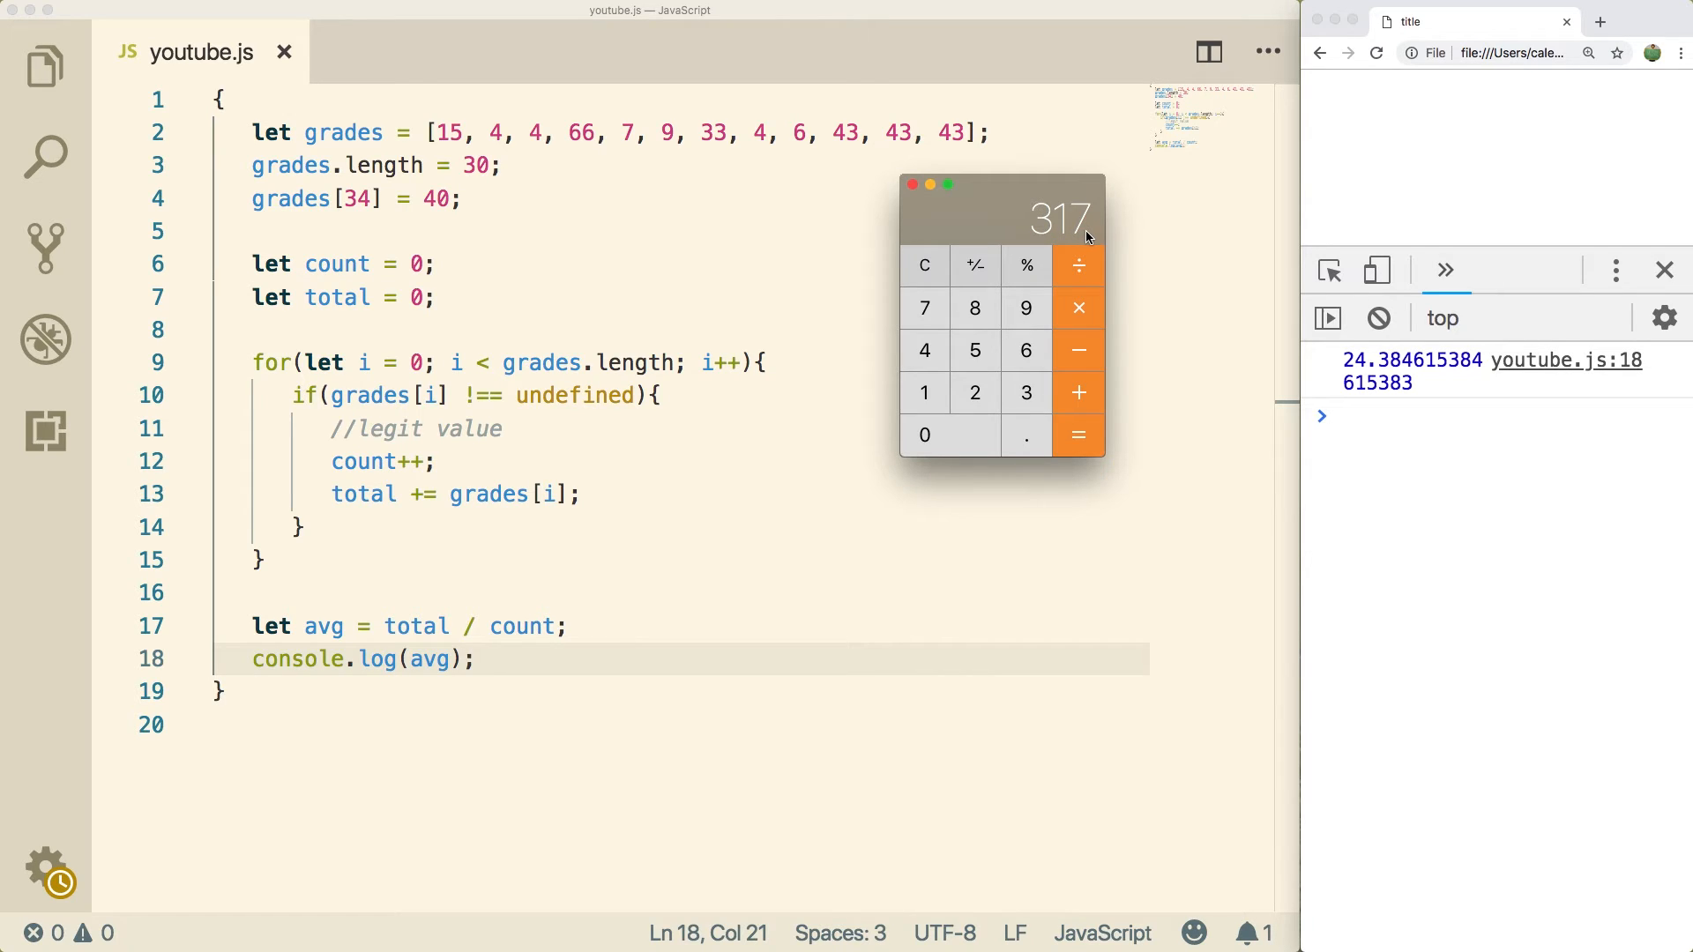
{"action": "mouse_move", "coordinate": [469, 162]}
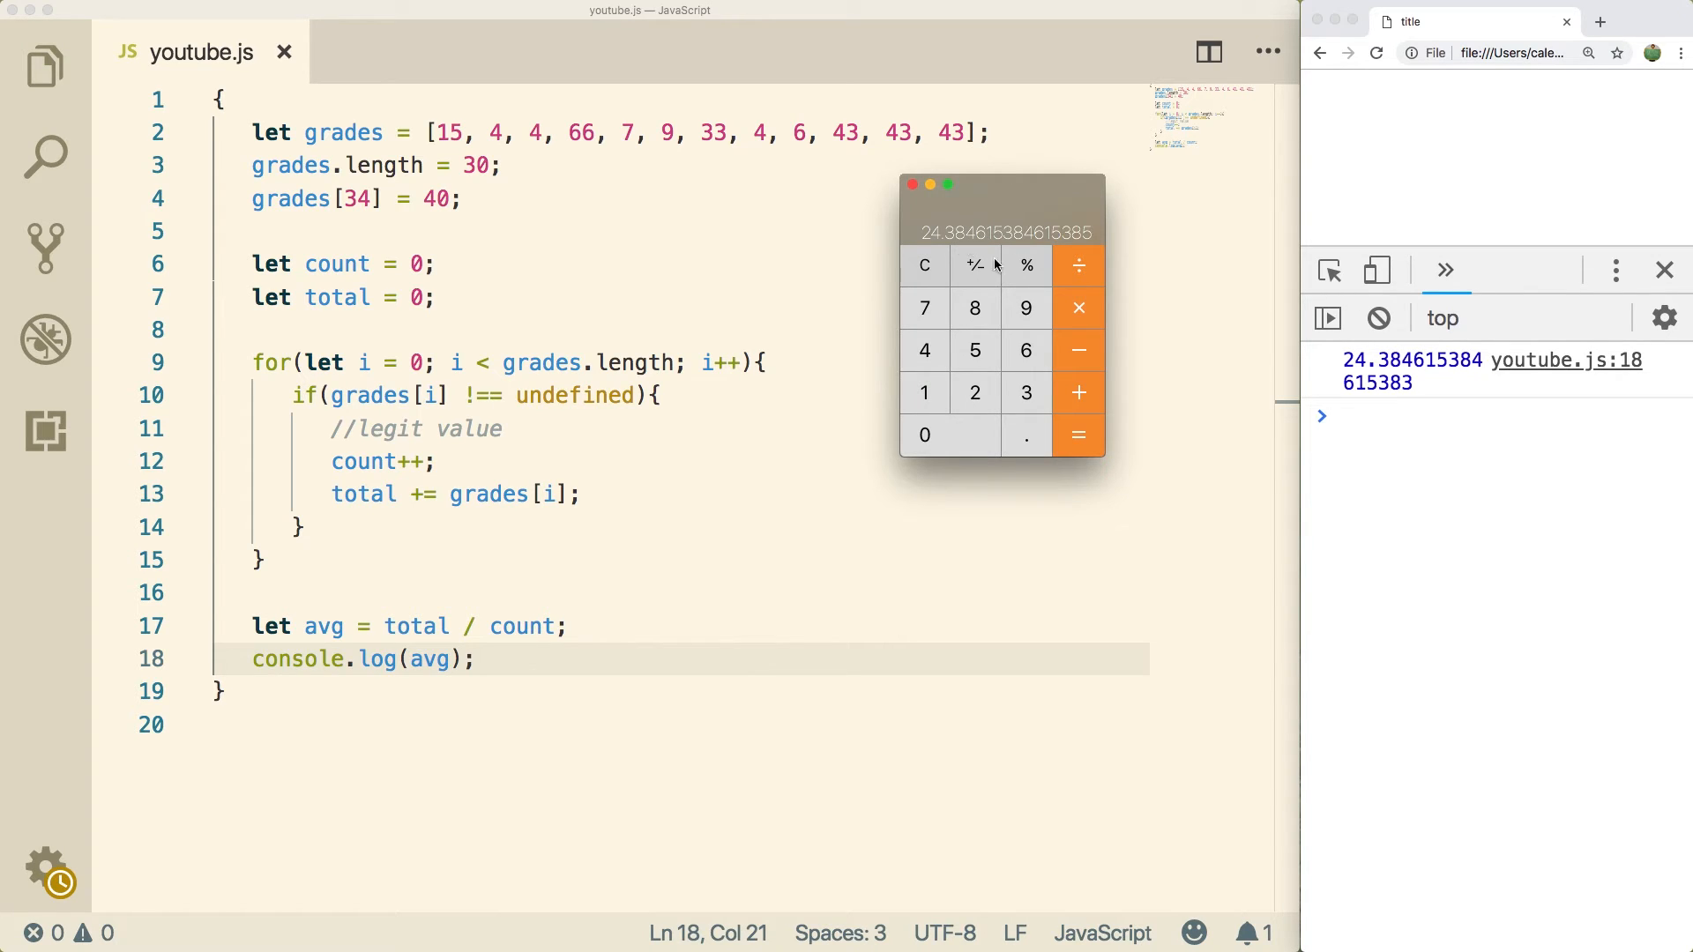
{"action": "mouse_move", "coordinate": [1411, 422]}
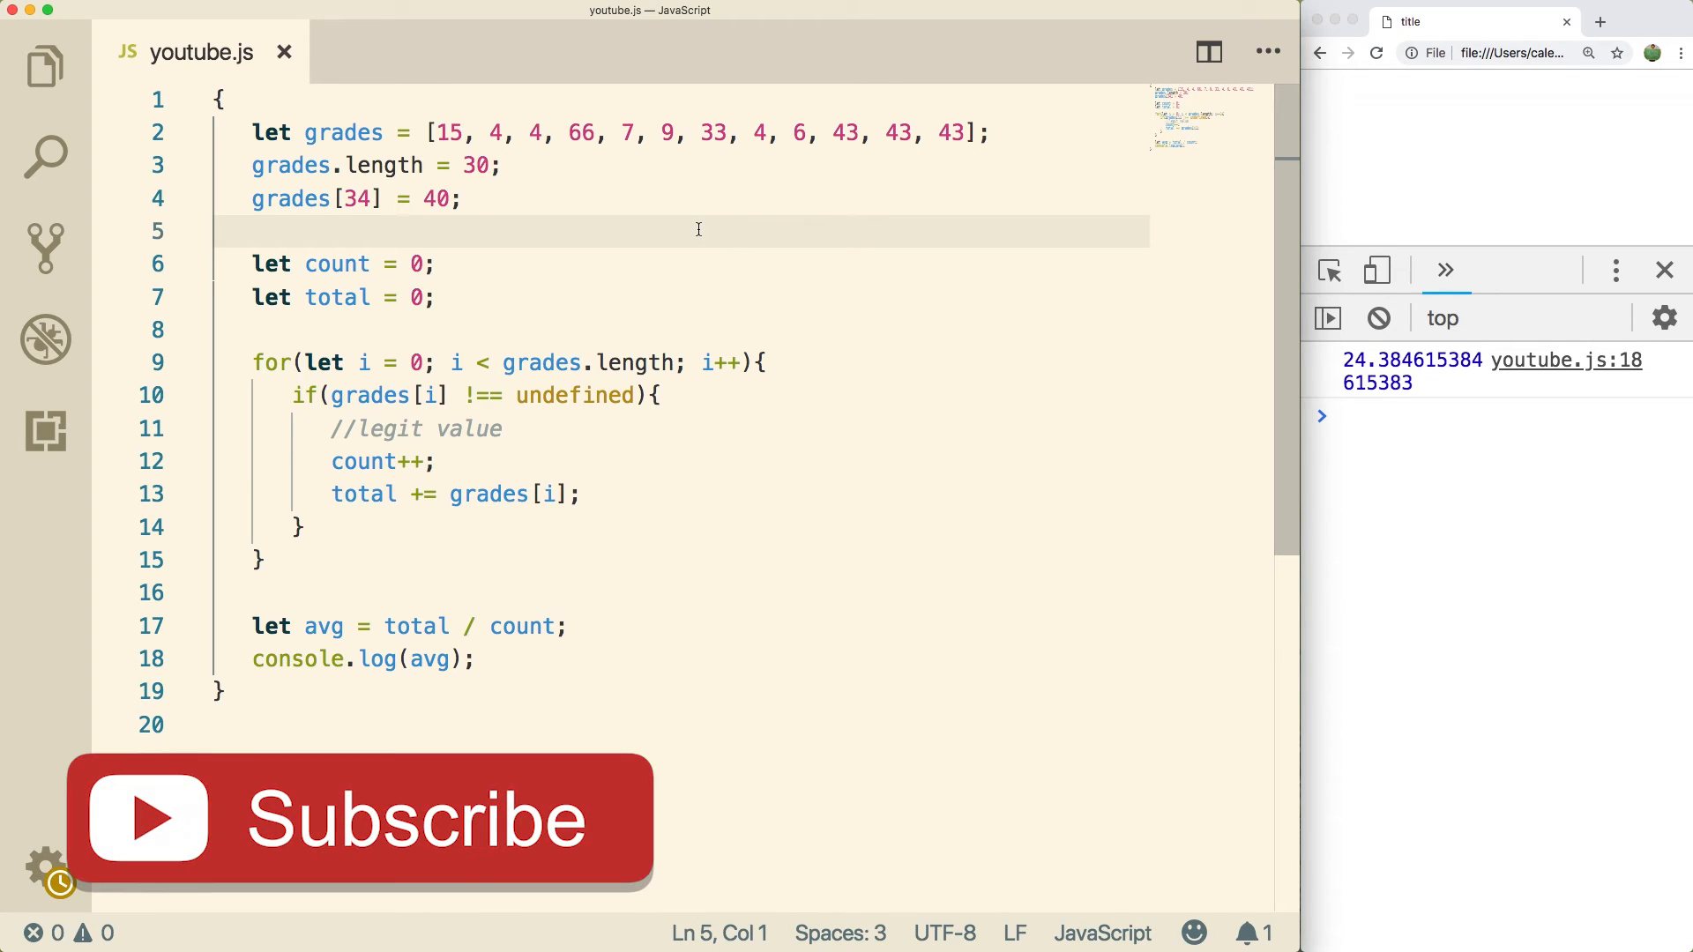
{"action": "mouse_move", "coordinate": [545, 875]}
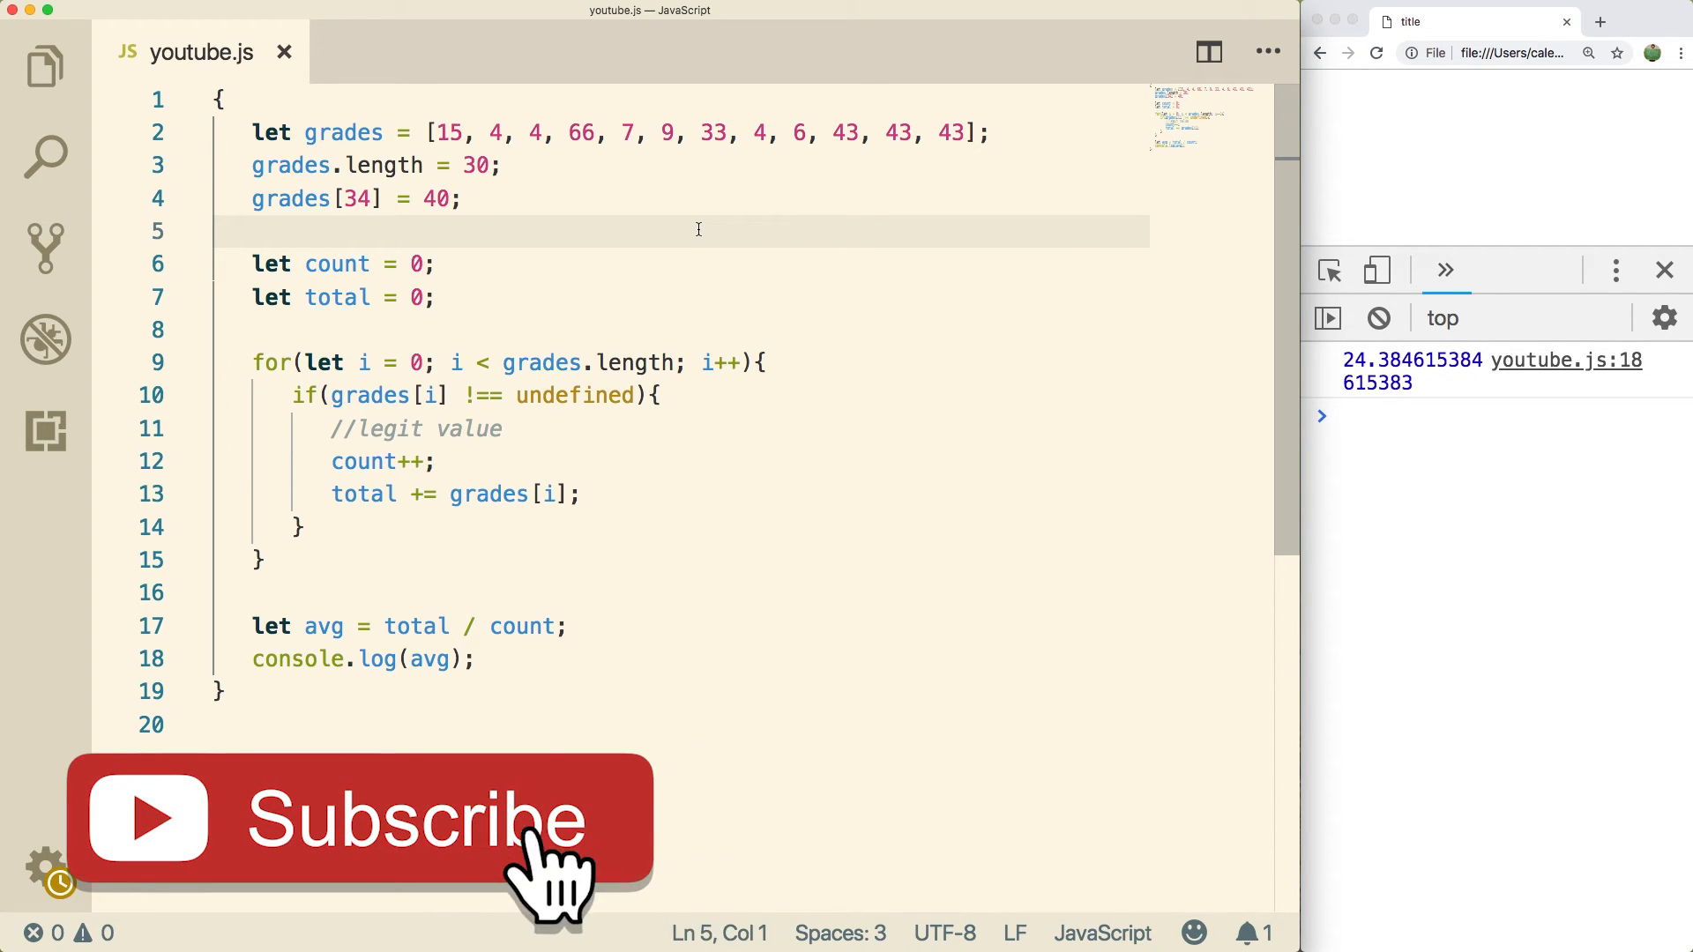
Return focus to the finished averaging script in the editor after quitting Calculator.
{"action": "left_click", "coordinate": [362, 816]}
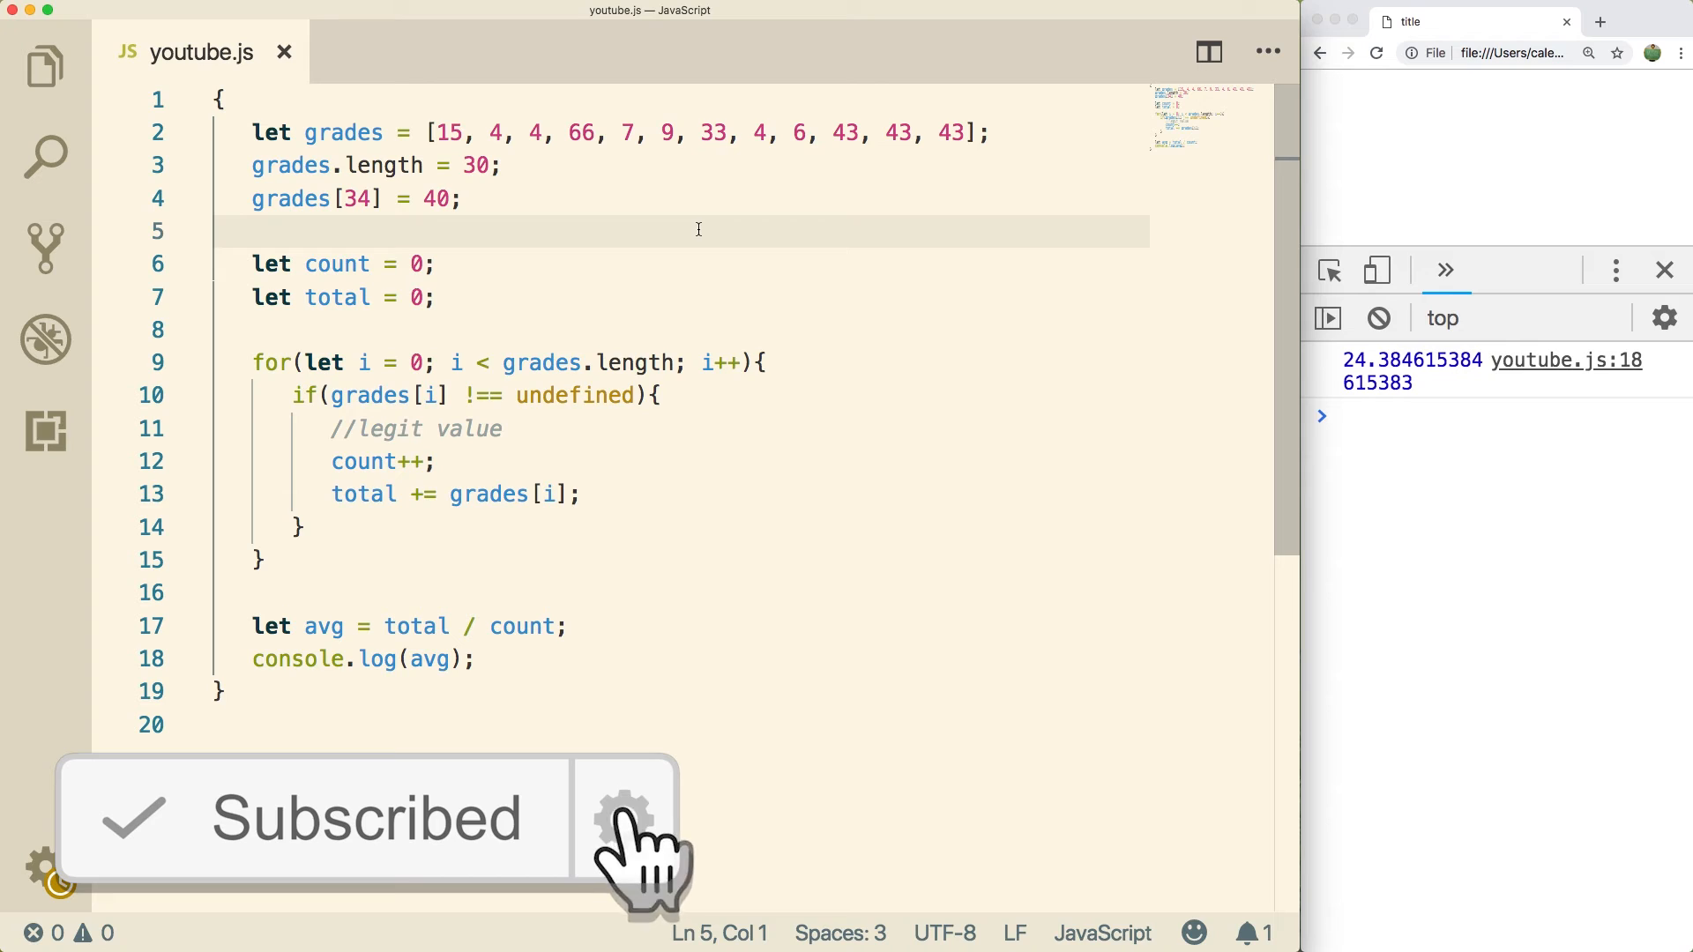